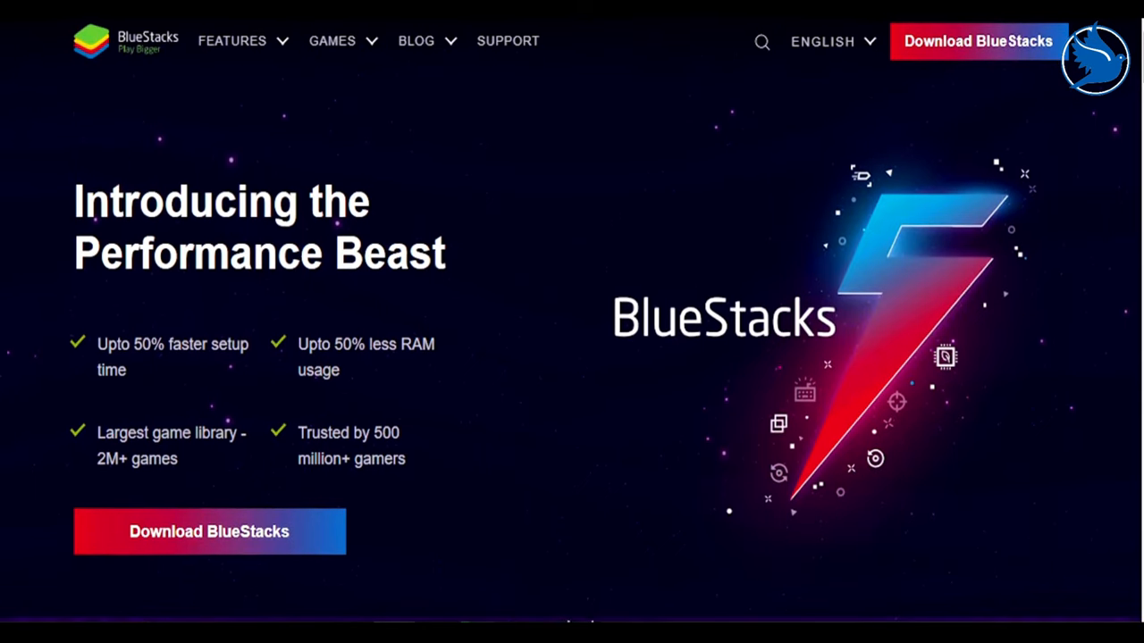
- Scroll the BlueStacks homepage past the hero banner toward the Global Release video
scroll(down, 3)
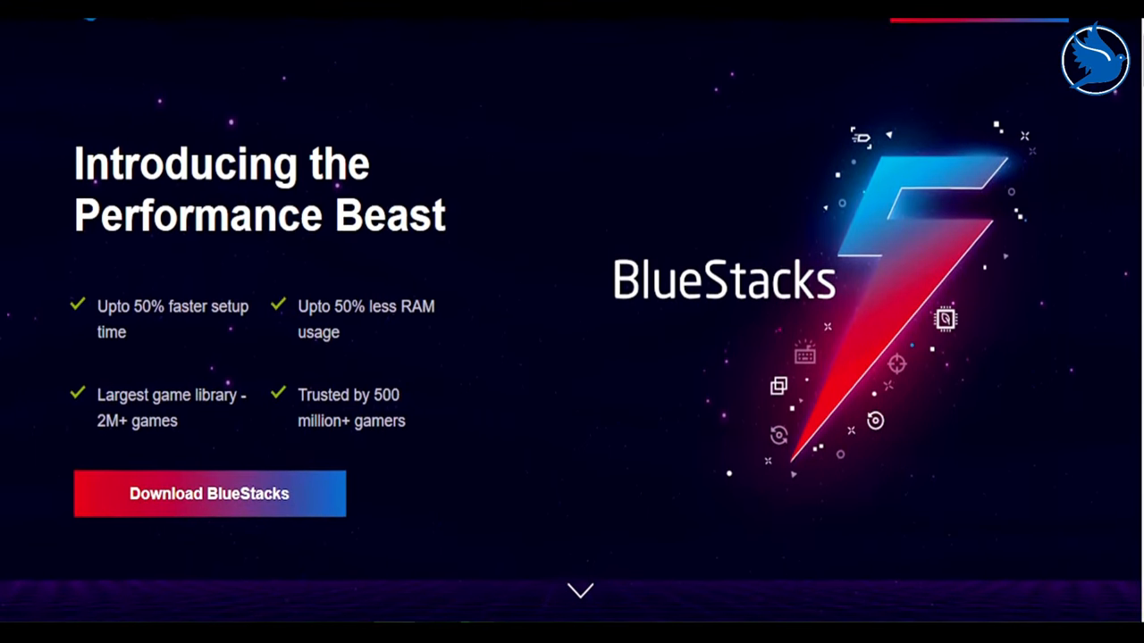
scroll(down, 3)
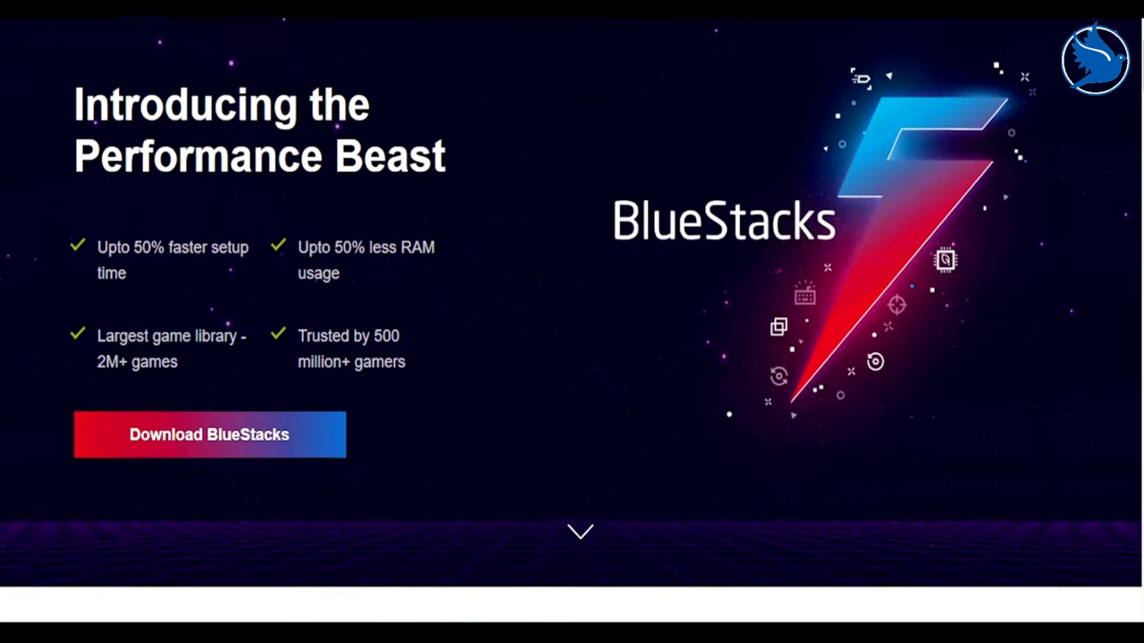
scroll(down, 3)
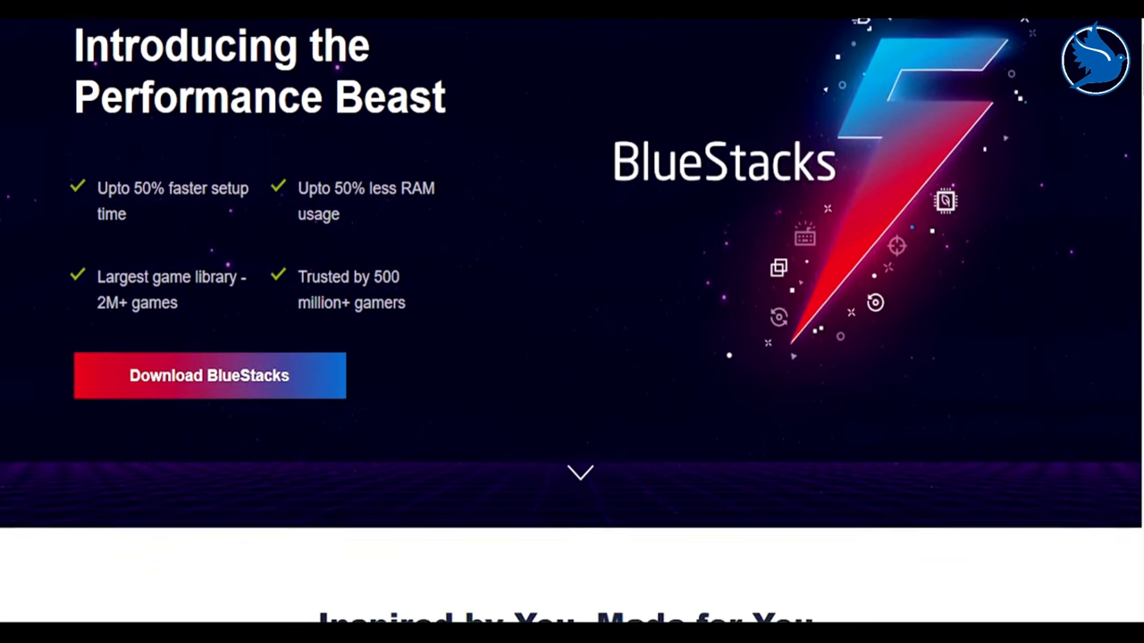
scroll(down, 3)
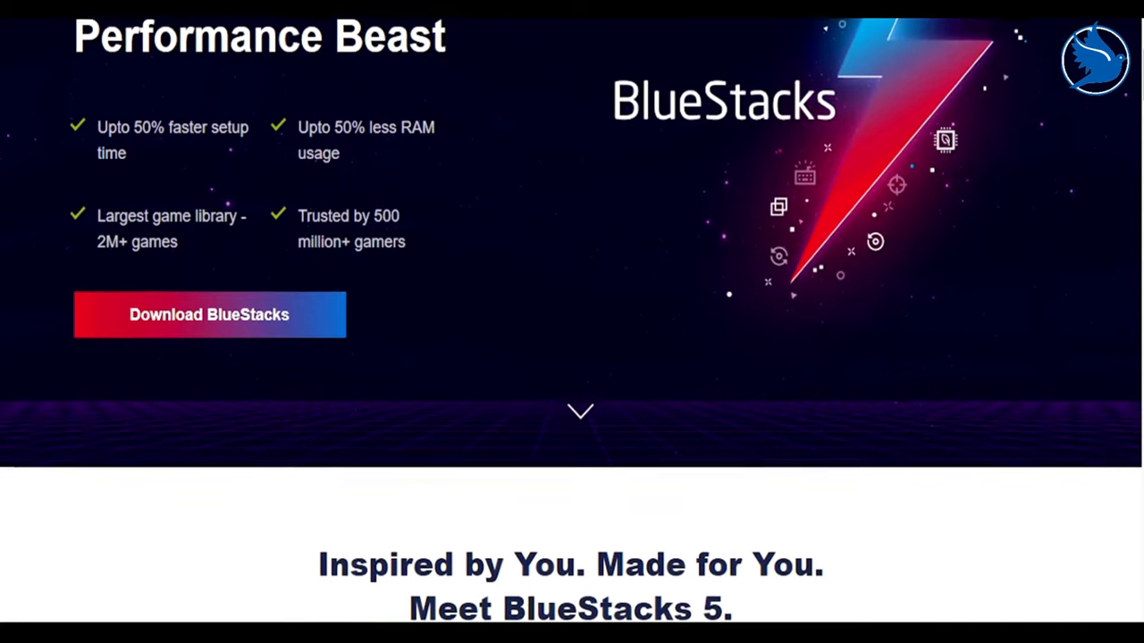
scroll(down, 3)
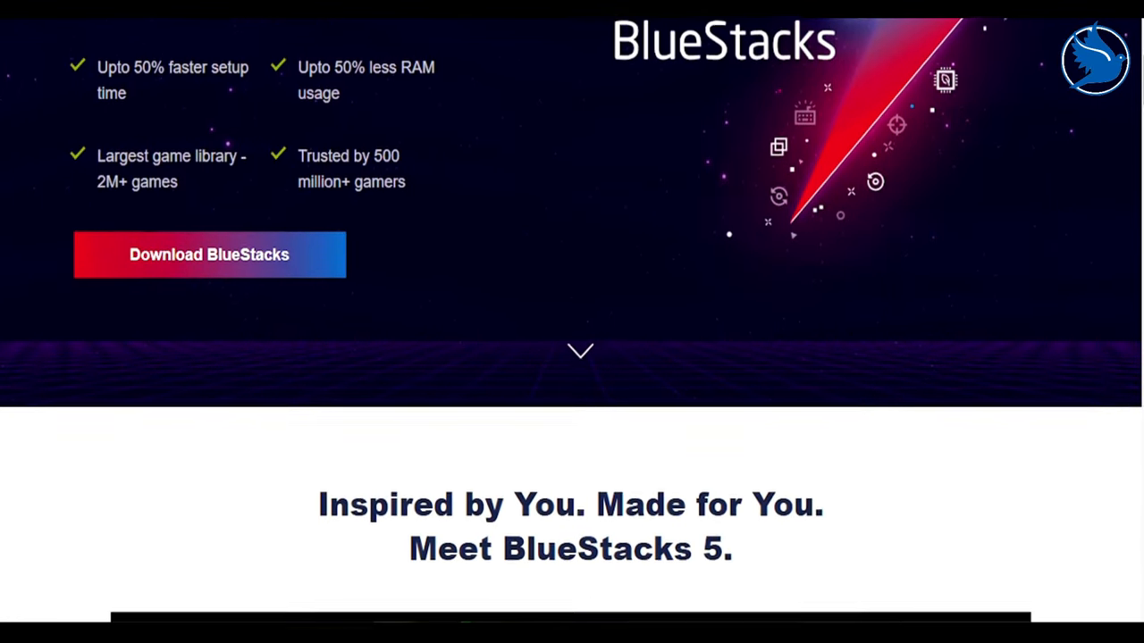
scroll(down, 3)
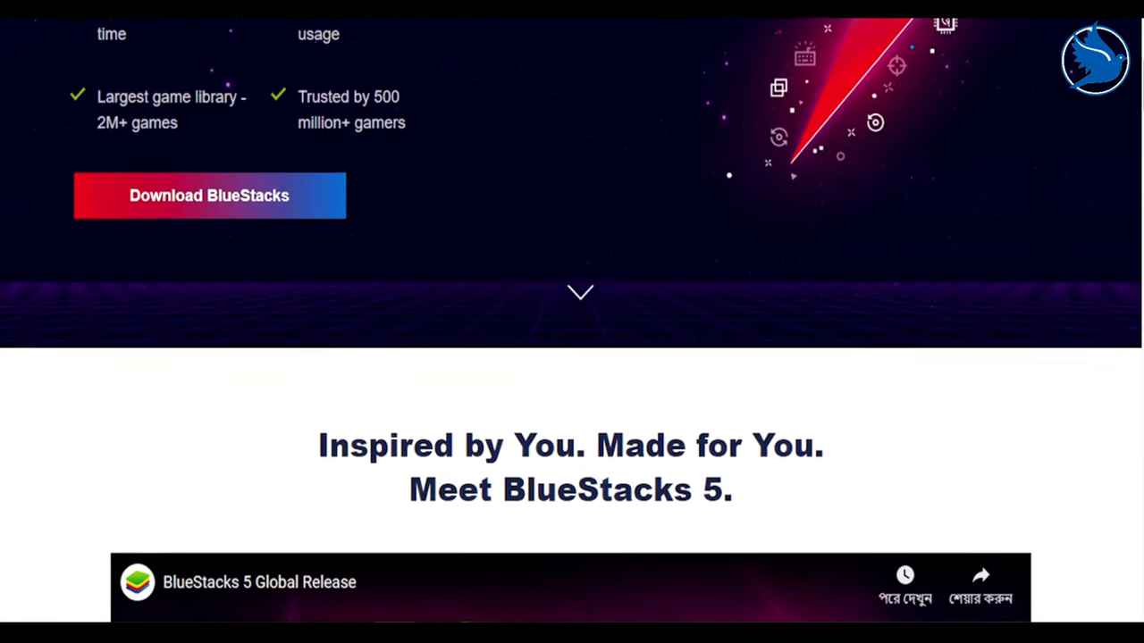
scroll(down, 3)
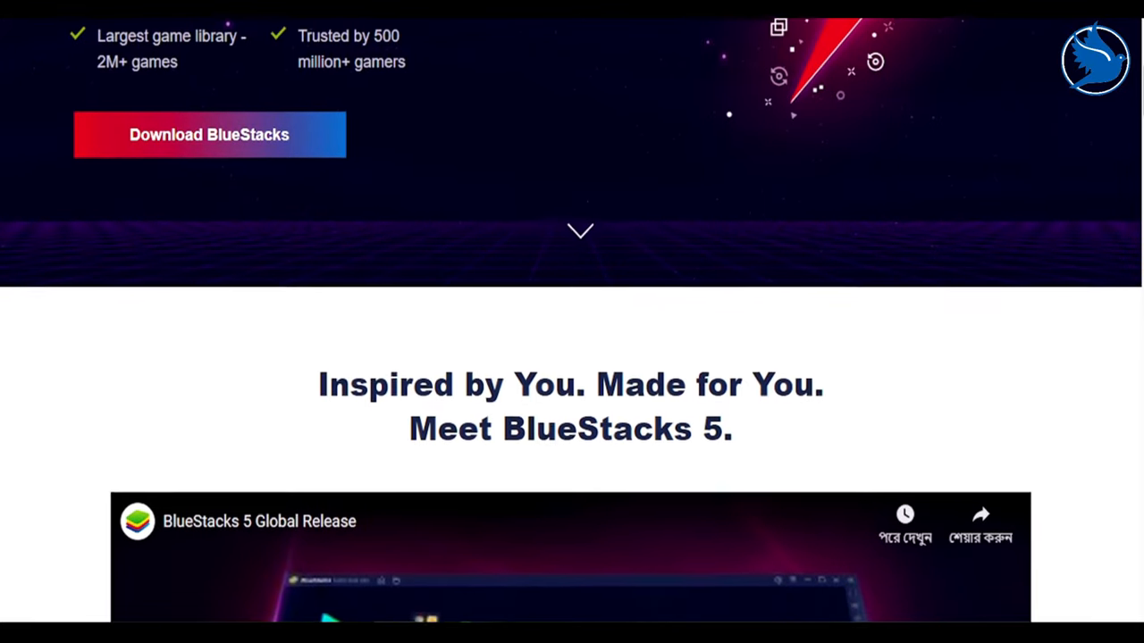
scroll(down, 3)
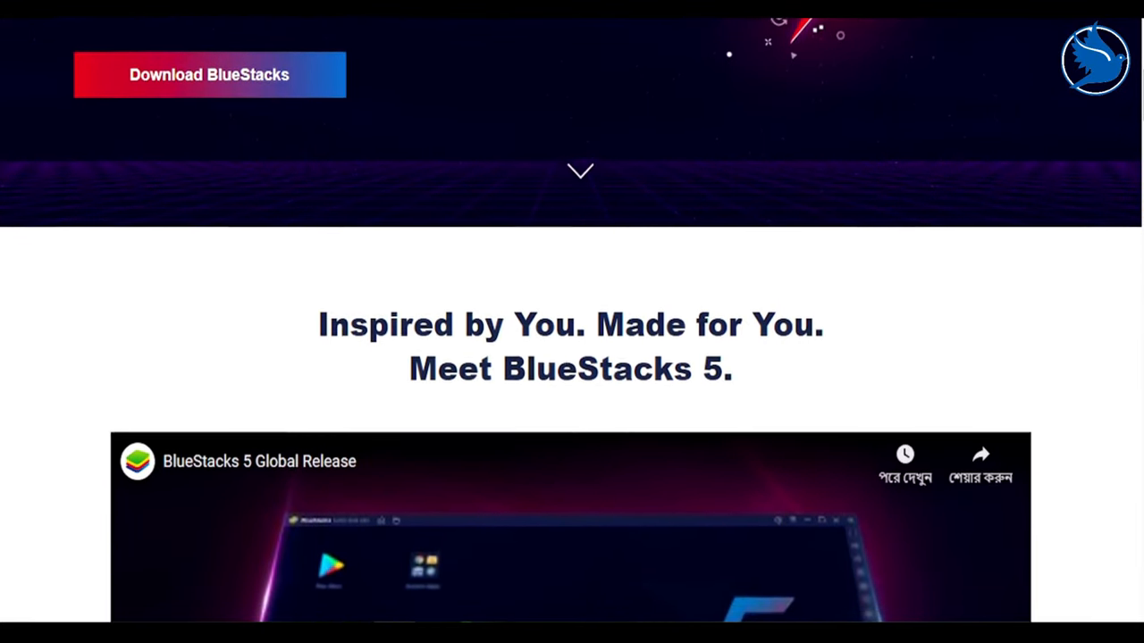
- Continue down to Prepare For Power-Packed Gaming and its Less RAM Usage chart
scroll(down, 3)
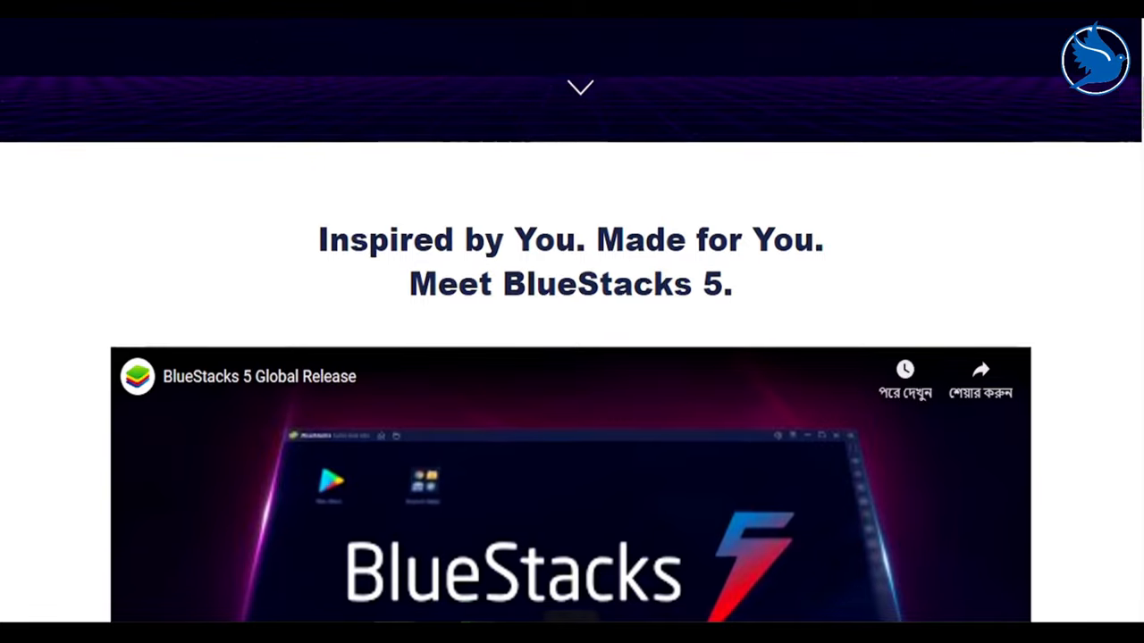
scroll(down, 3)
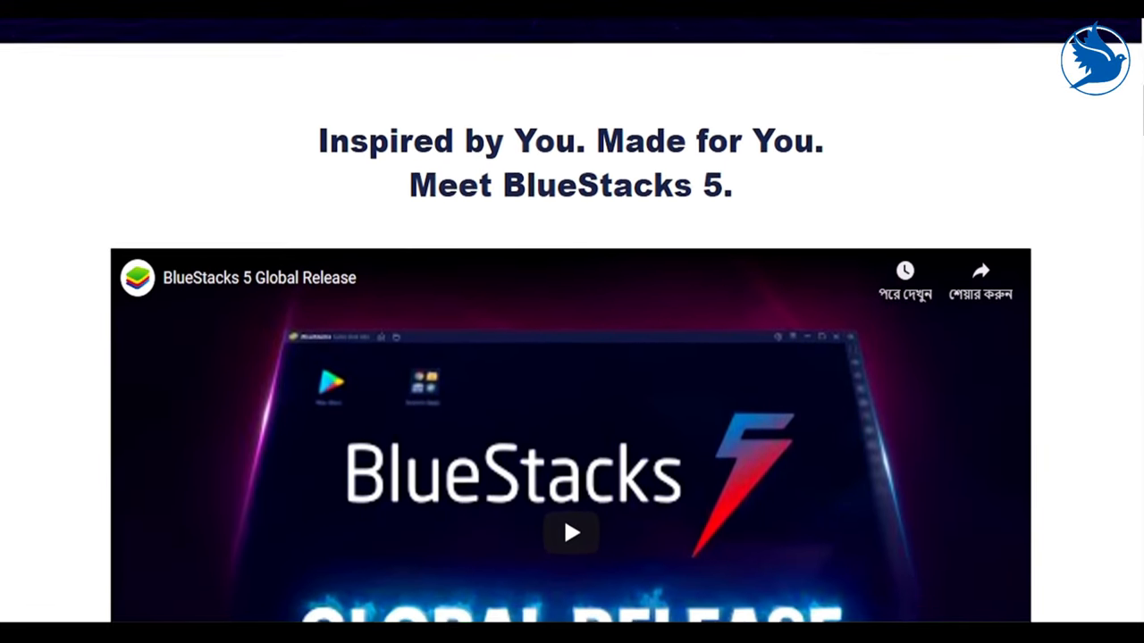
scroll(down, 3)
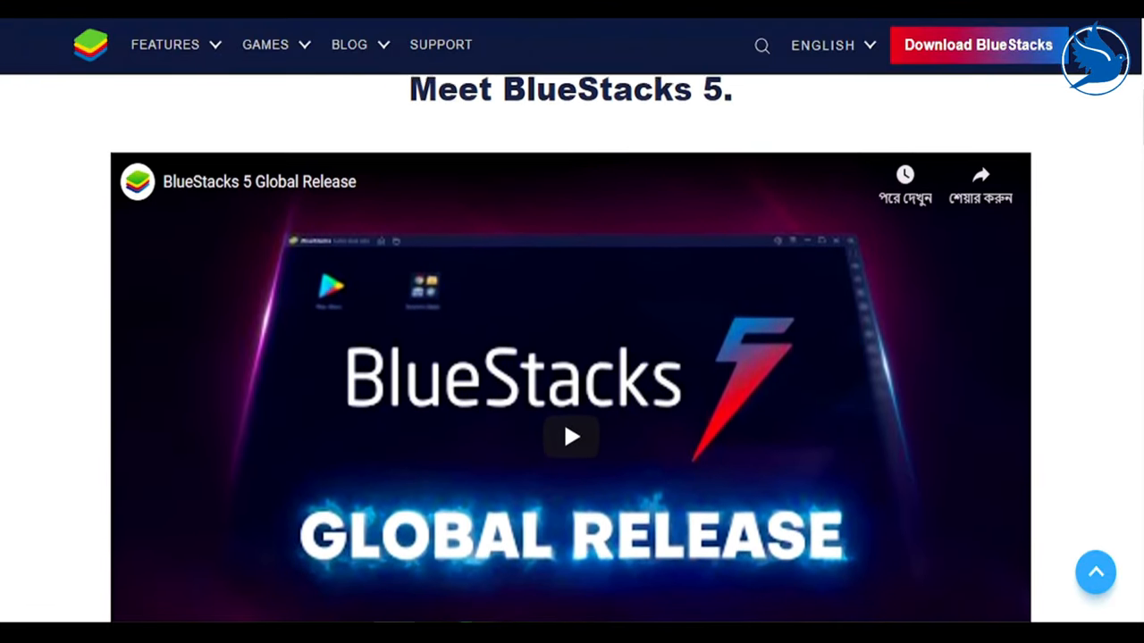
scroll(down, 3)
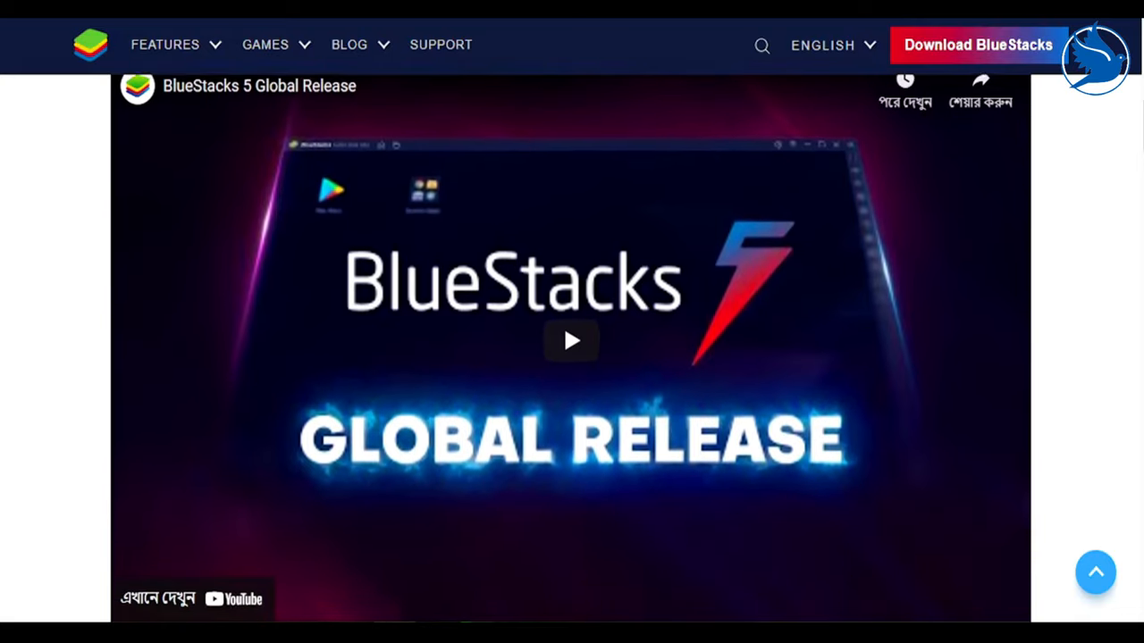
scroll(down, 3)
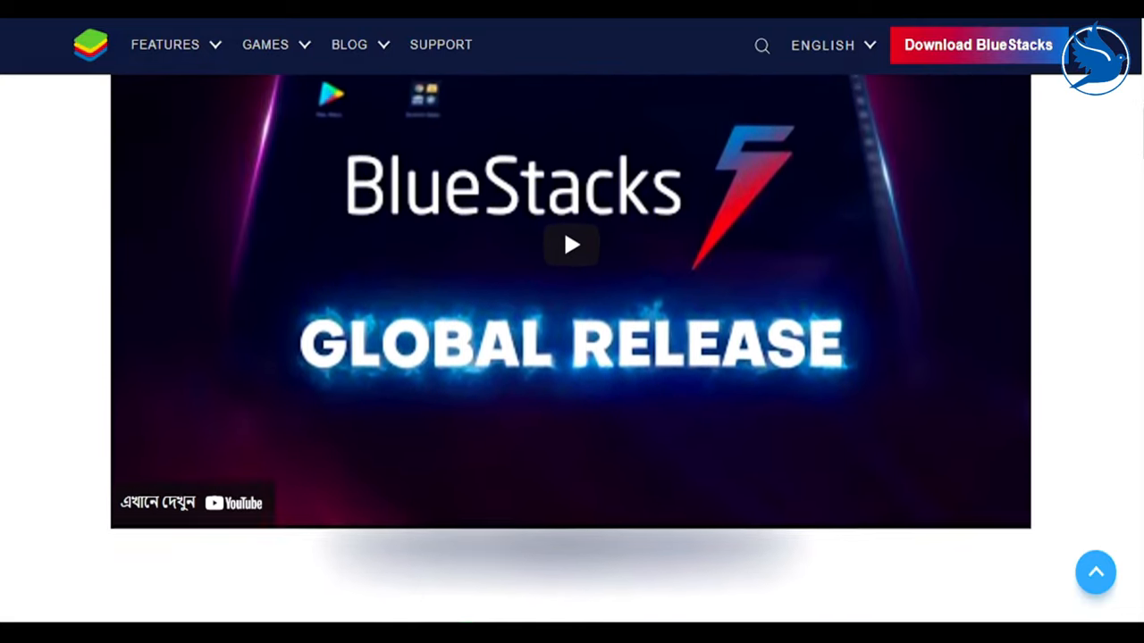
scroll(down, 3)
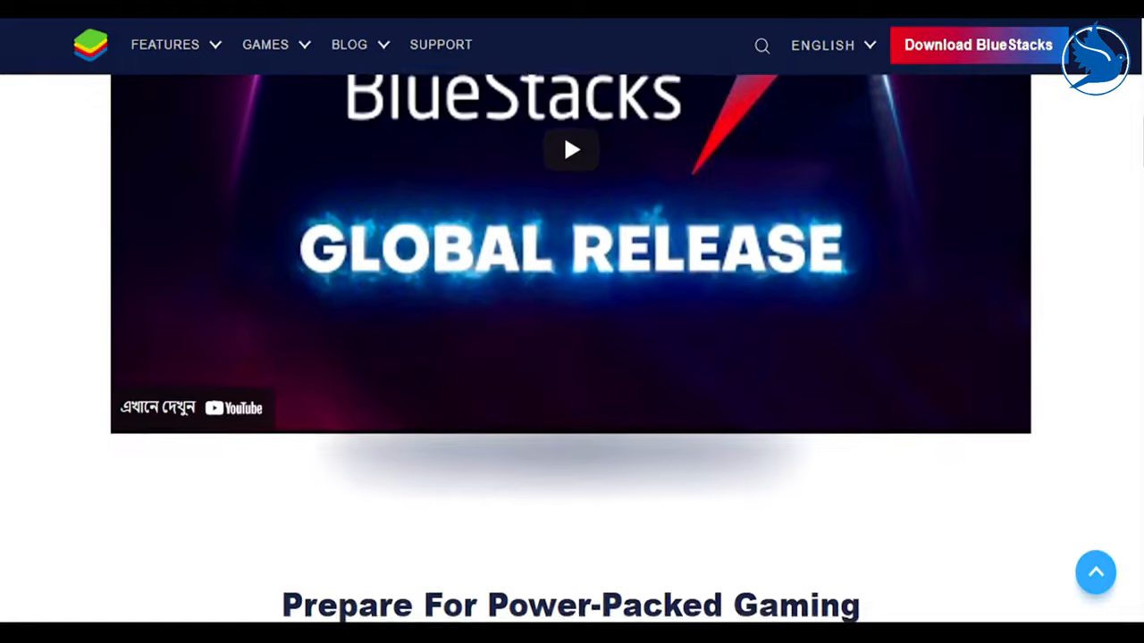
scroll(down, 3)
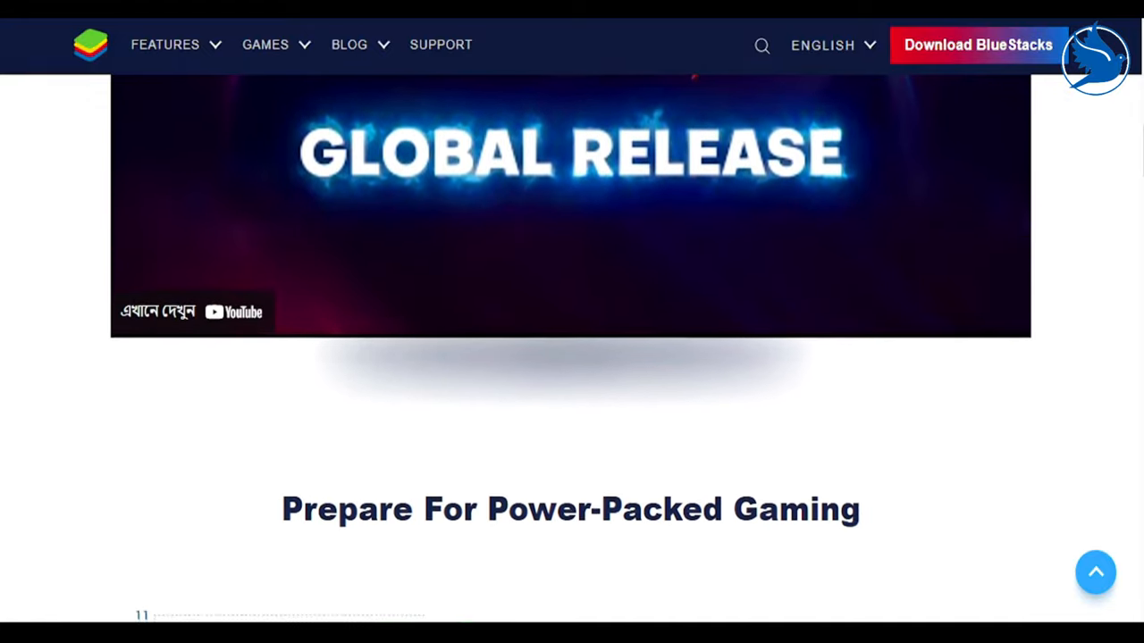
scroll(down, 3)
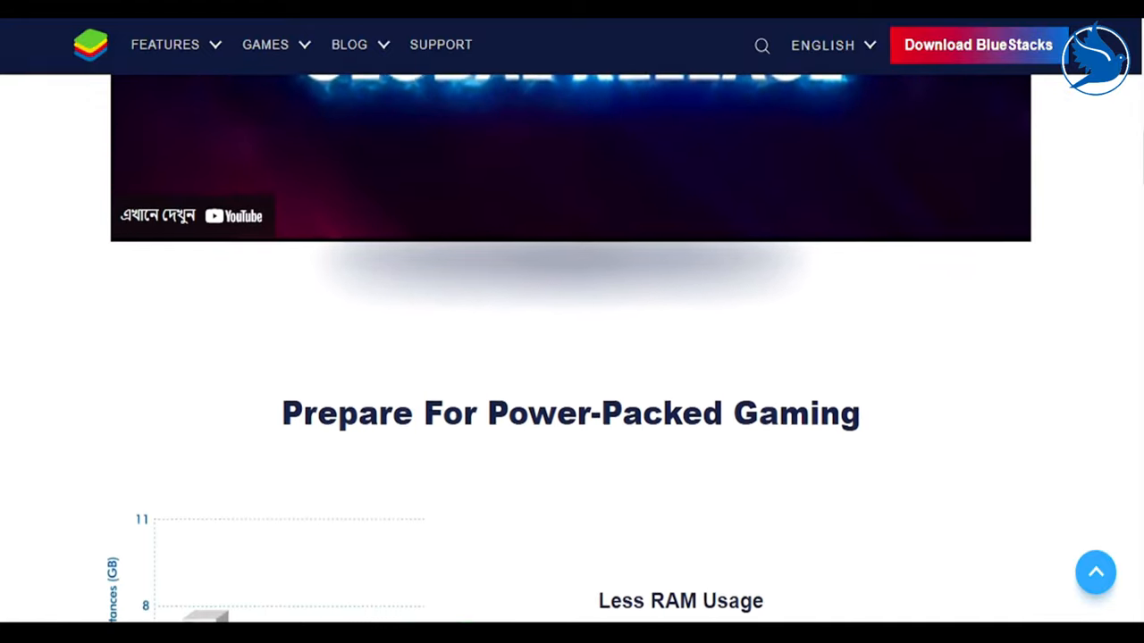
scroll(down, 3)
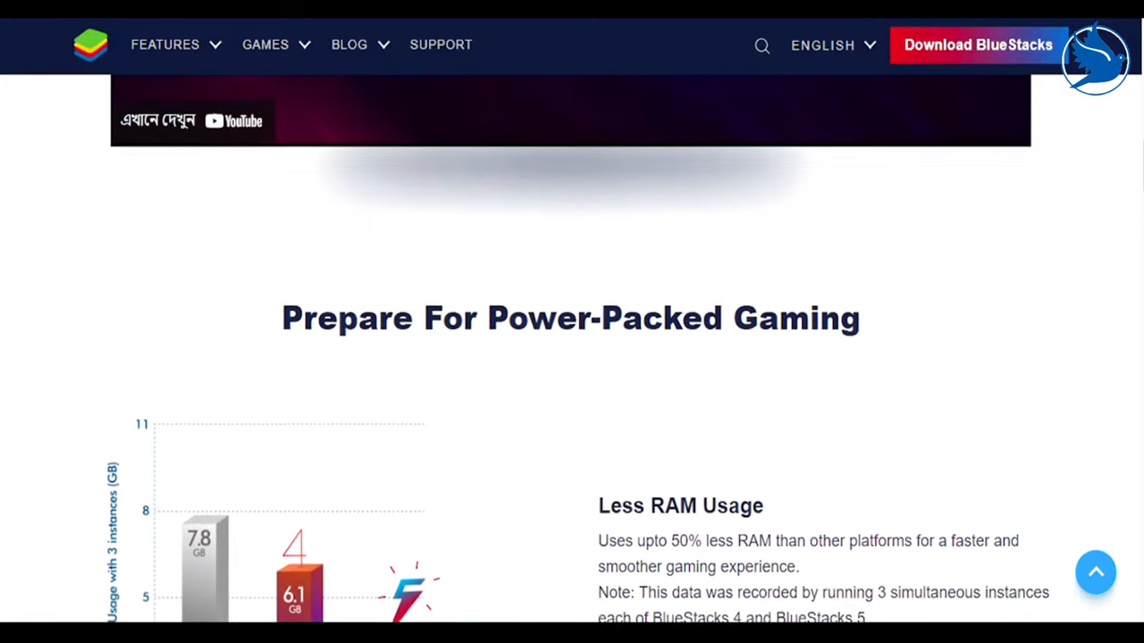
- Scroll through the BlueStacks stability and FPS feature sections
scroll(down, 3)
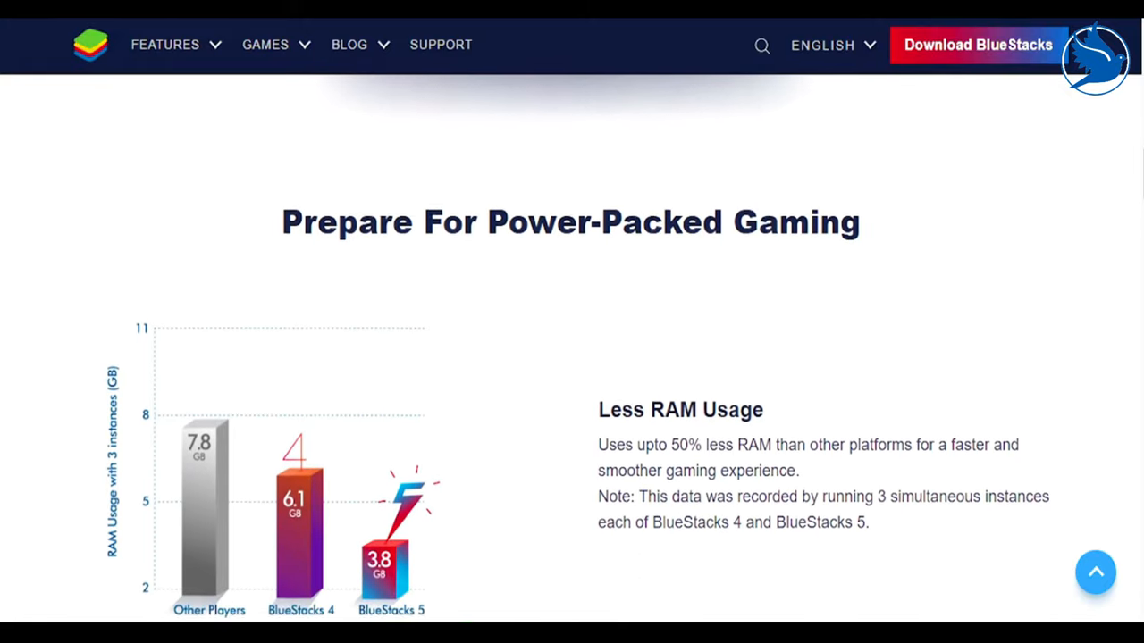
scroll(down, 3)
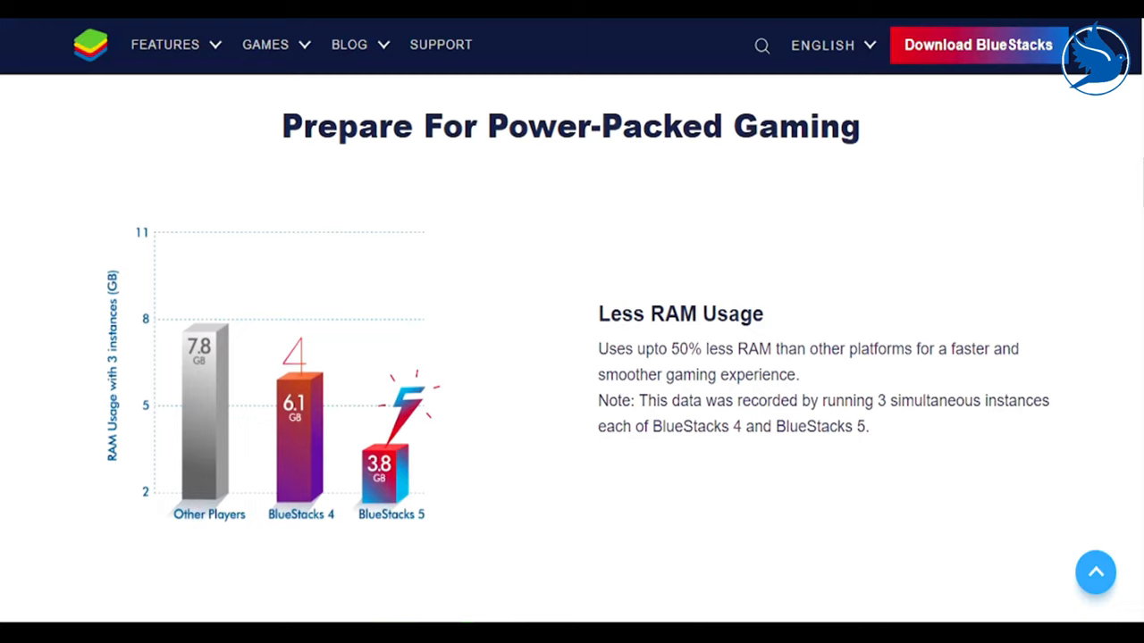
scroll(down, 3)
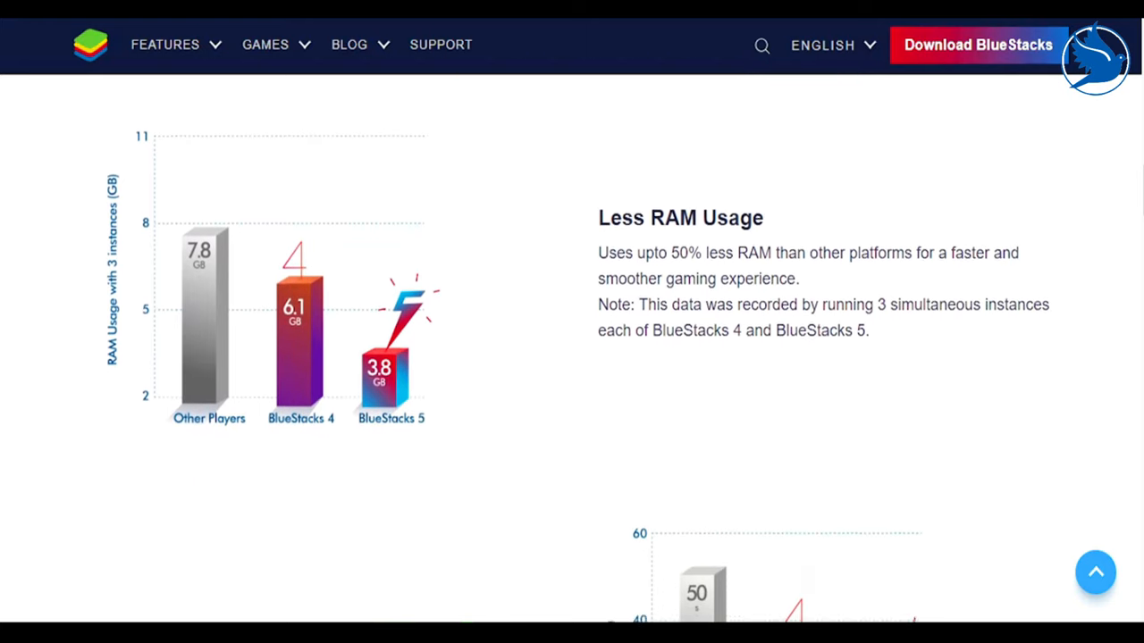
scroll(down, 3)
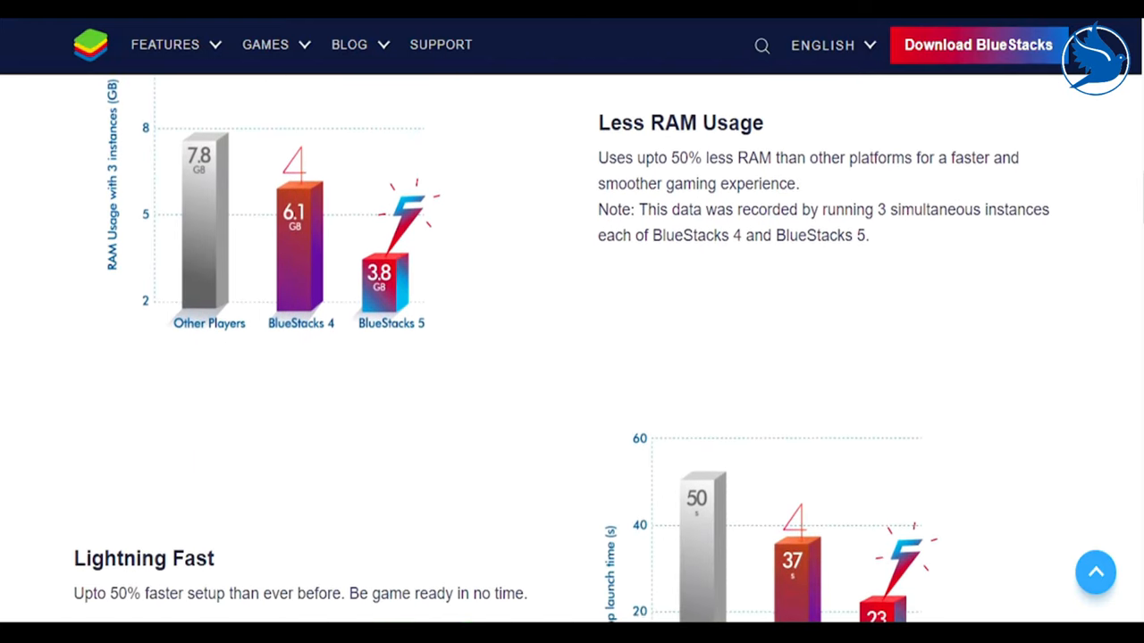
scroll(down, 3)
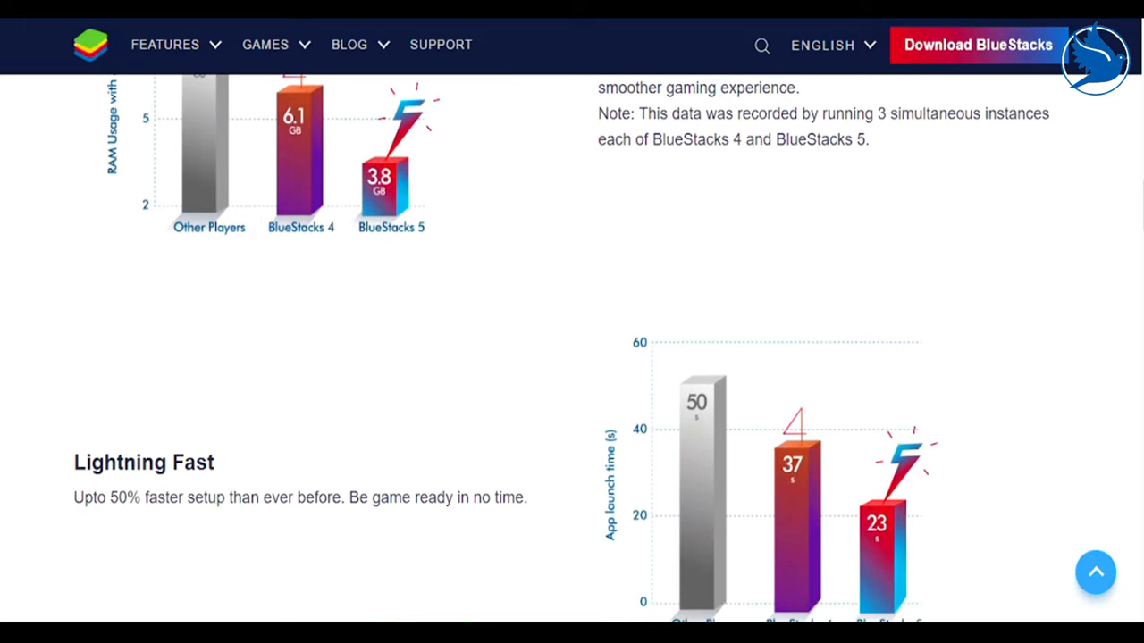
scroll(down, 3)
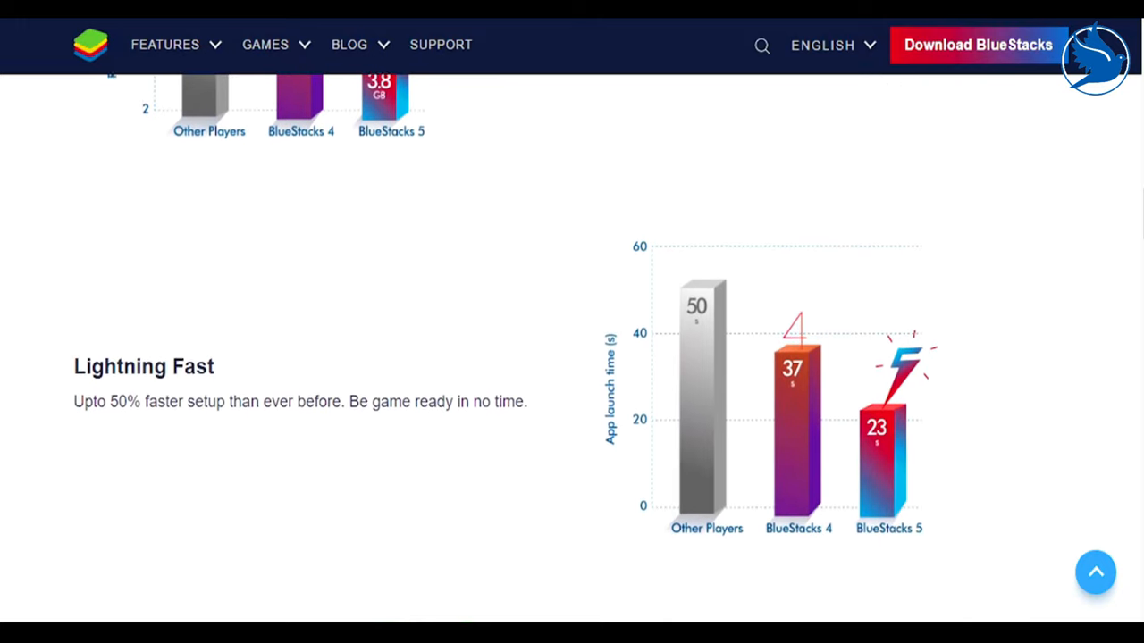
scroll(down, 3)
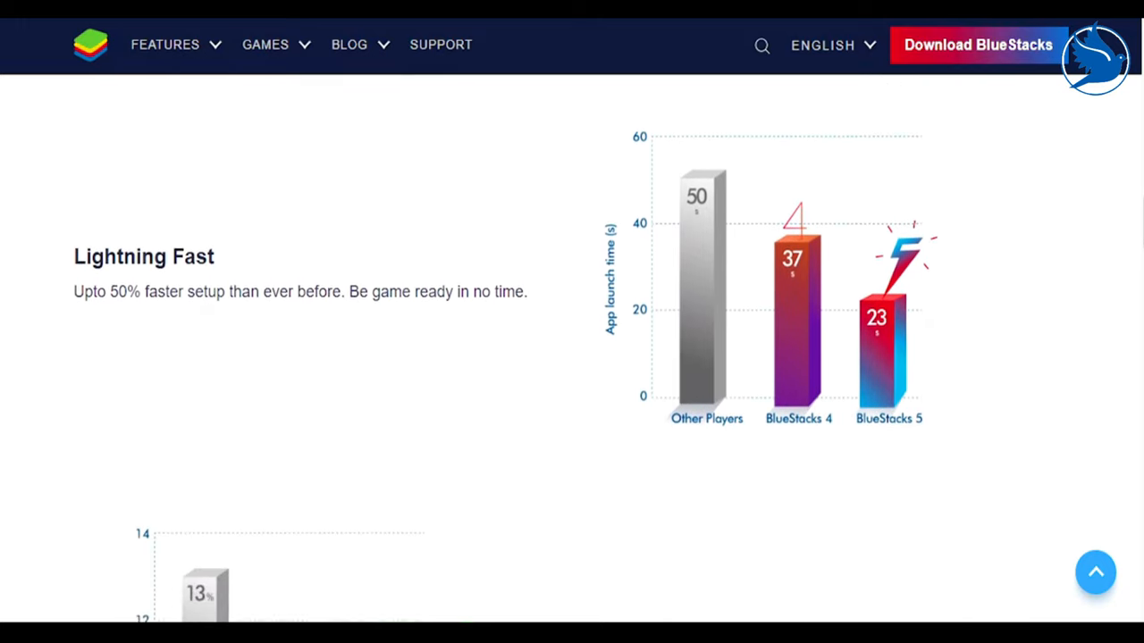
scroll(down, 3)
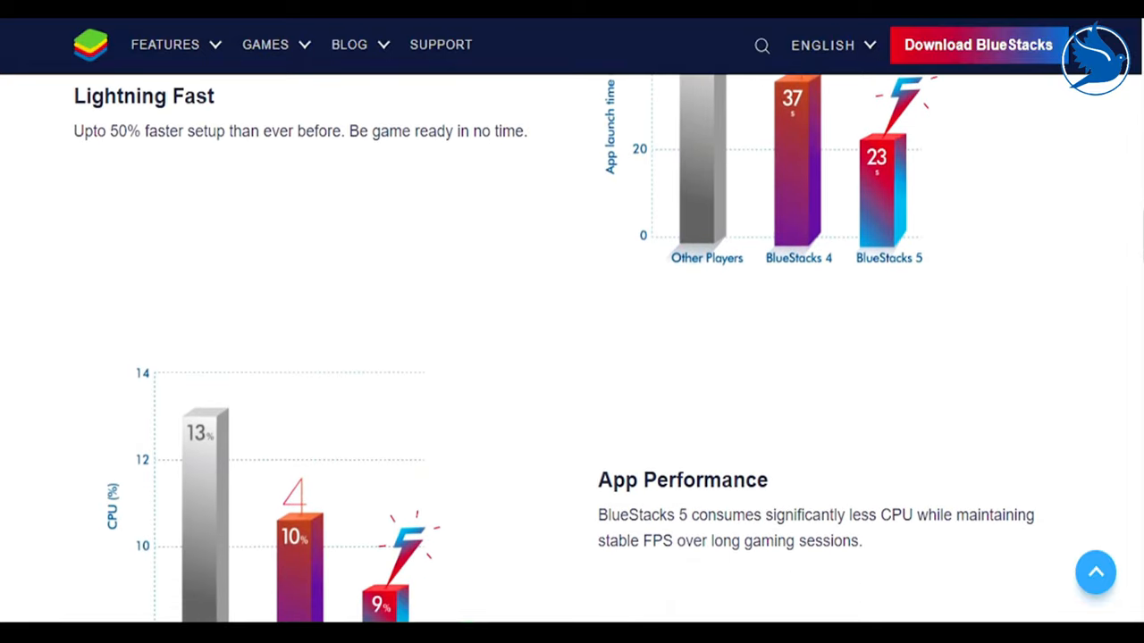
scroll(down, 3)
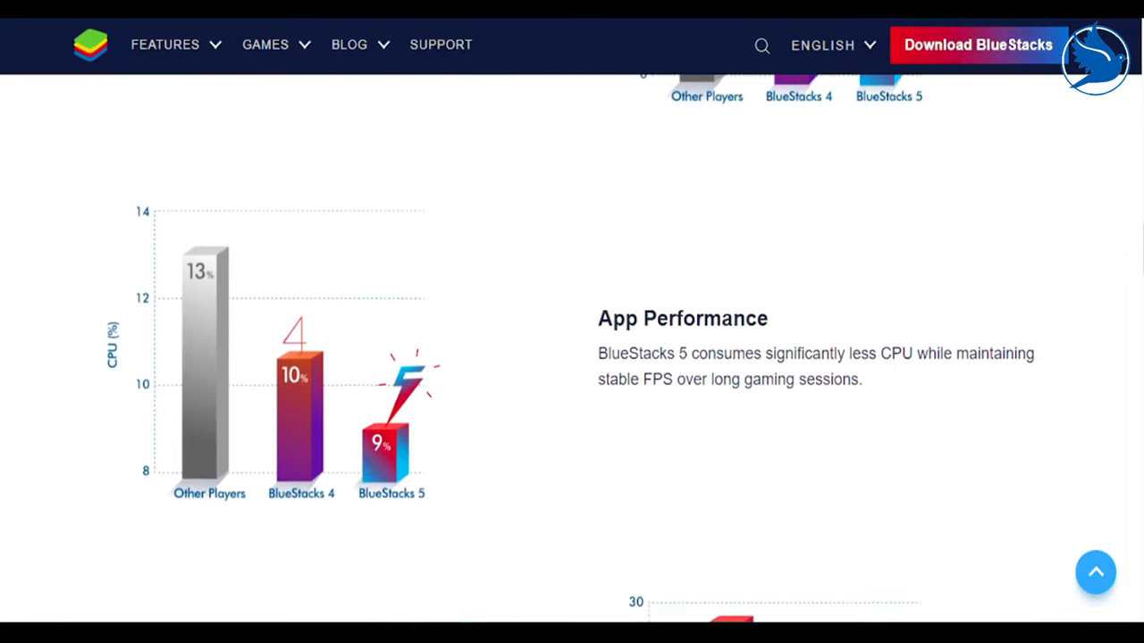
scroll(down, 3)
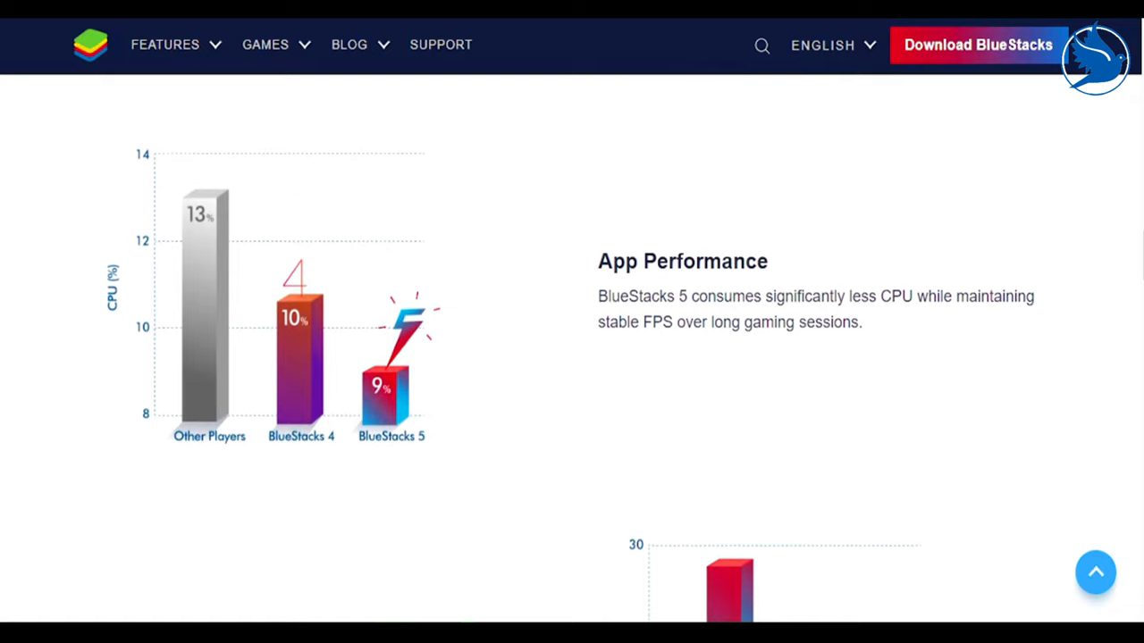
scroll(down, 3)
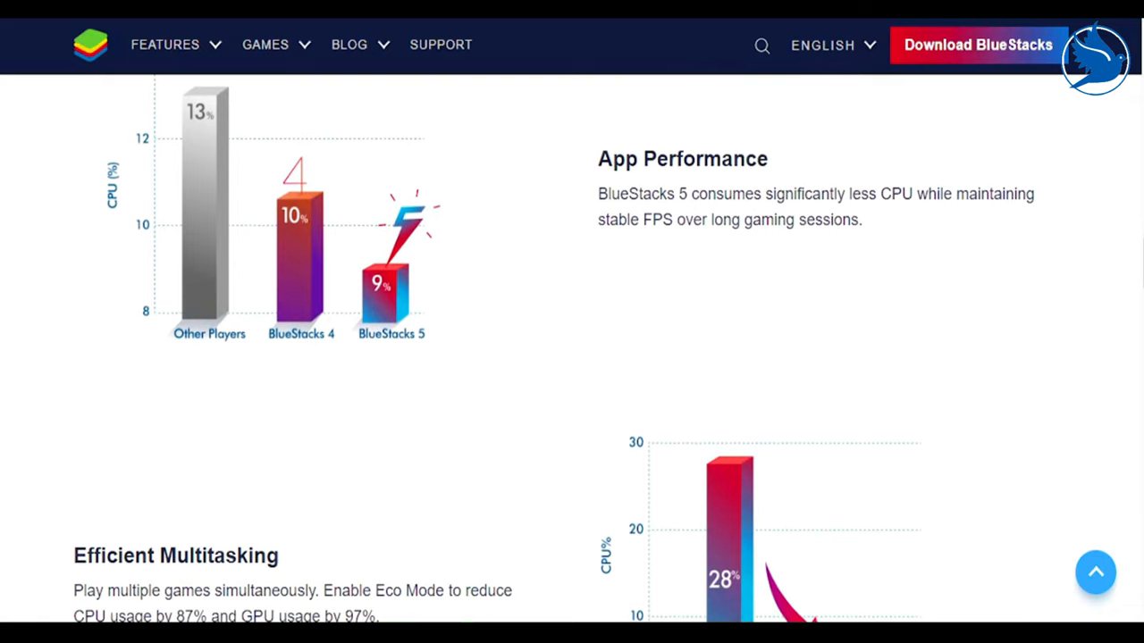
scroll(down, 3)
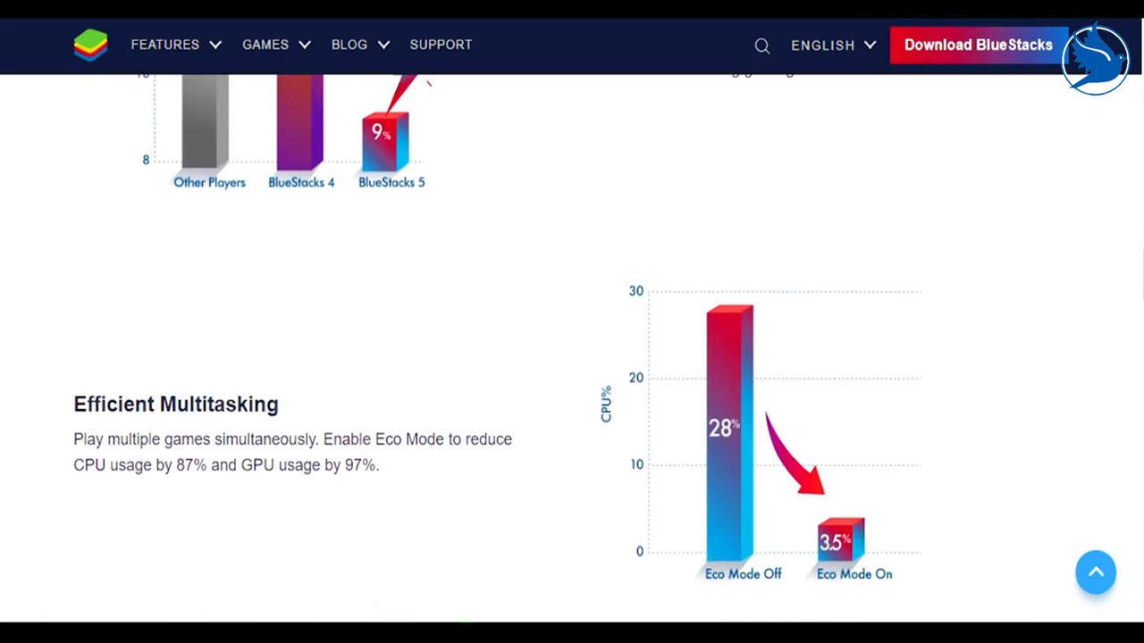
- Continue past the privacy features to the BlueStacks 5 Minimum System Requirements
scroll(down, 3)
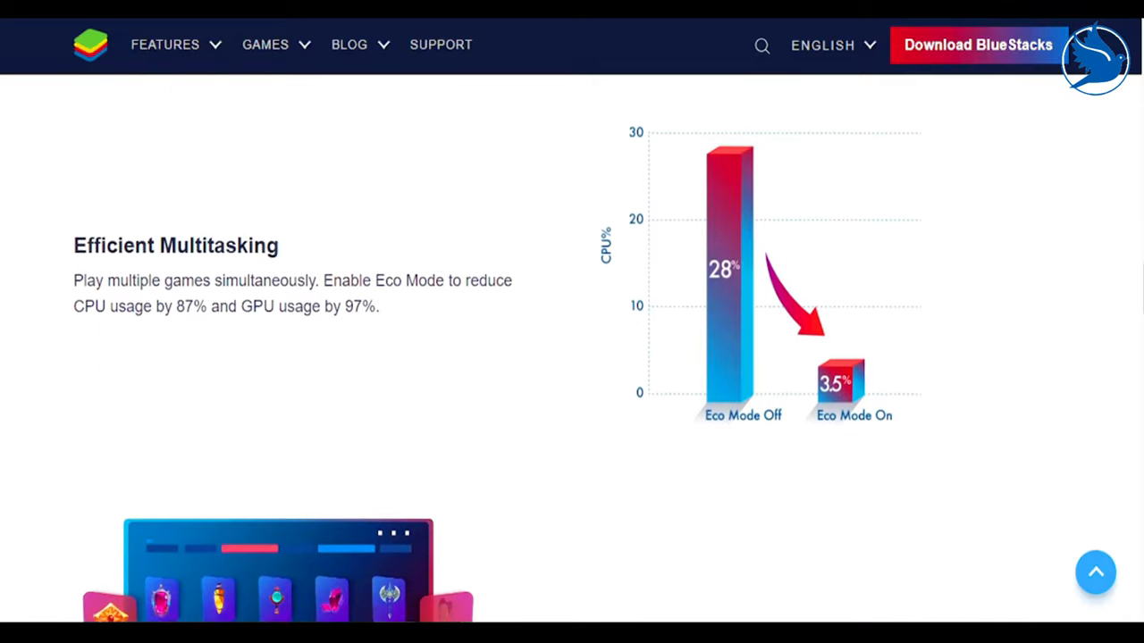
scroll(down, 3)
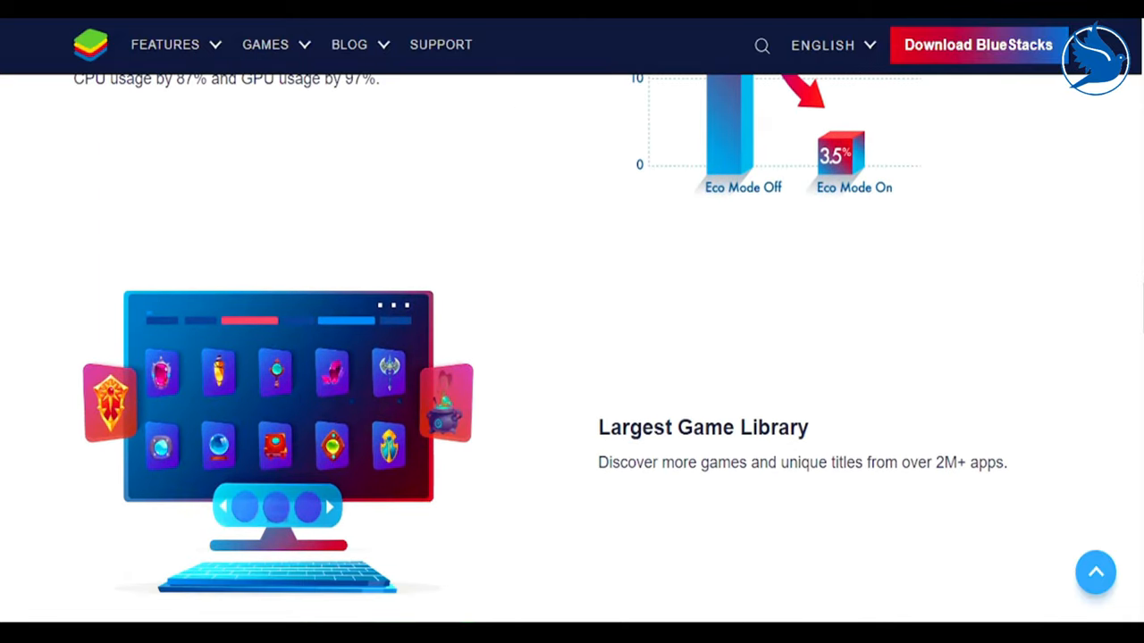
scroll(down, 3)
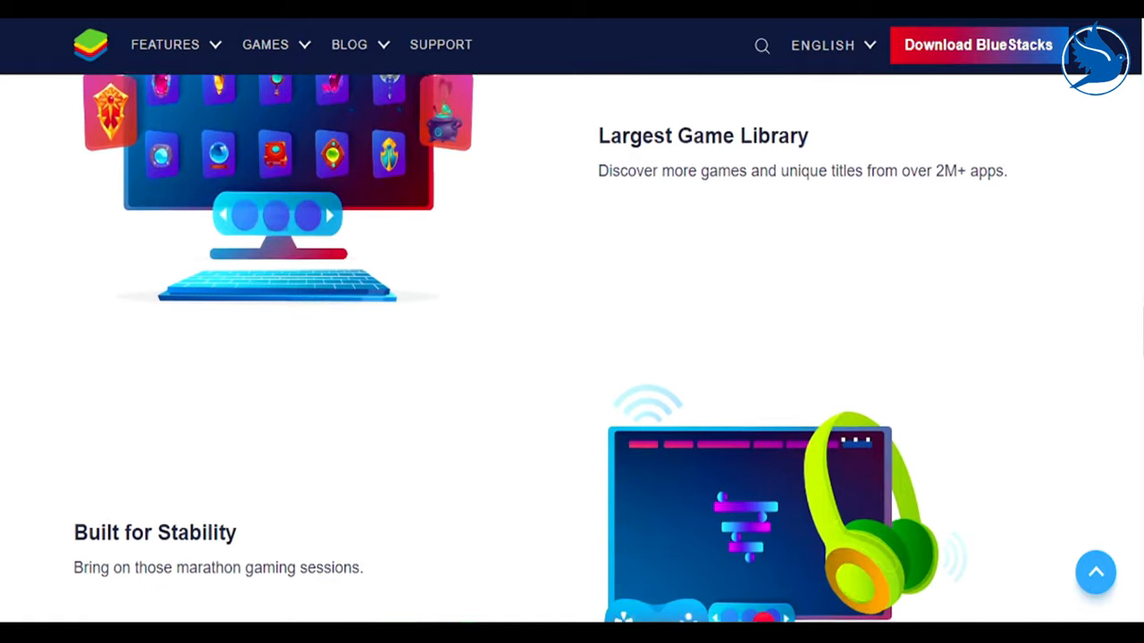
scroll(down, 3)
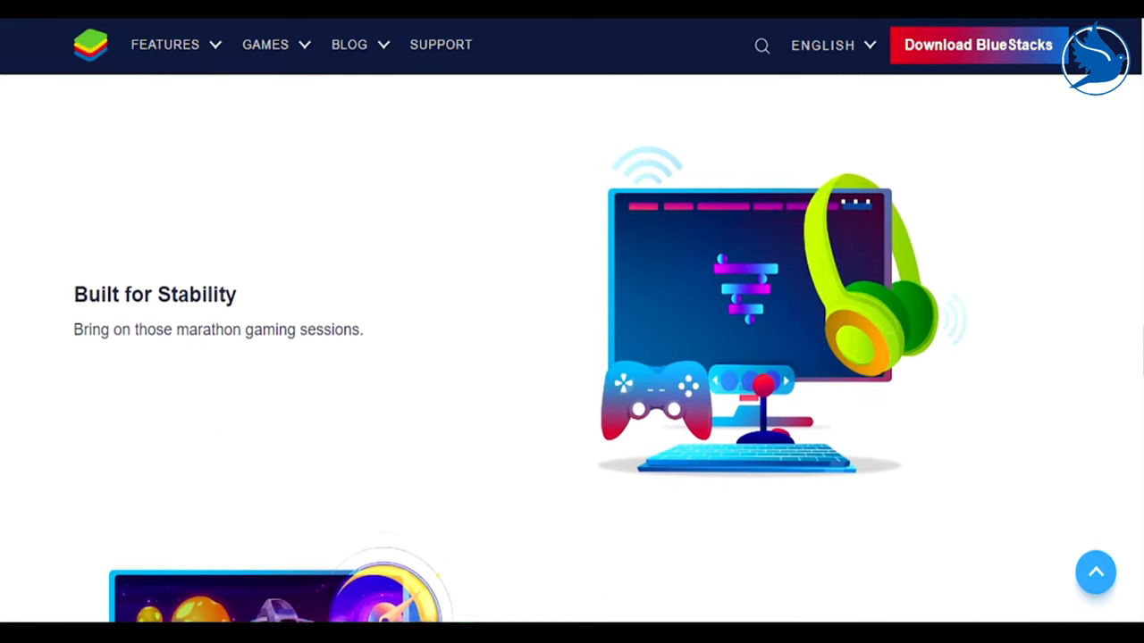
scroll(down, 3)
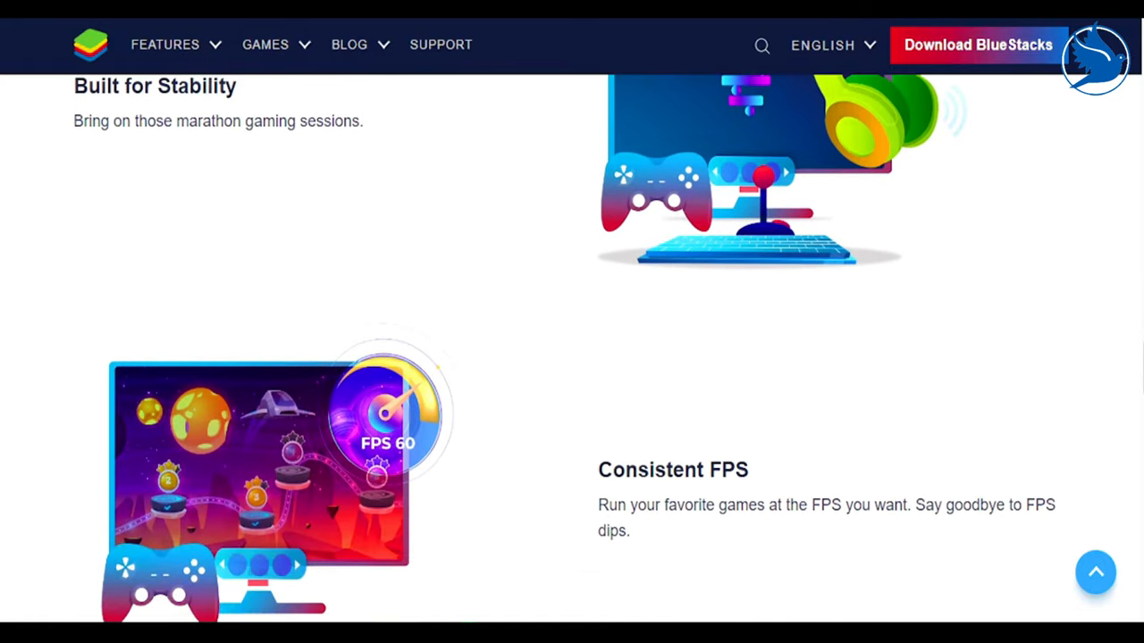
scroll(down, 3)
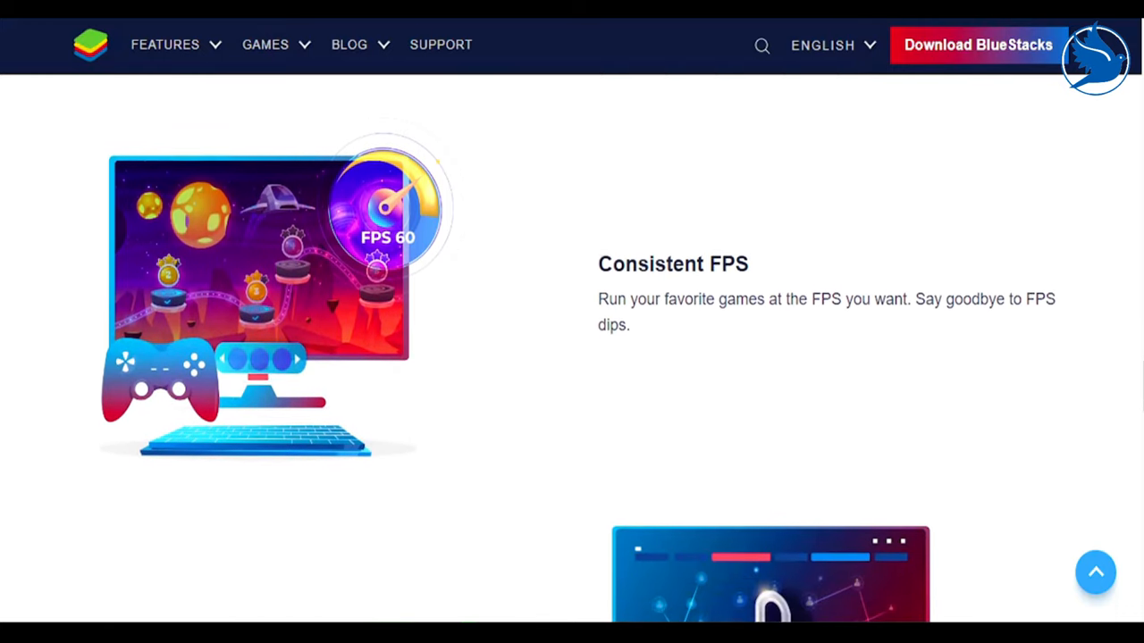
scroll(down, 3)
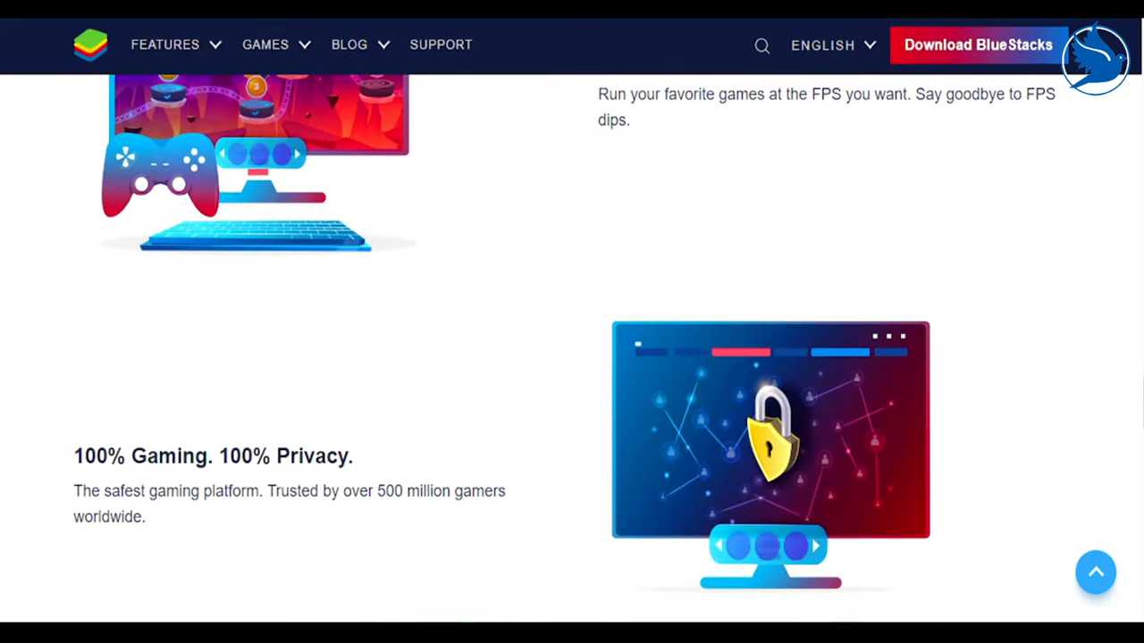
scroll(down, 3)
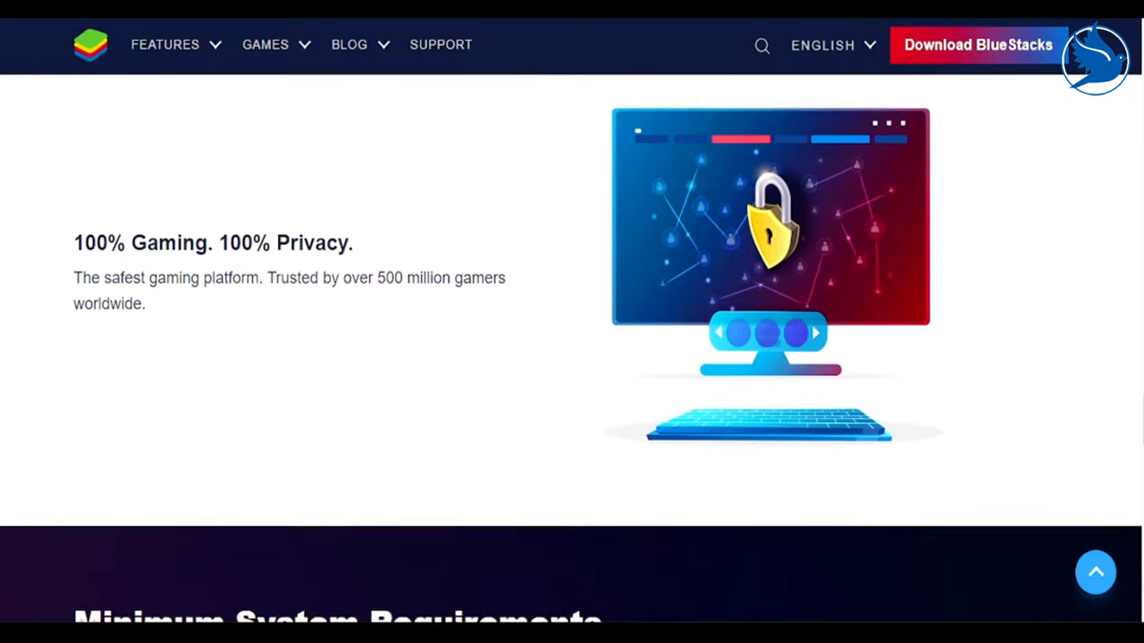
scroll(down, 3)
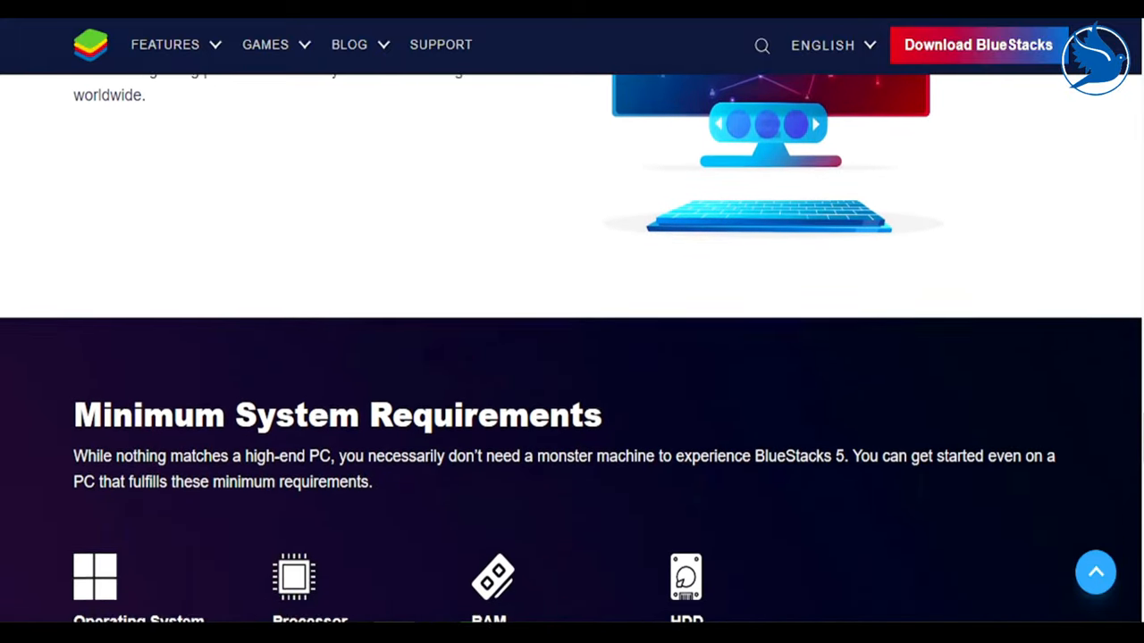
scroll(down, 3)
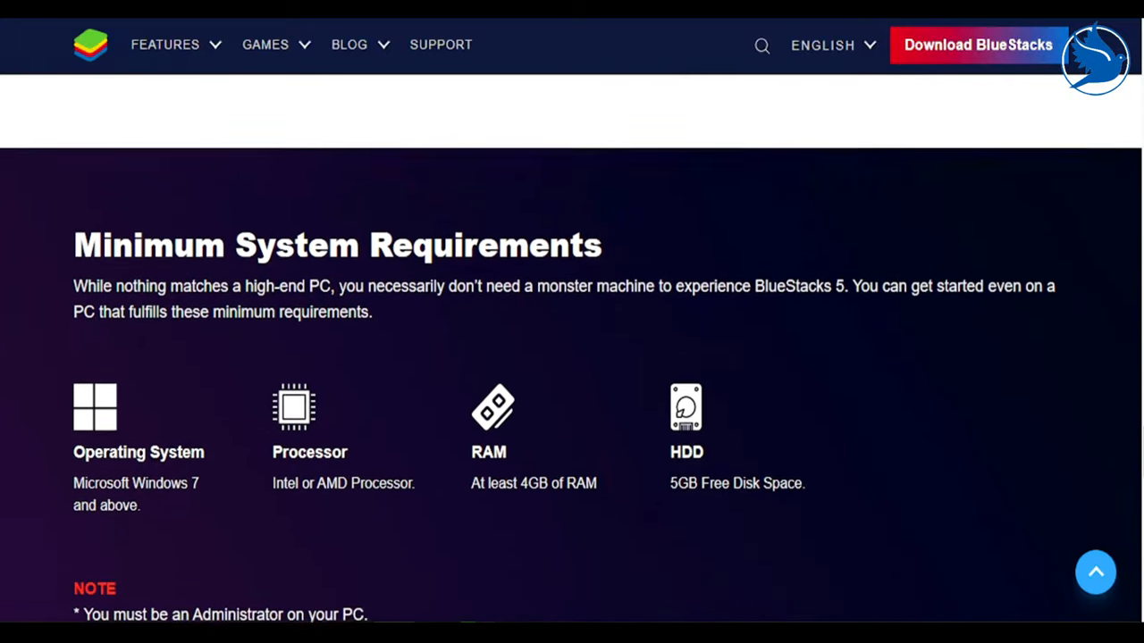
scroll(down, 3)
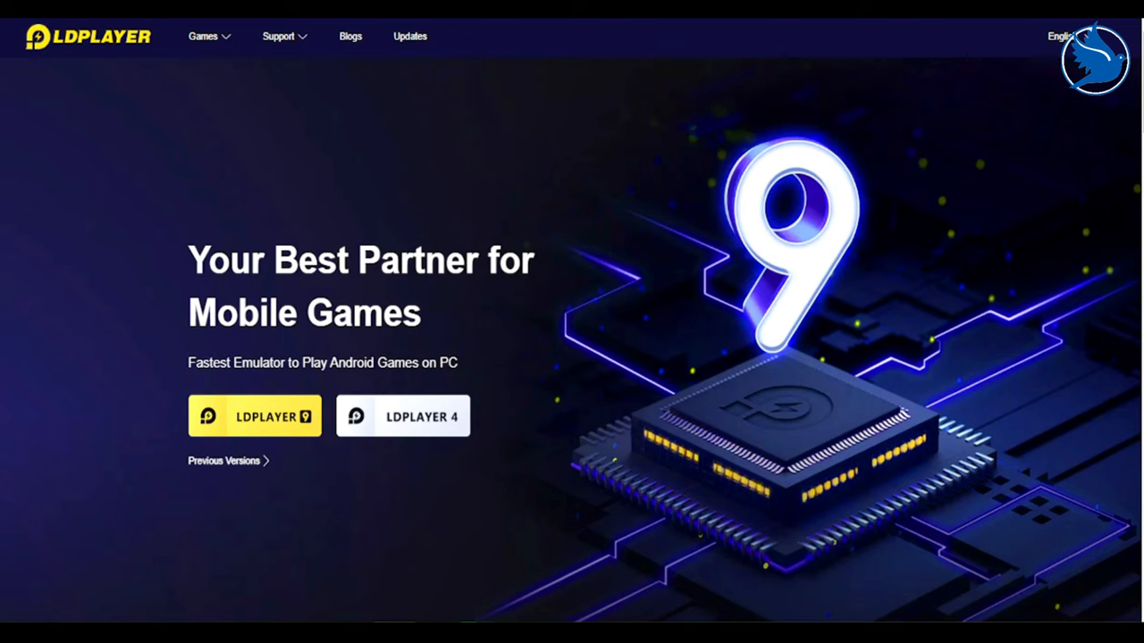
- Scroll the LDPlayer homepage past the game icons to the 100% performance comparison
scroll(down, 3)
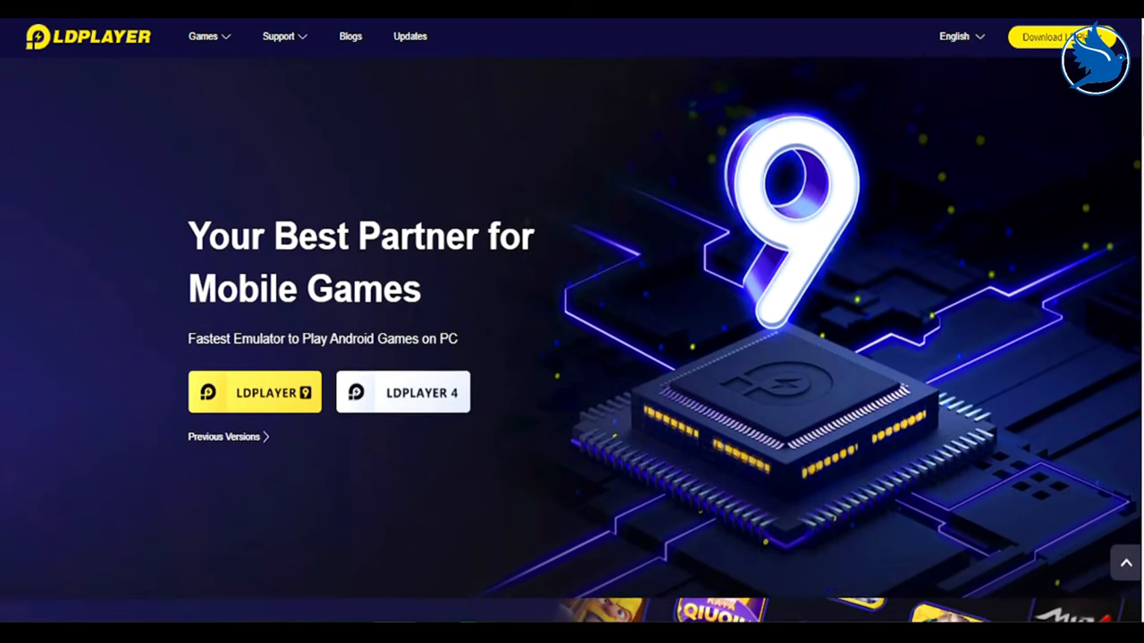
scroll(down, 3)
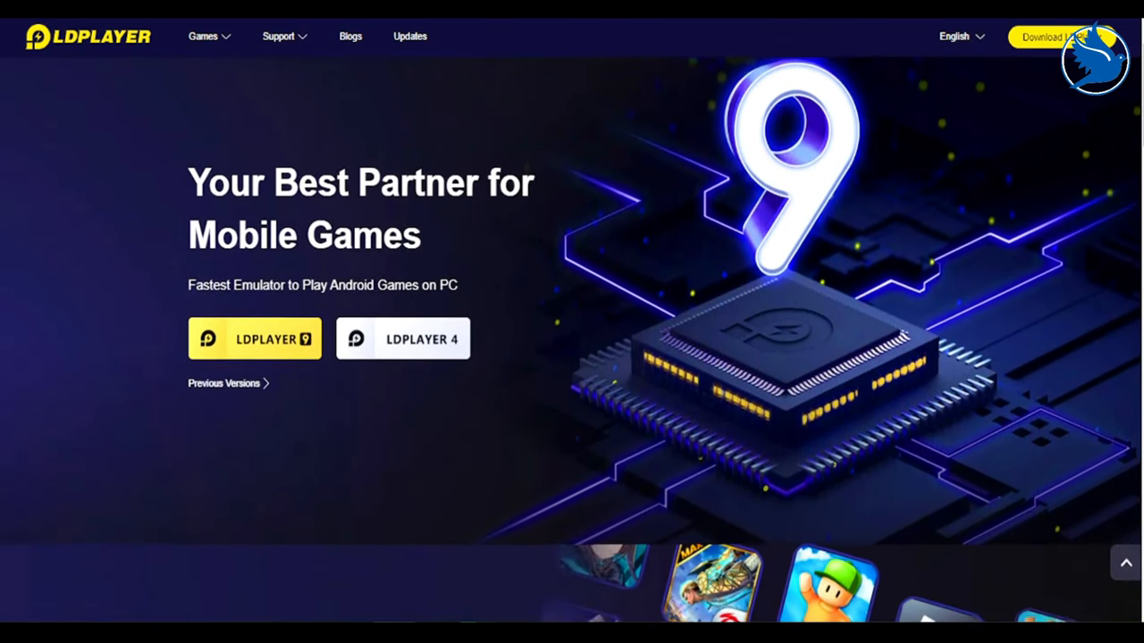
scroll(down, 3)
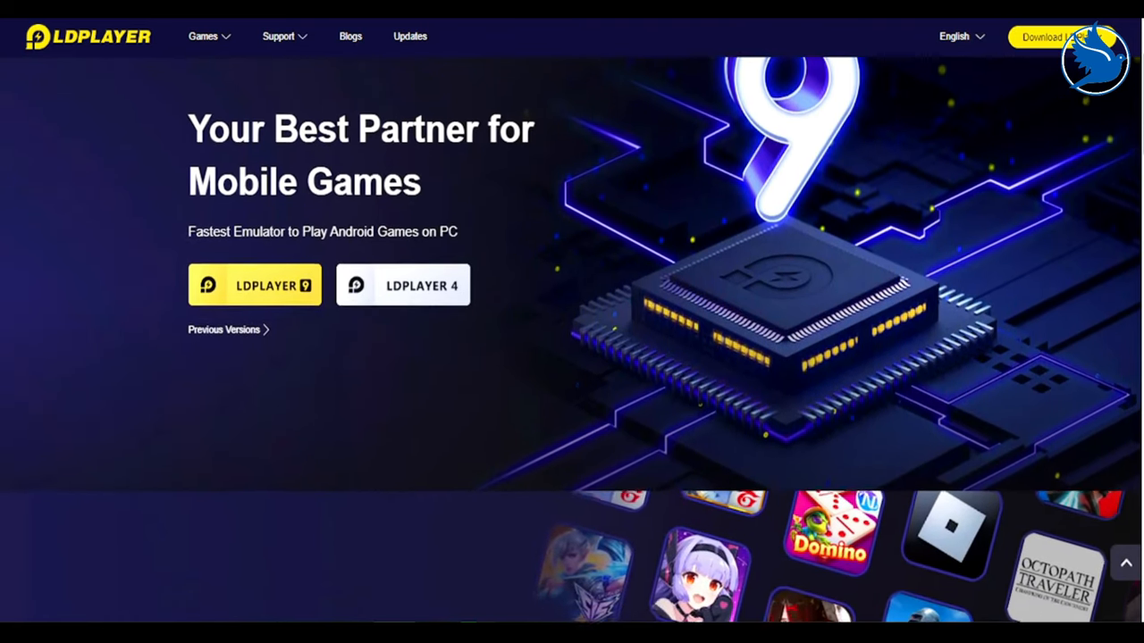
scroll(down, 3)
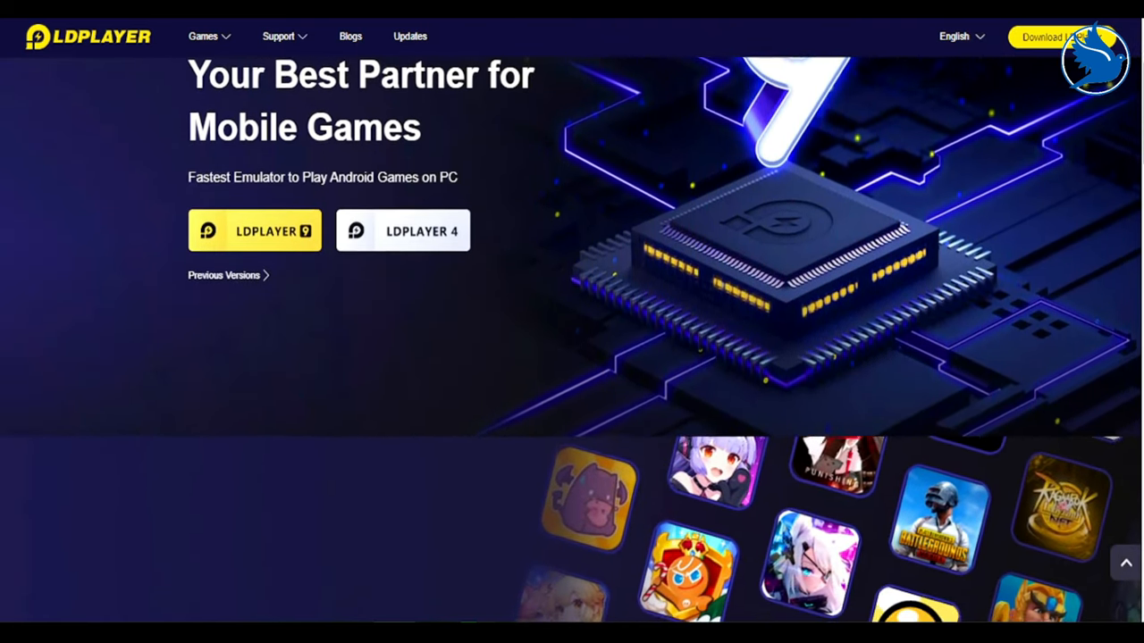
scroll(down, 3)
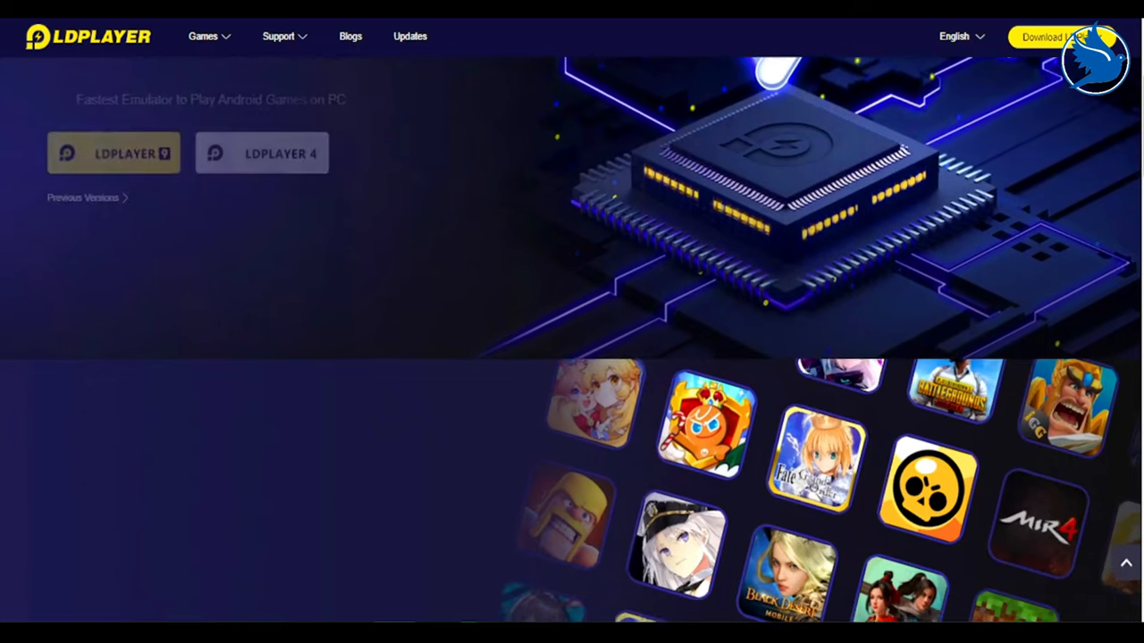
scroll(down, 3)
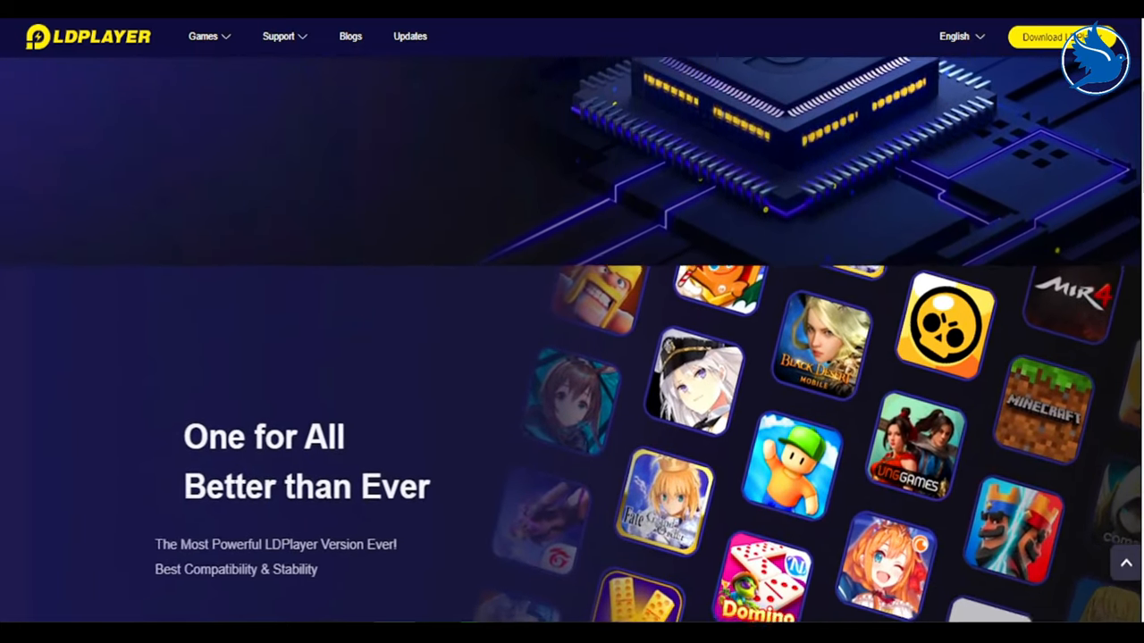
scroll(down, 3)
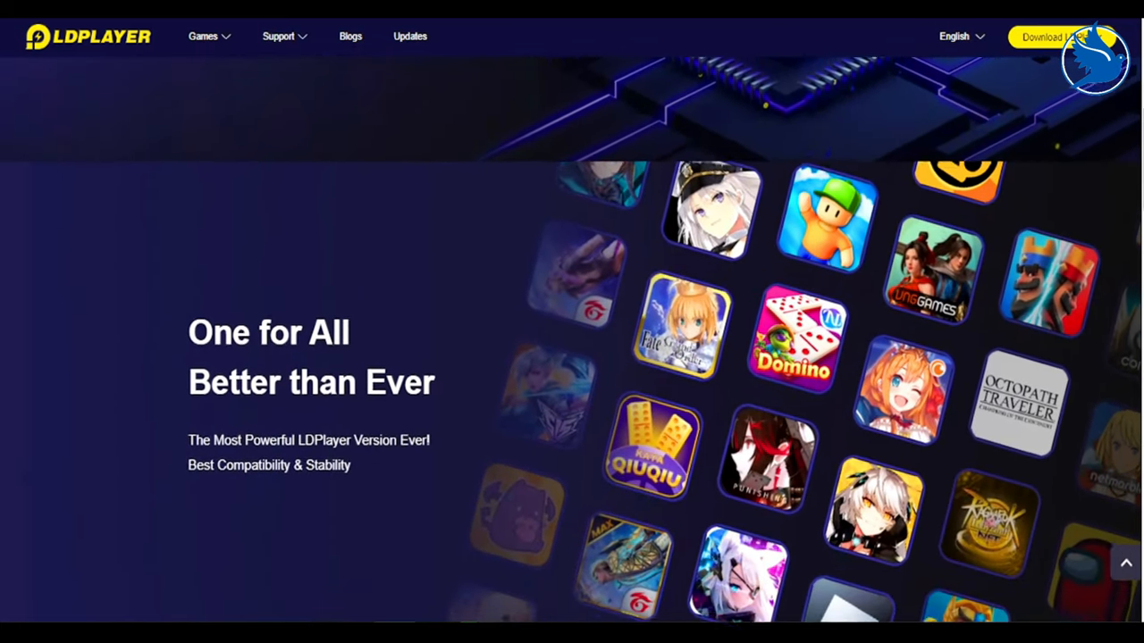
scroll(down, 3)
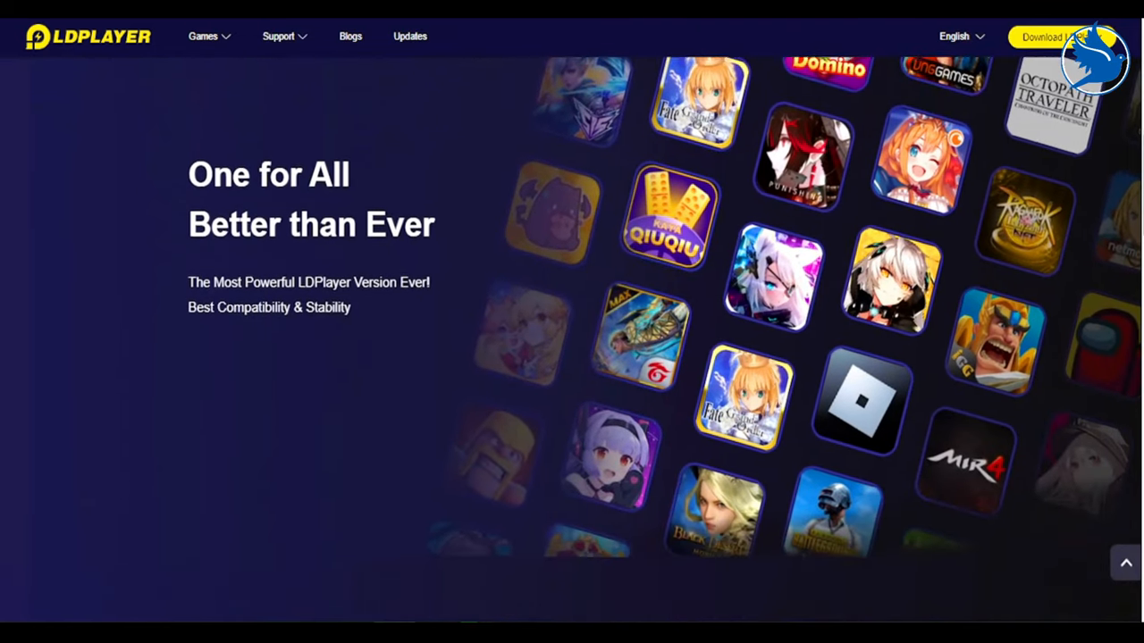
scroll(down, 3)
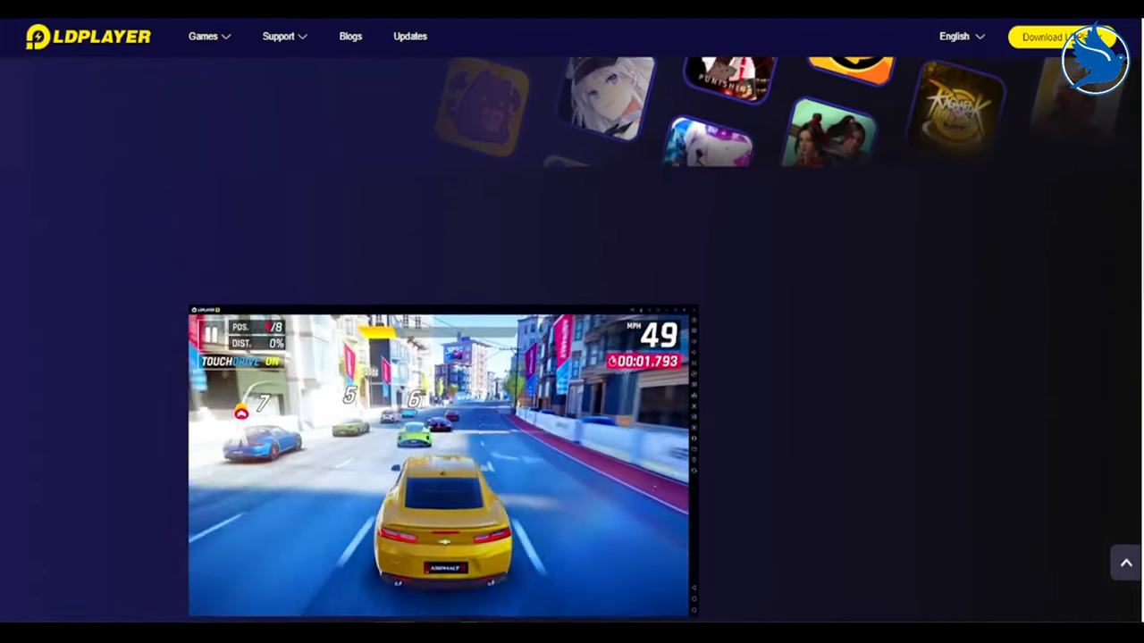
scroll(down, 3)
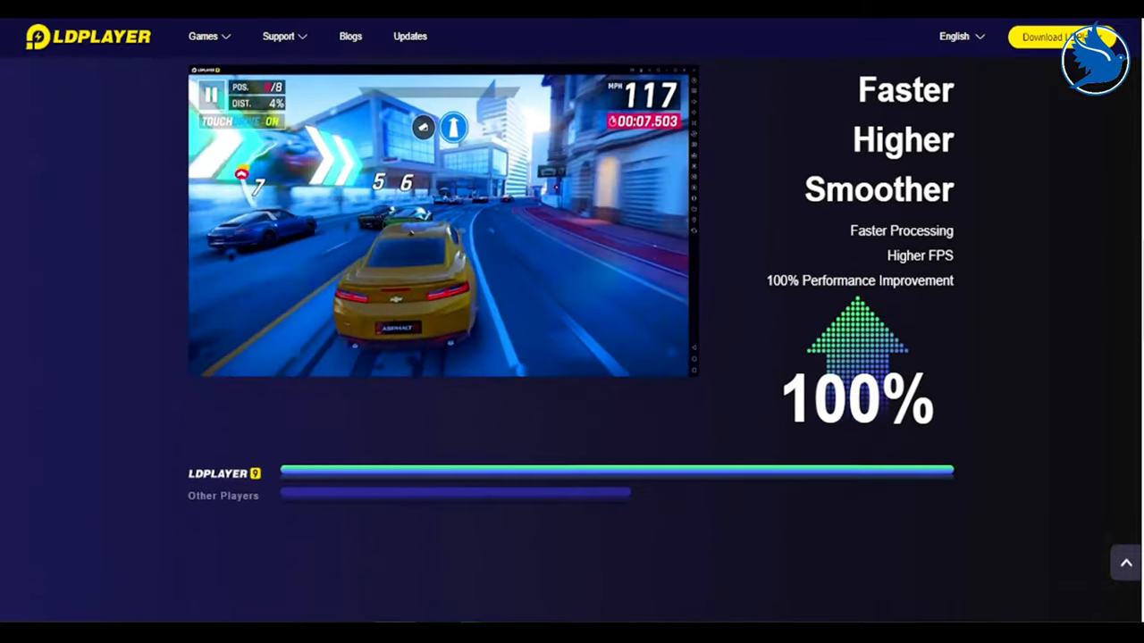
scroll(down, 3)
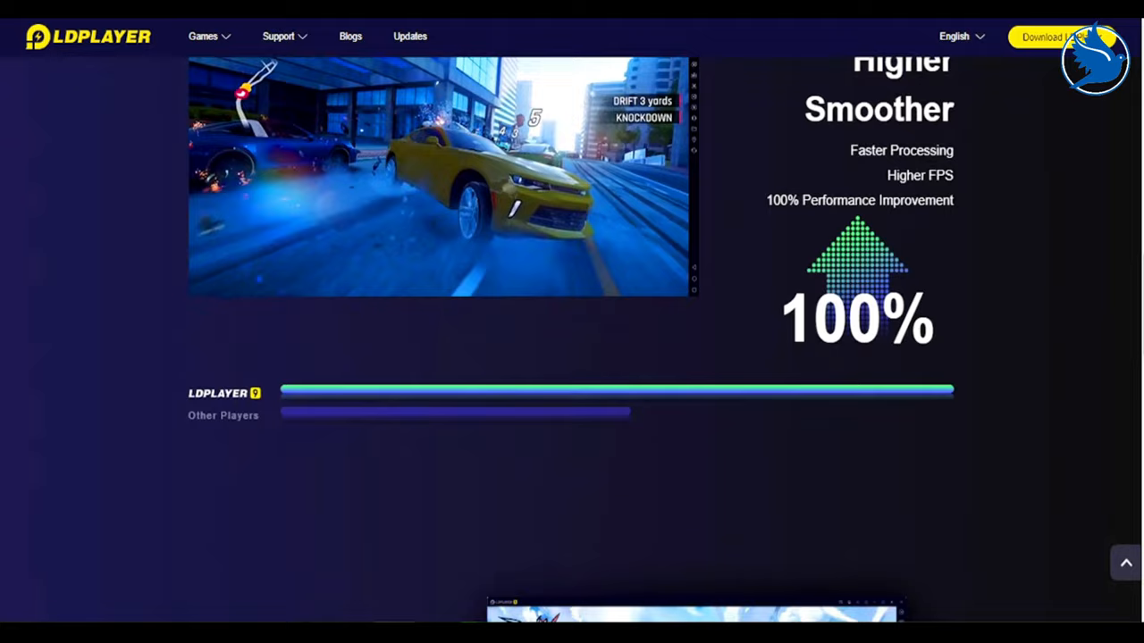
scroll(down, 3)
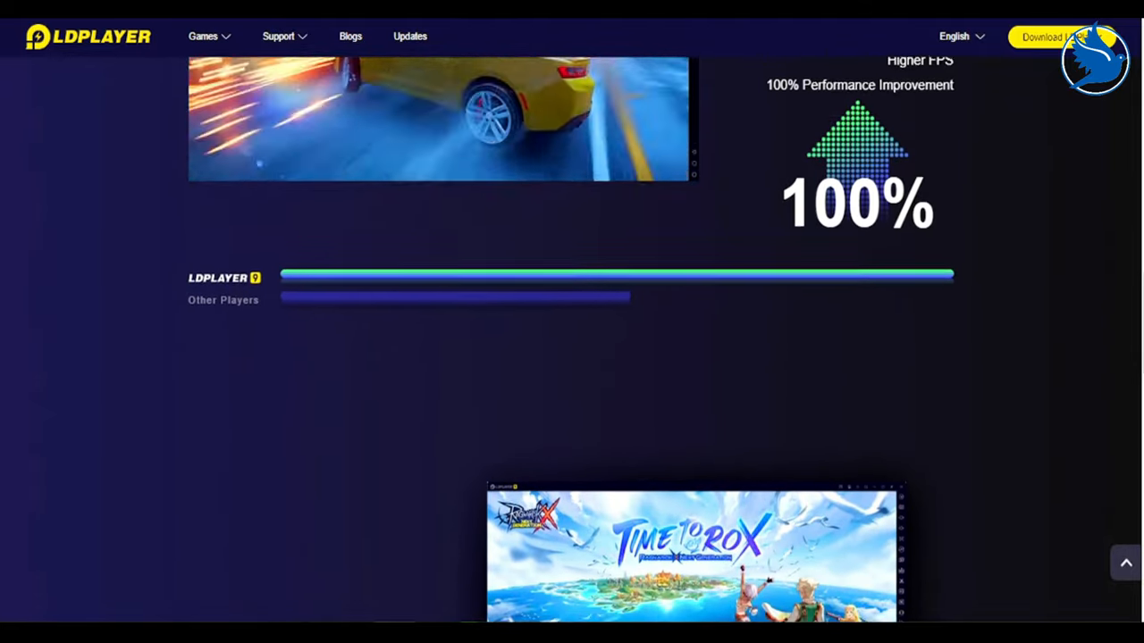
- Scroll through Powerful Lightweight and game developer partners to the LDPlayer footer
scroll(down, 3)
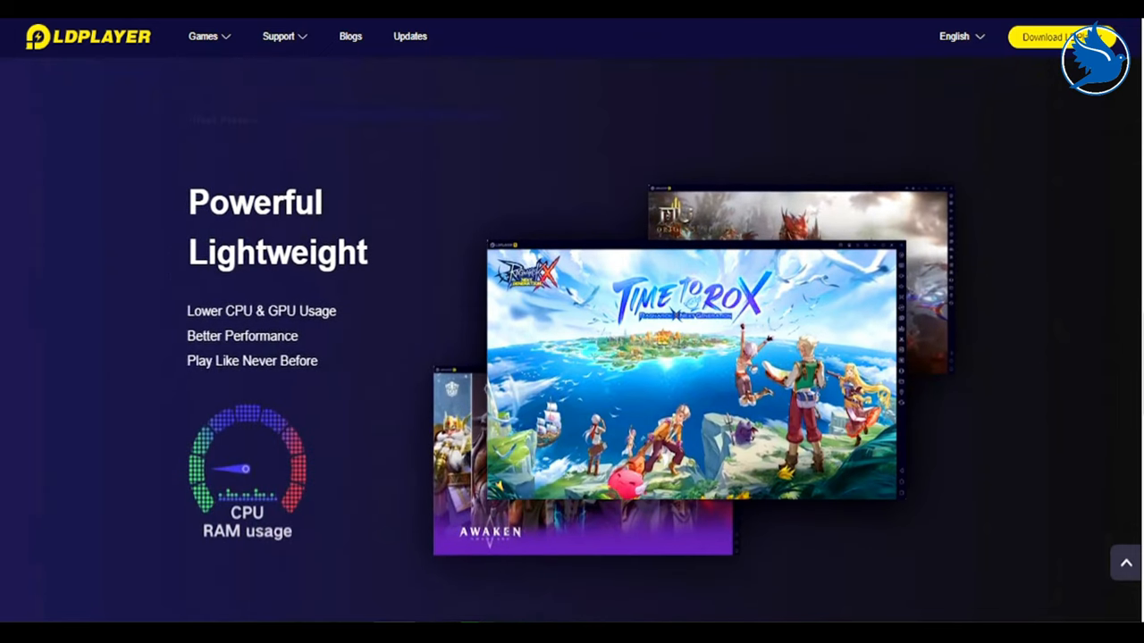
scroll(down, 3)
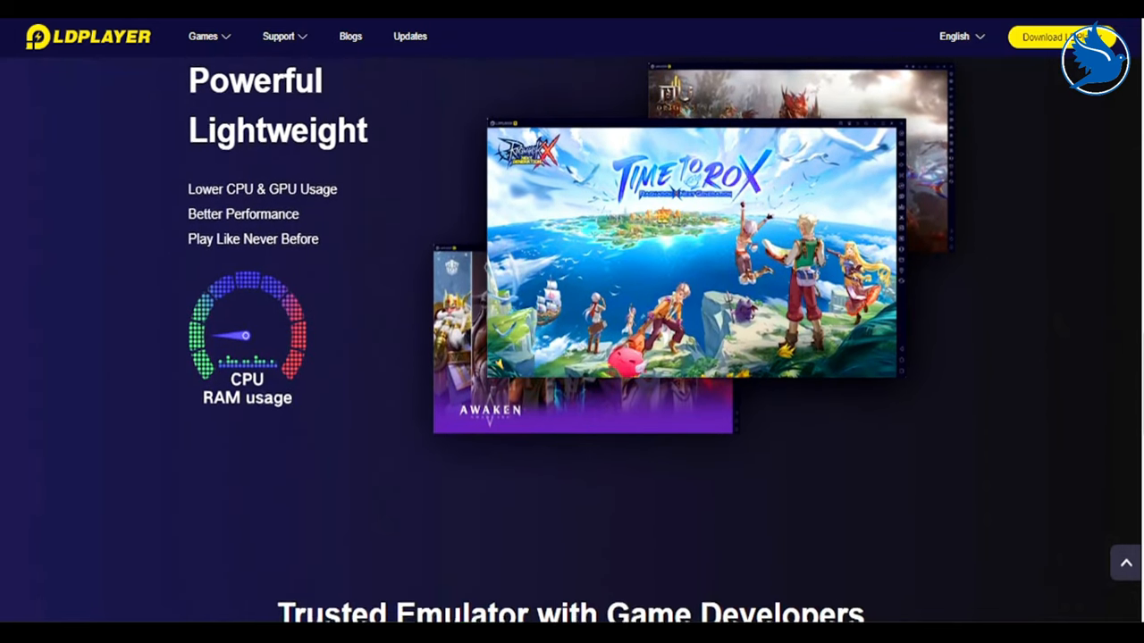
scroll(down, 3)
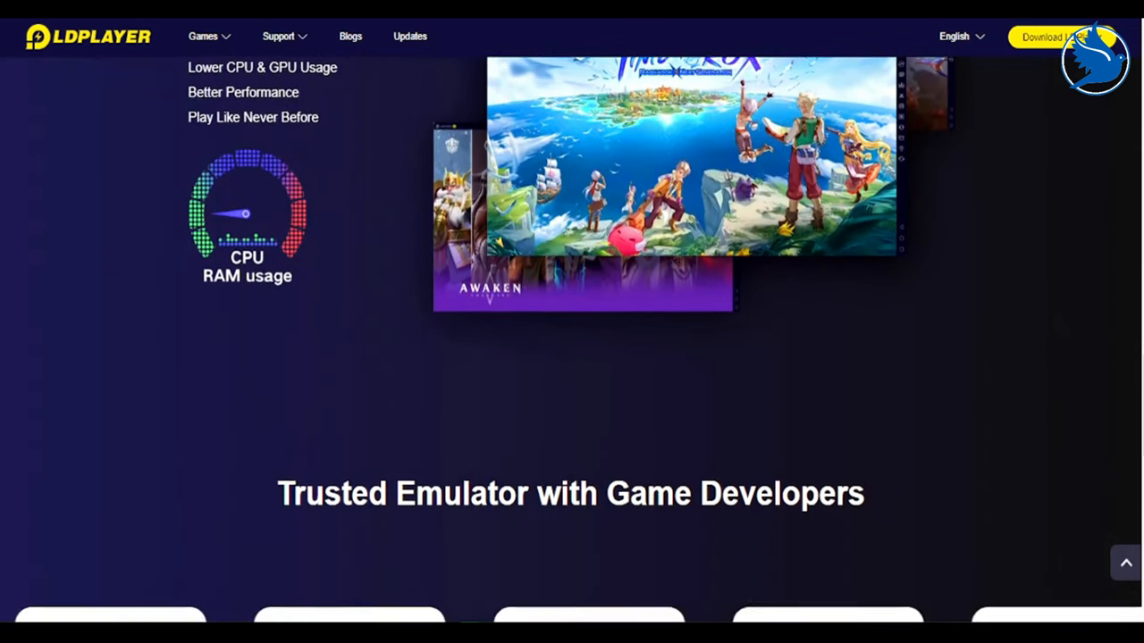
scroll(down, 3)
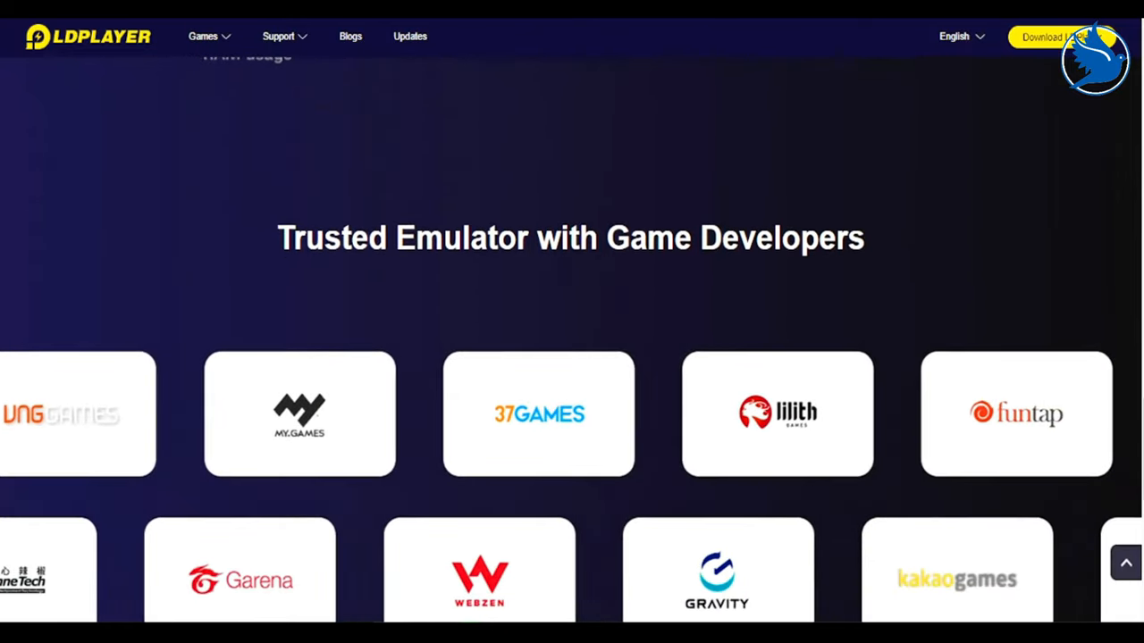
scroll(down, 3)
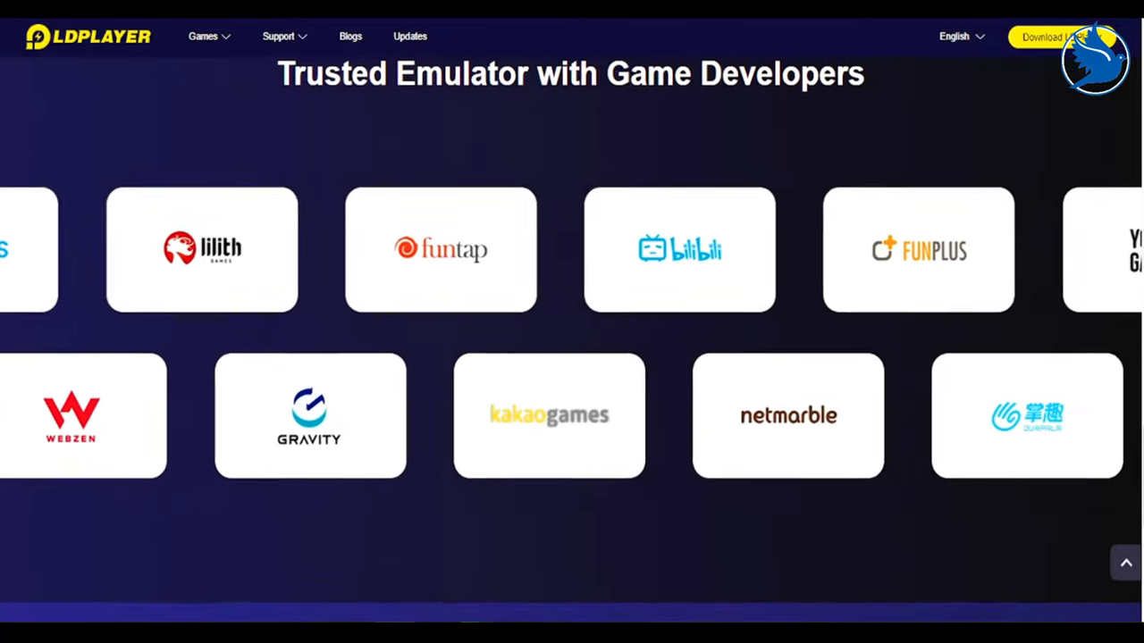
scroll(down, 3)
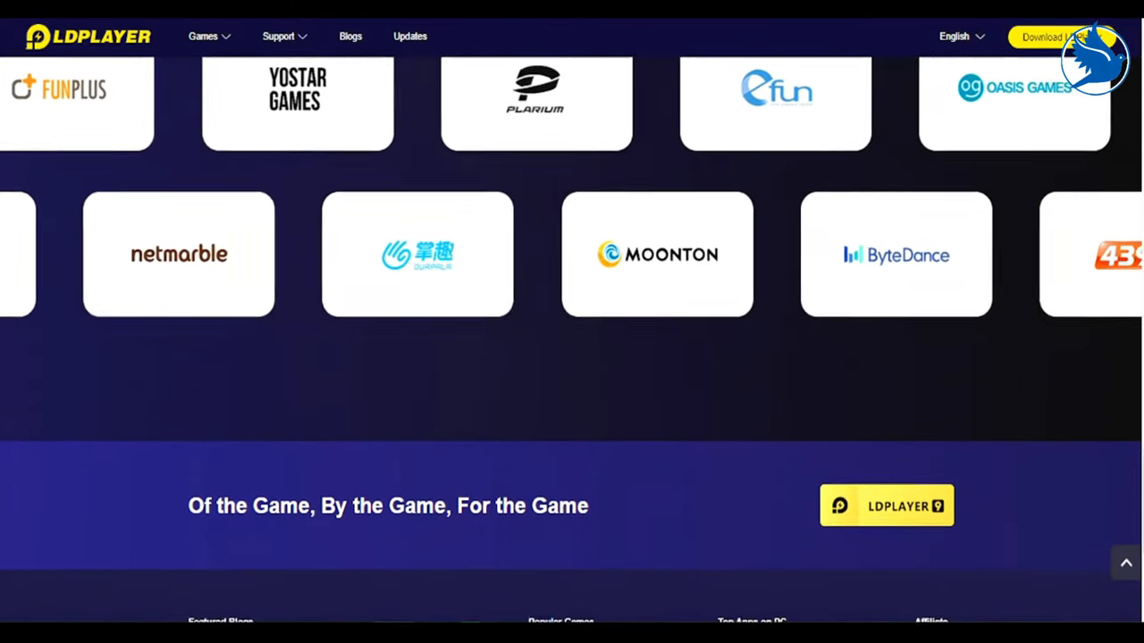
scroll(down, 3)
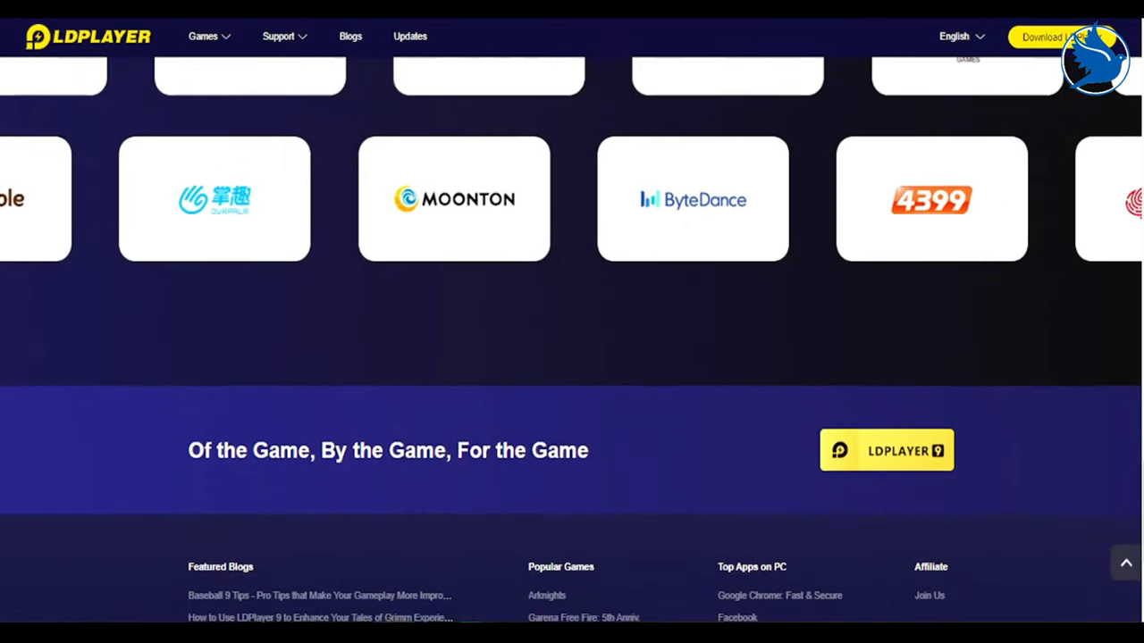
scroll(down, 3)
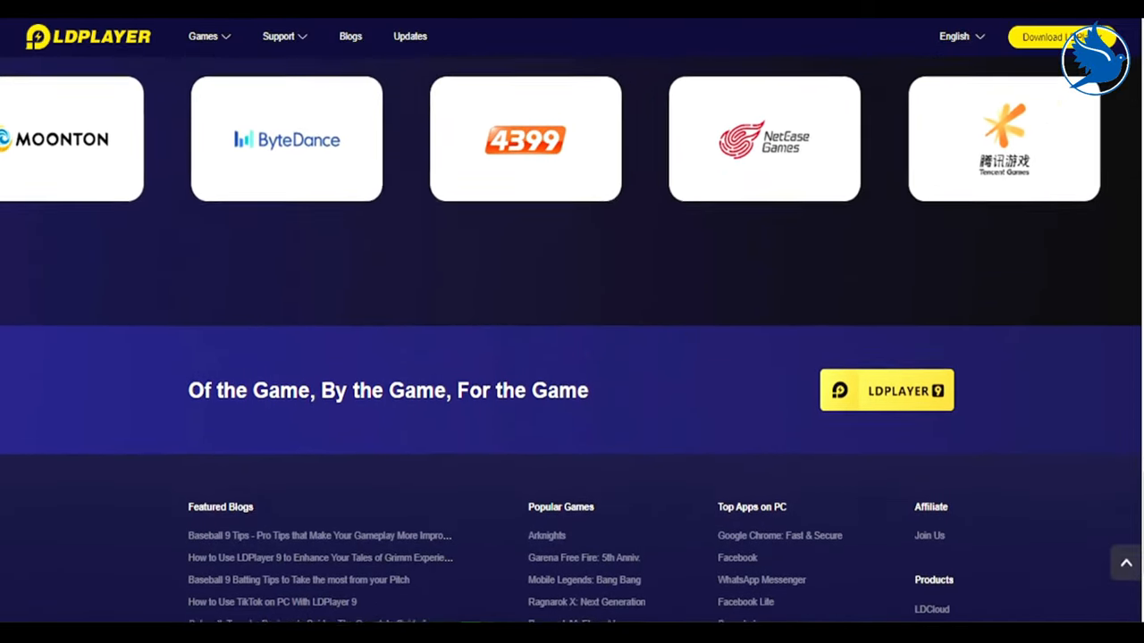
scroll(up, 3)
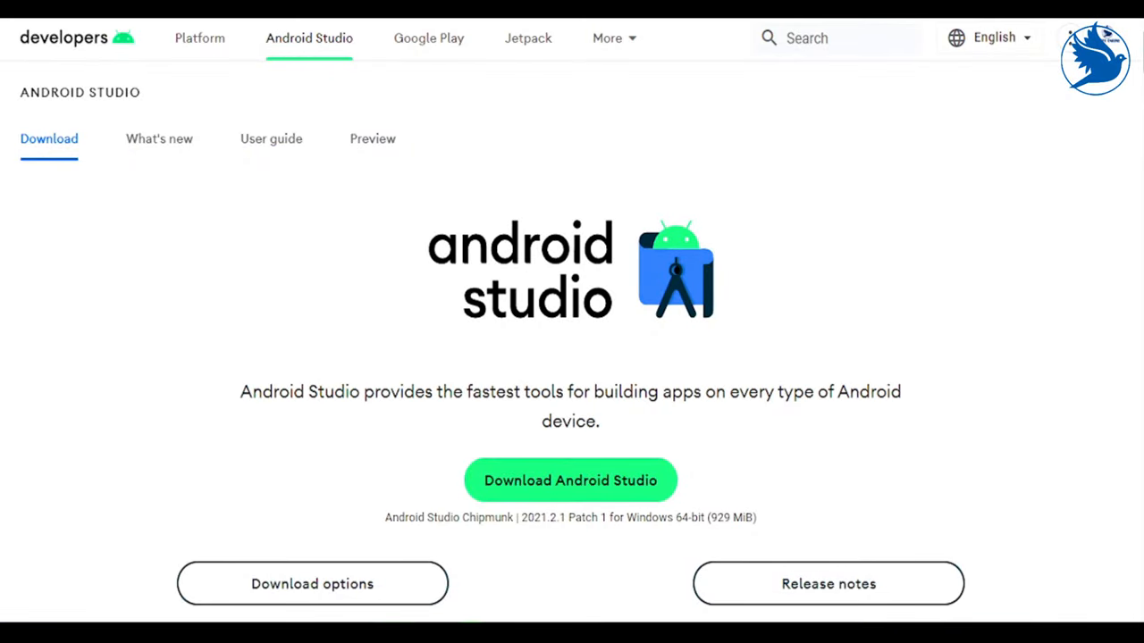
- Scroll the Android Studio page to the Flexible build system and Realtime profilers features
scroll(down, 3)
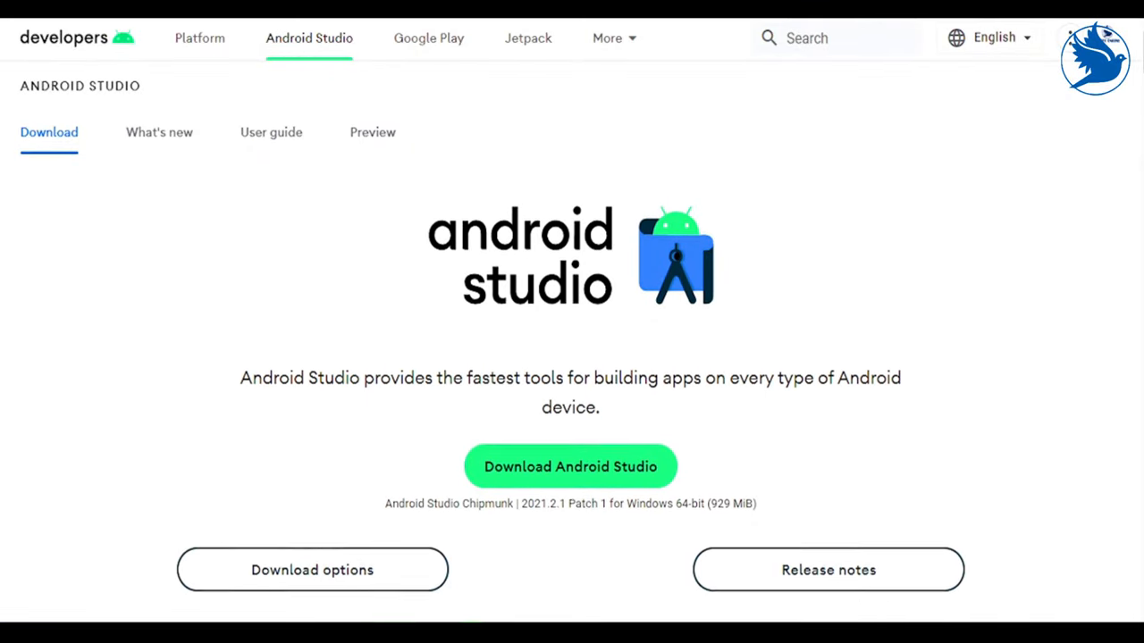
scroll(down, 3)
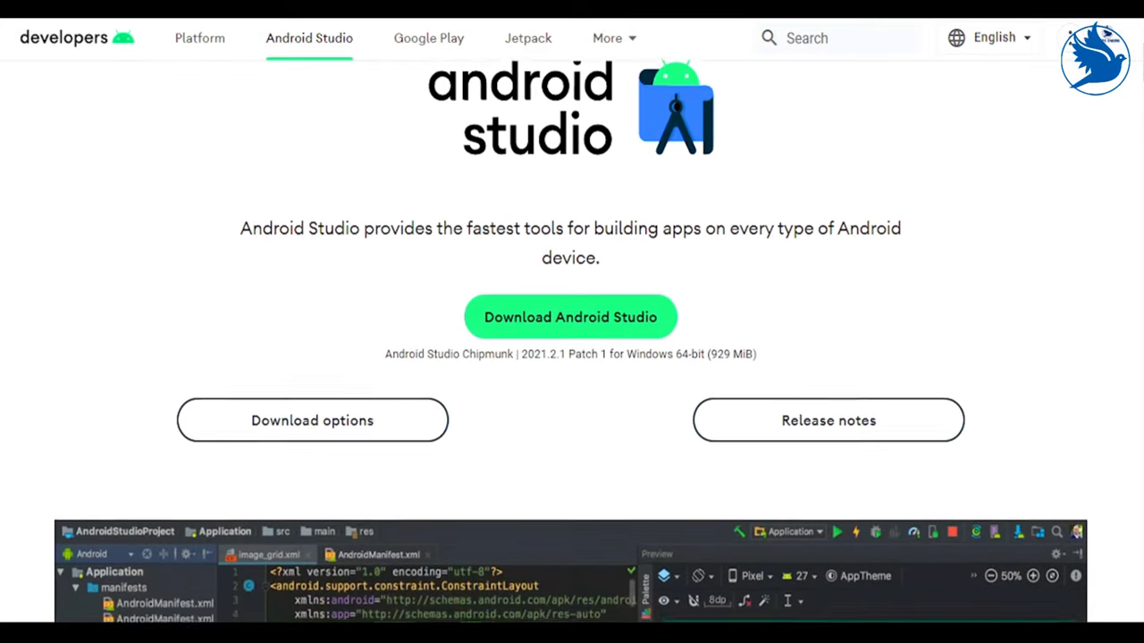
scroll(down, 3)
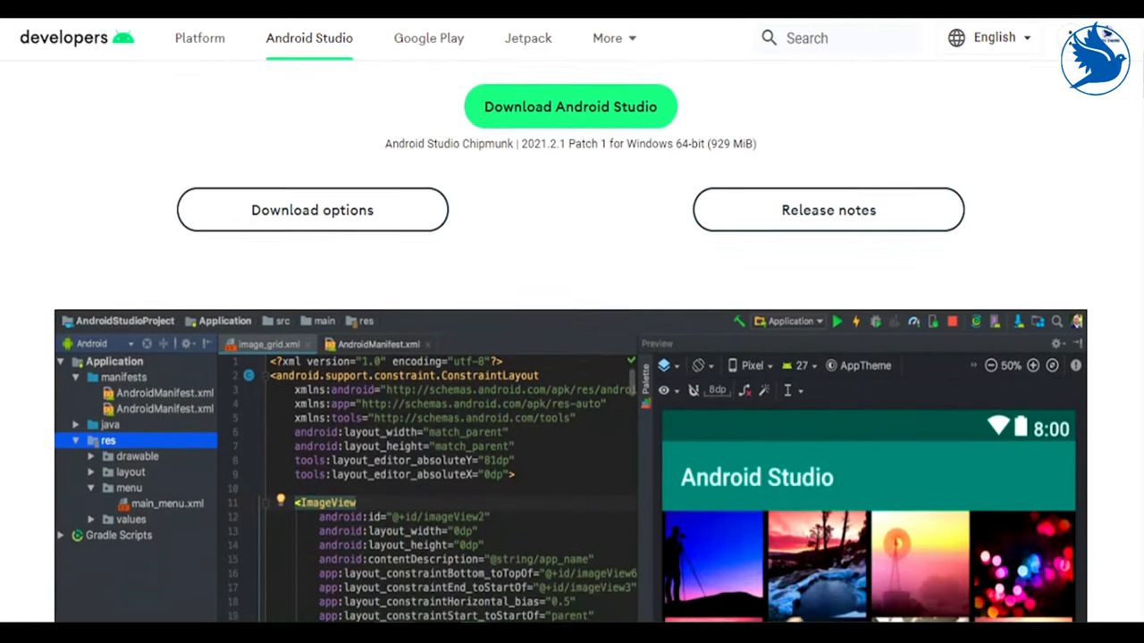
scroll(down, 3)
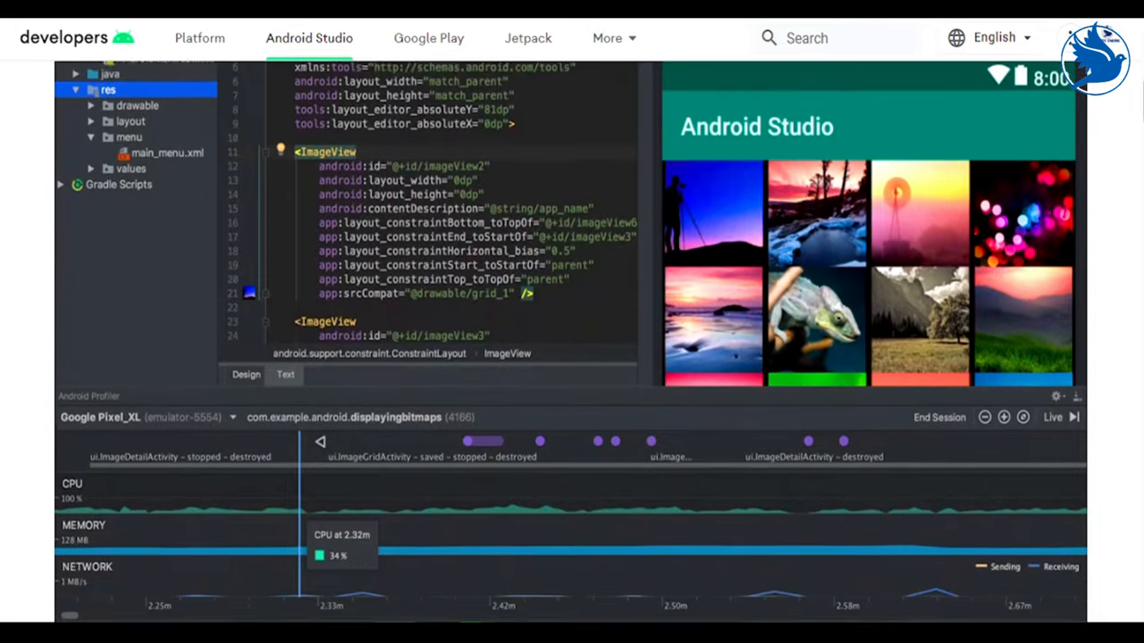
scroll(down, 3)
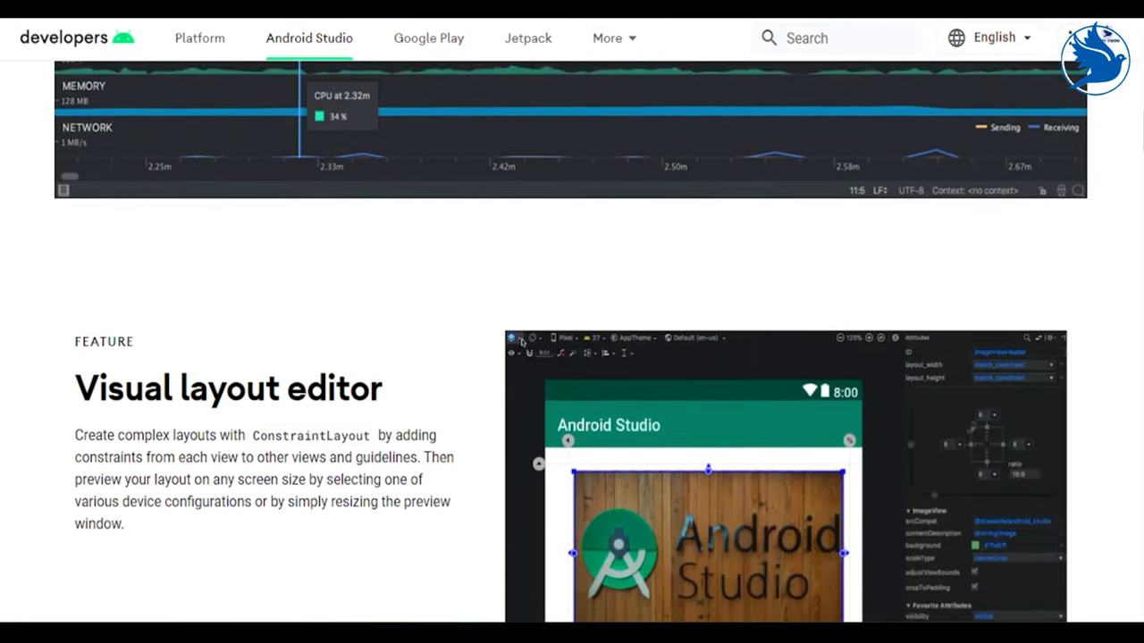
scroll(down, 3)
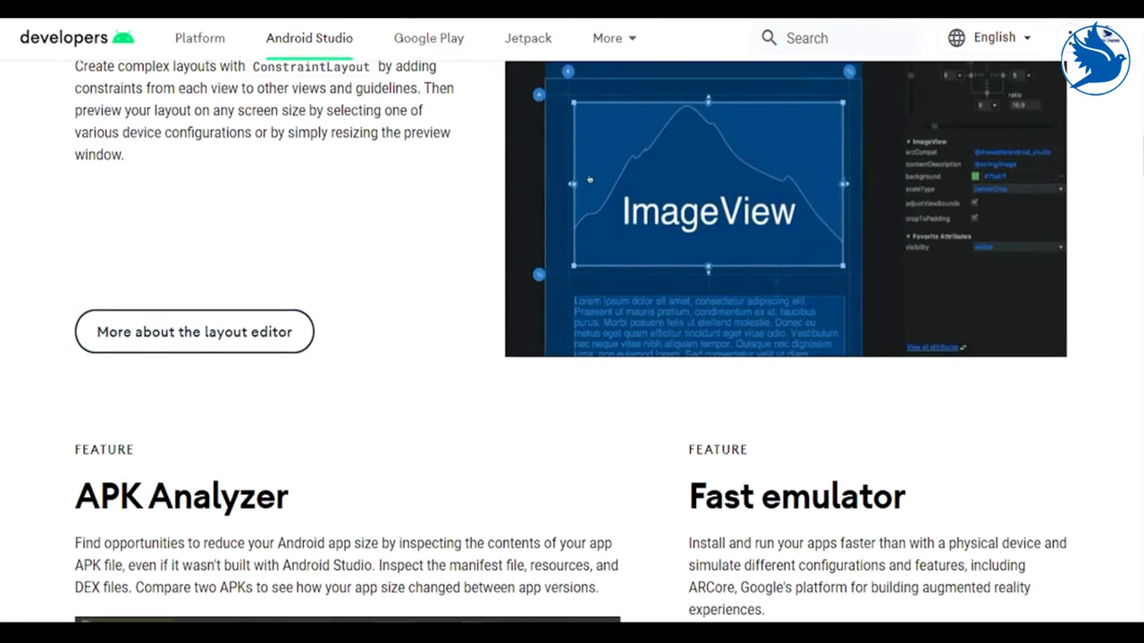
scroll(down, 3)
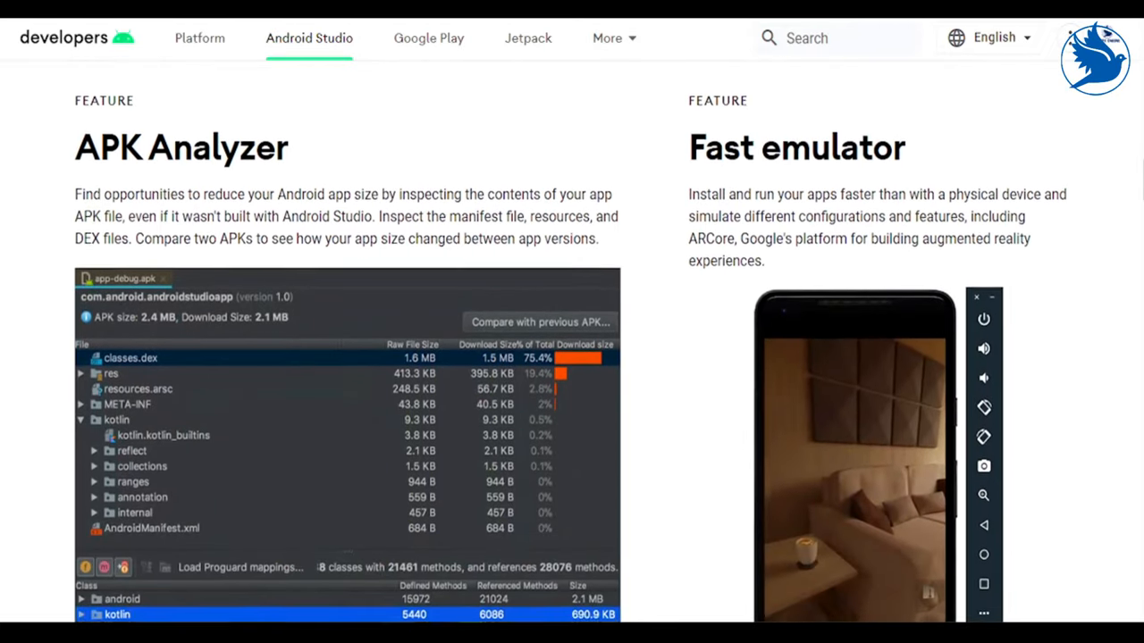
scroll(down, 3)
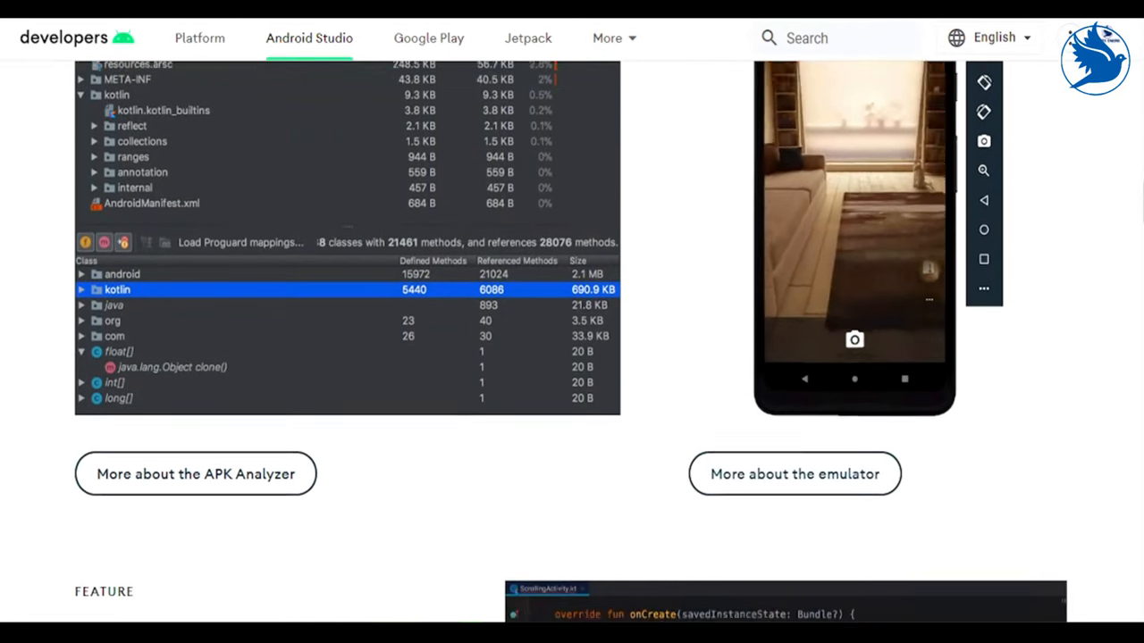
scroll(down, 3)
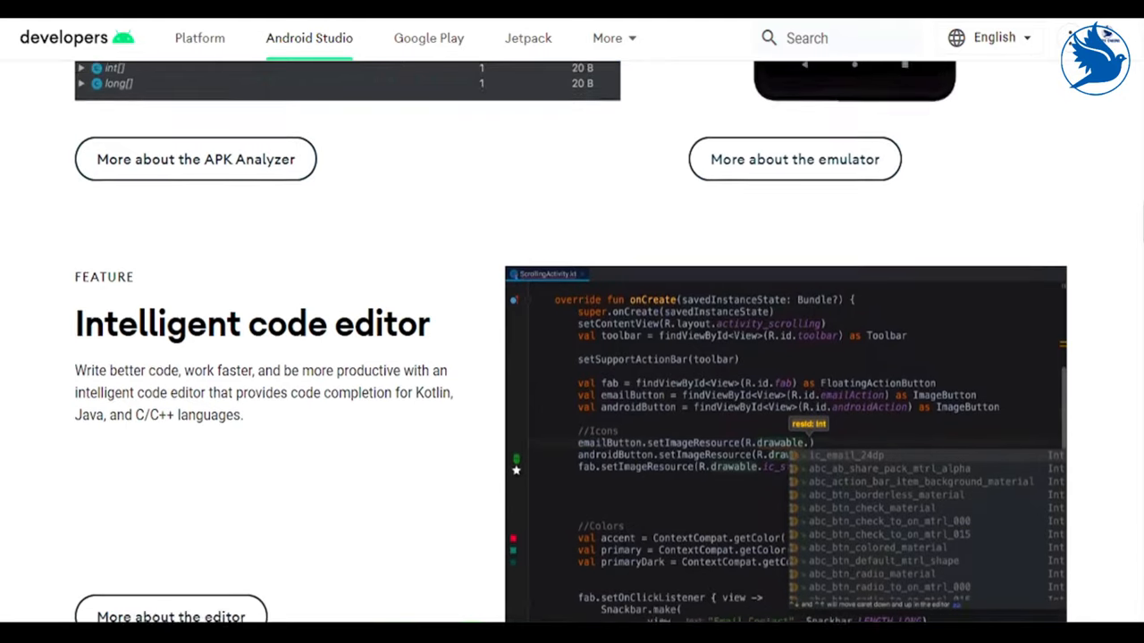
scroll(down, 3)
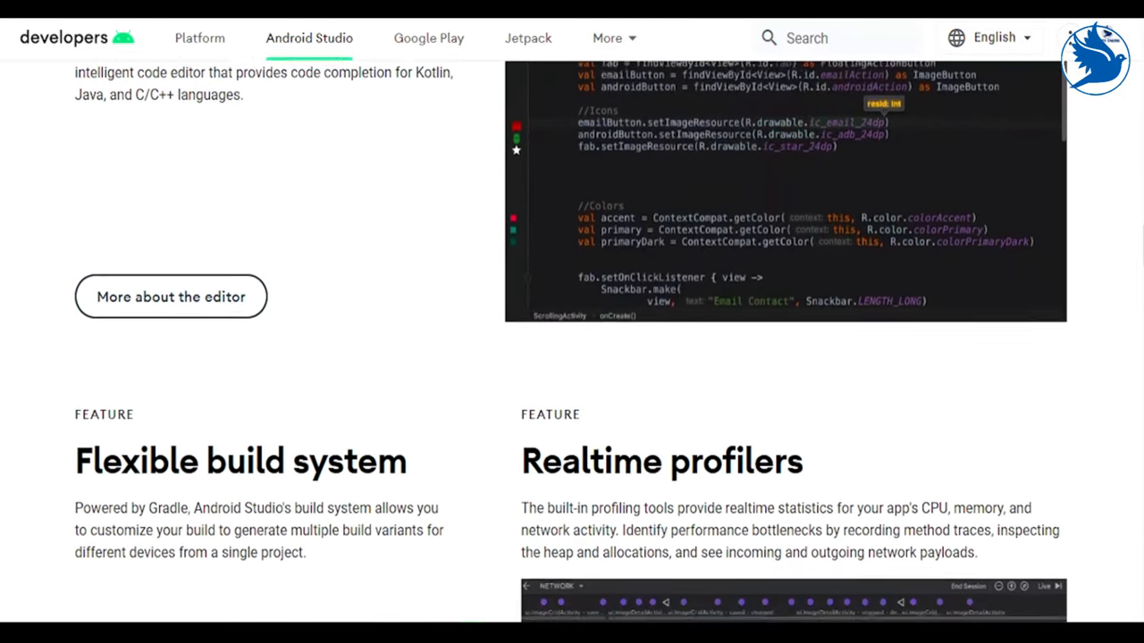
scroll(down, 3)
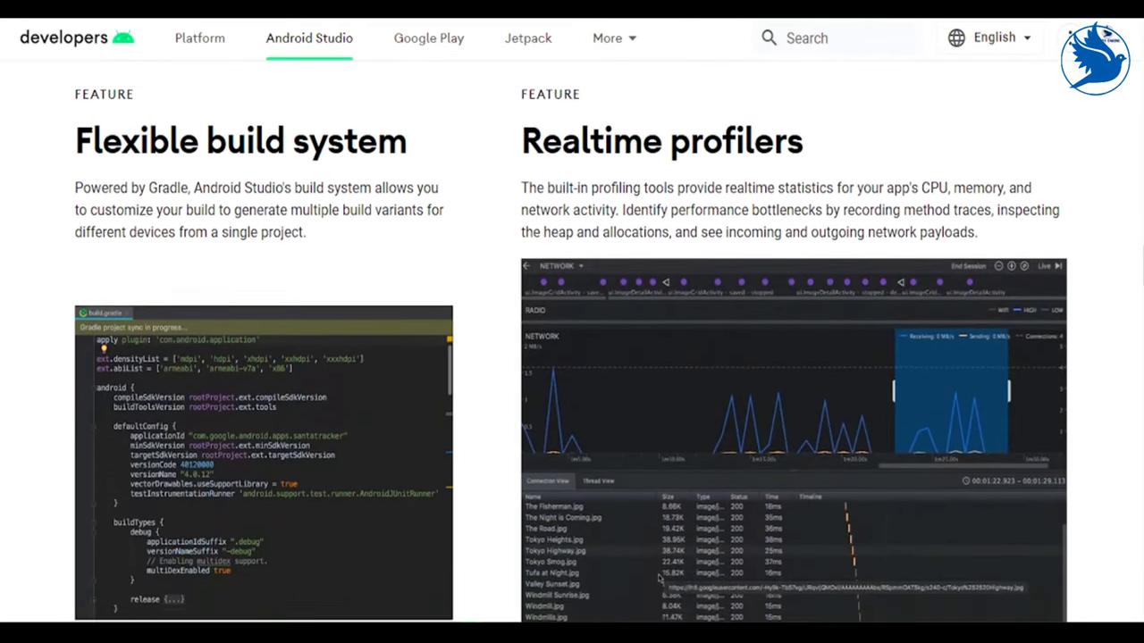
scroll(down, 3)
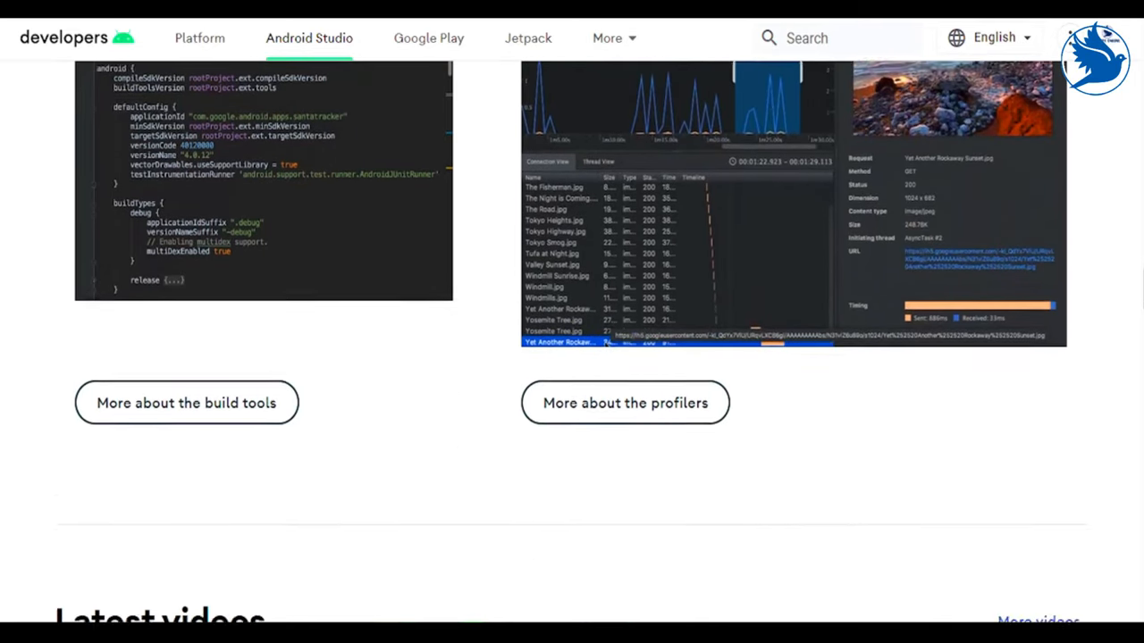
- Scroll past Latest videos, news, downloads and offline components to Command line tools only
scroll(down, 3)
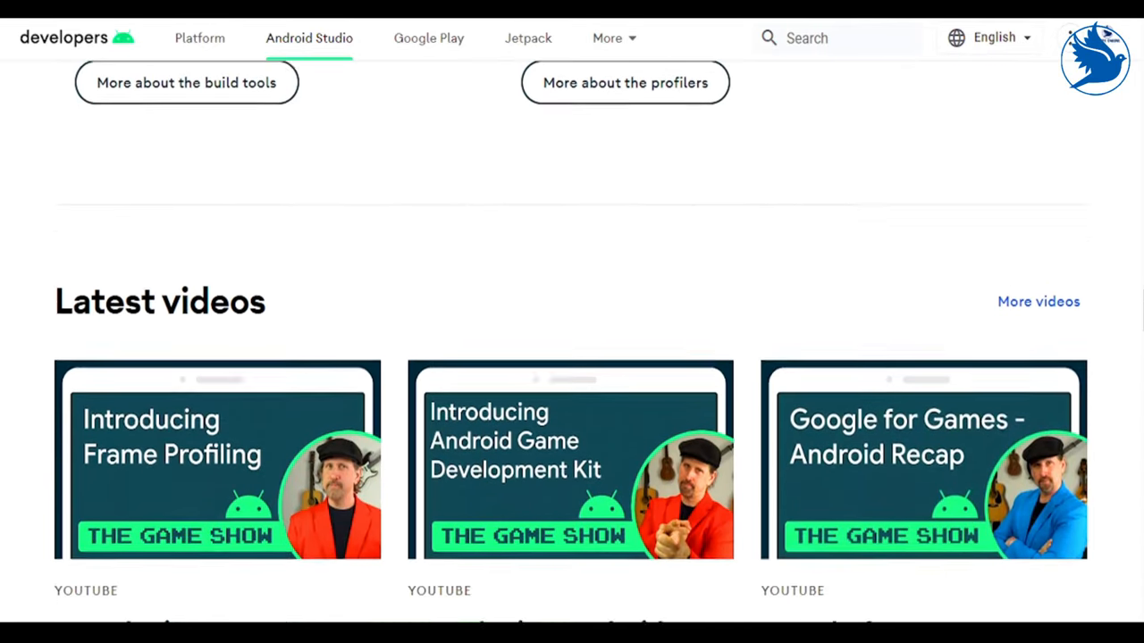
scroll(down, 3)
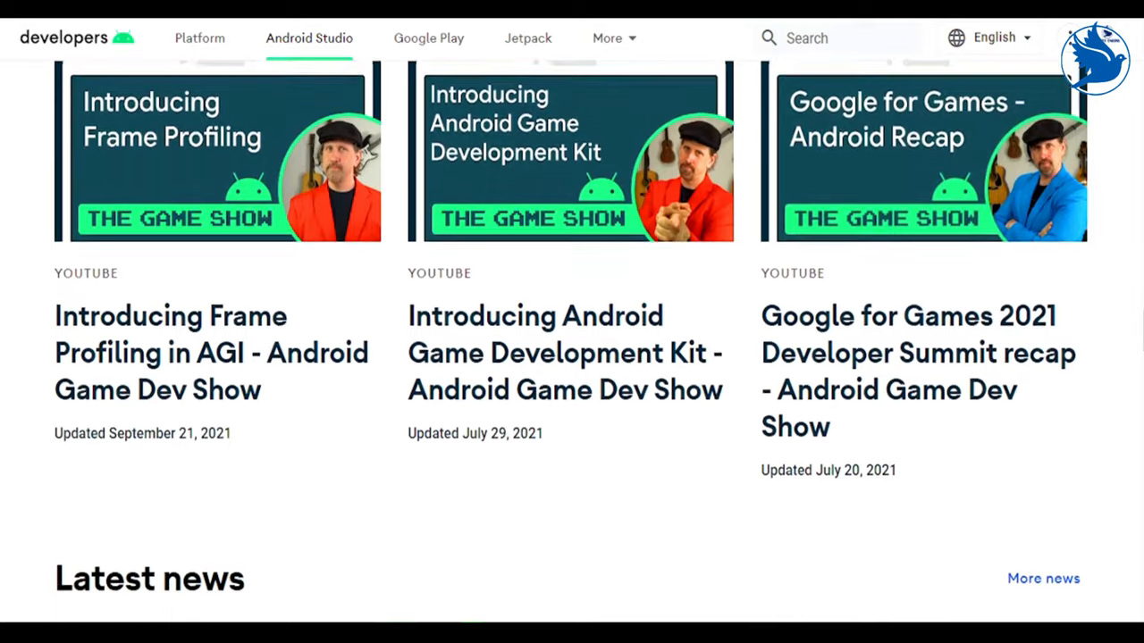
scroll(down, 3)
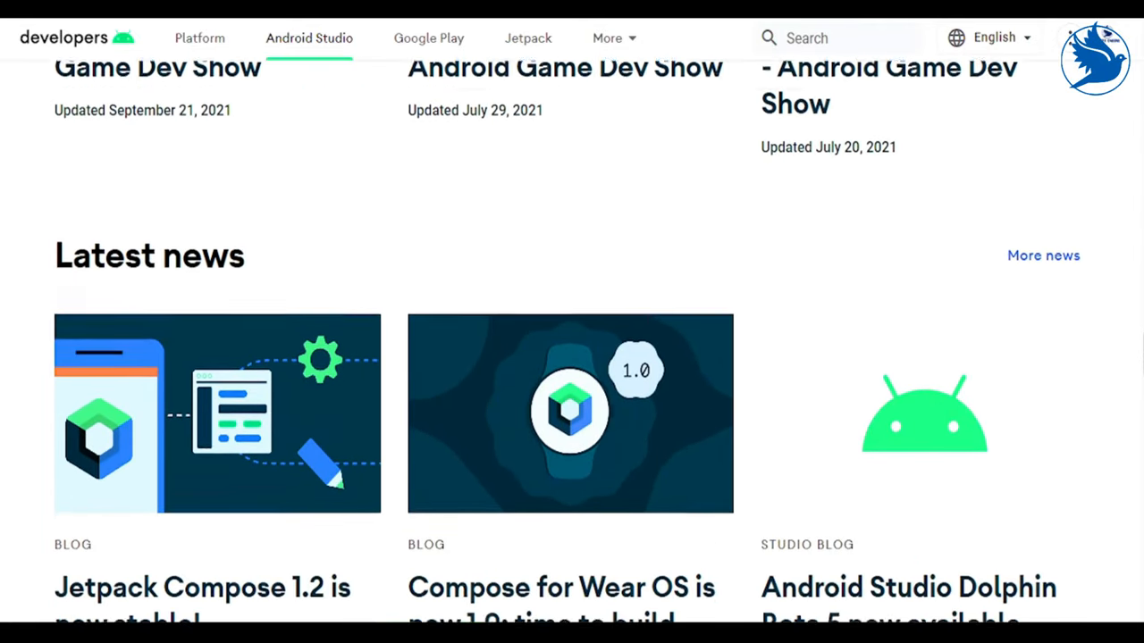
scroll(down, 3)
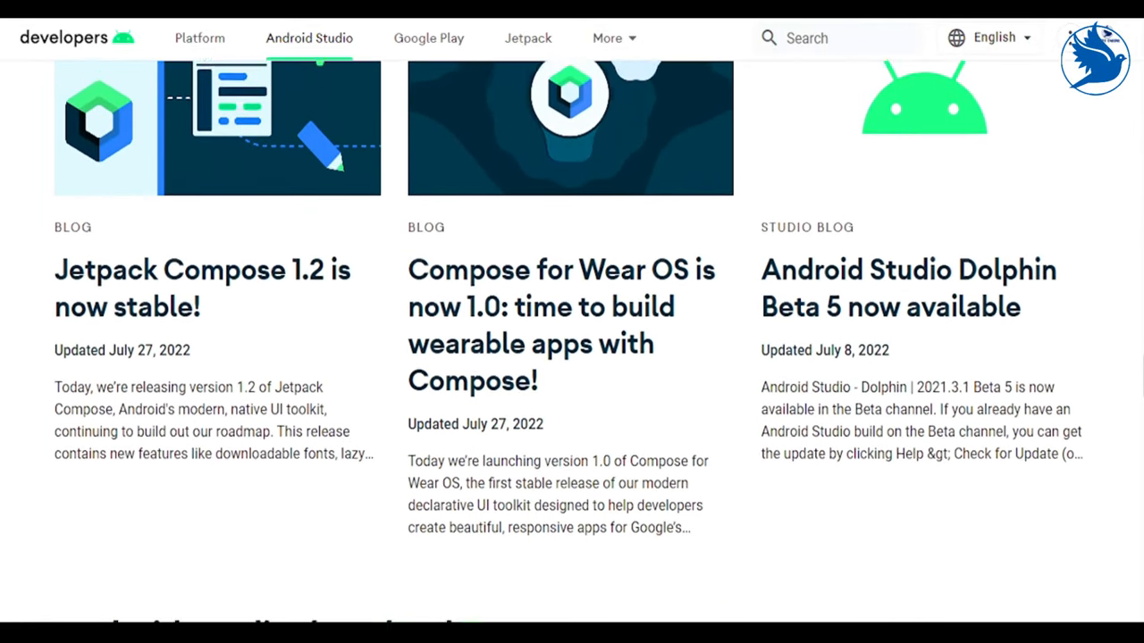
scroll(down, 3)
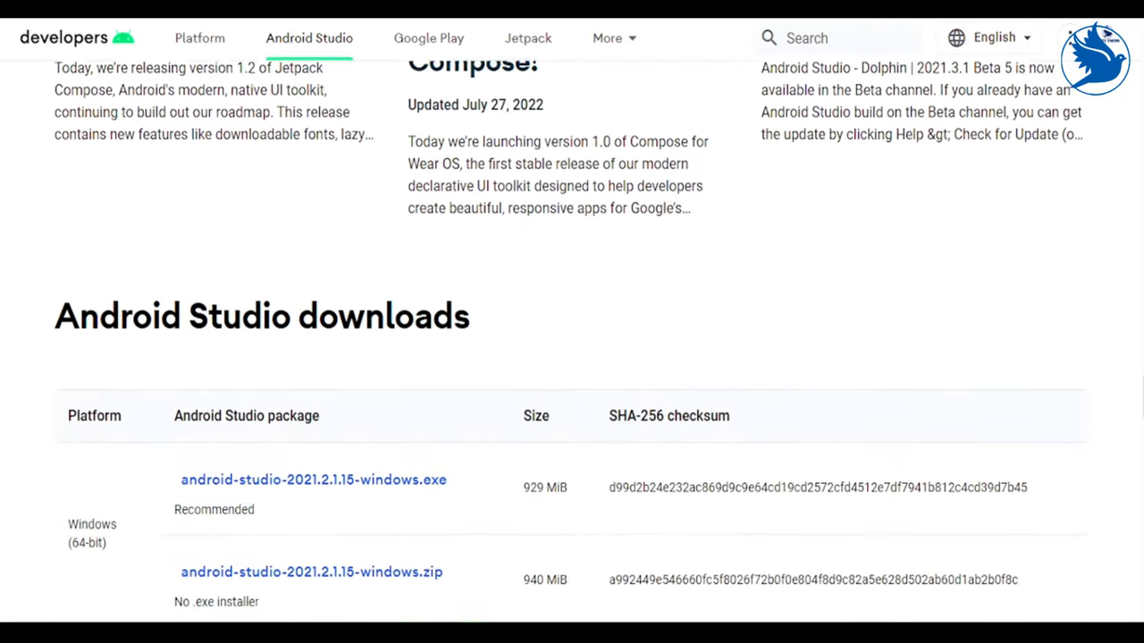
scroll(down, 3)
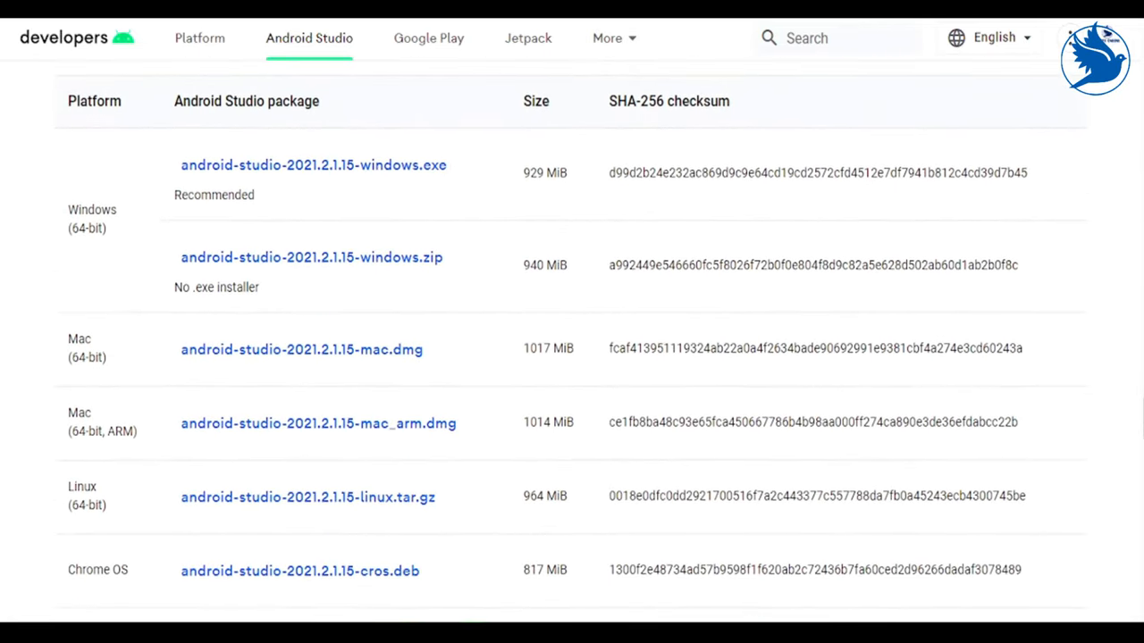
scroll(down, 3)
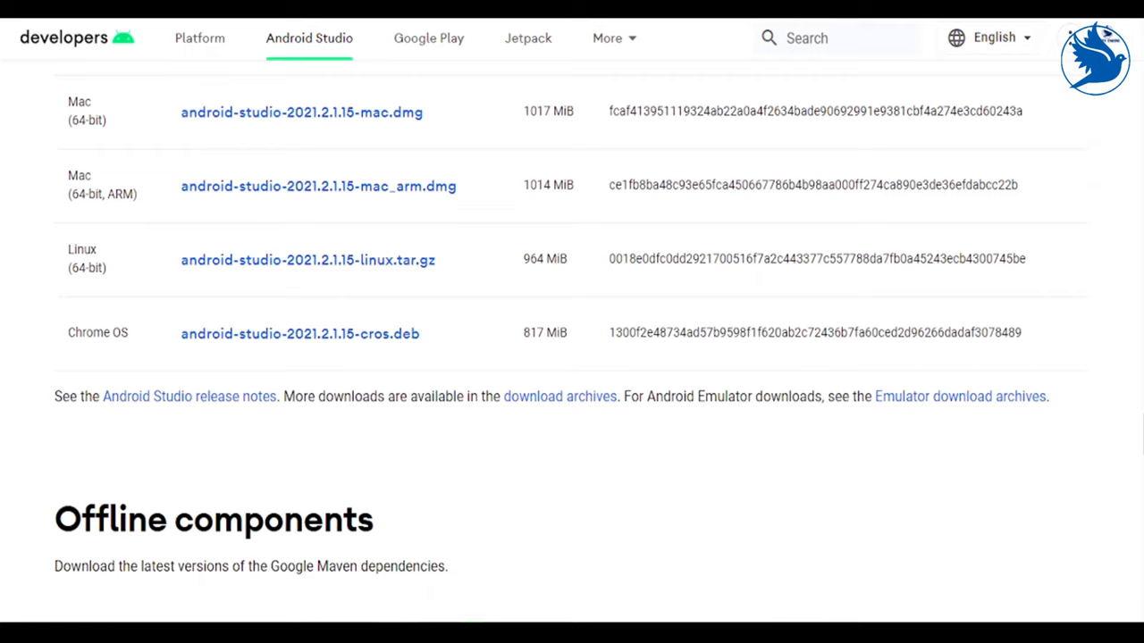
scroll(down, 3)
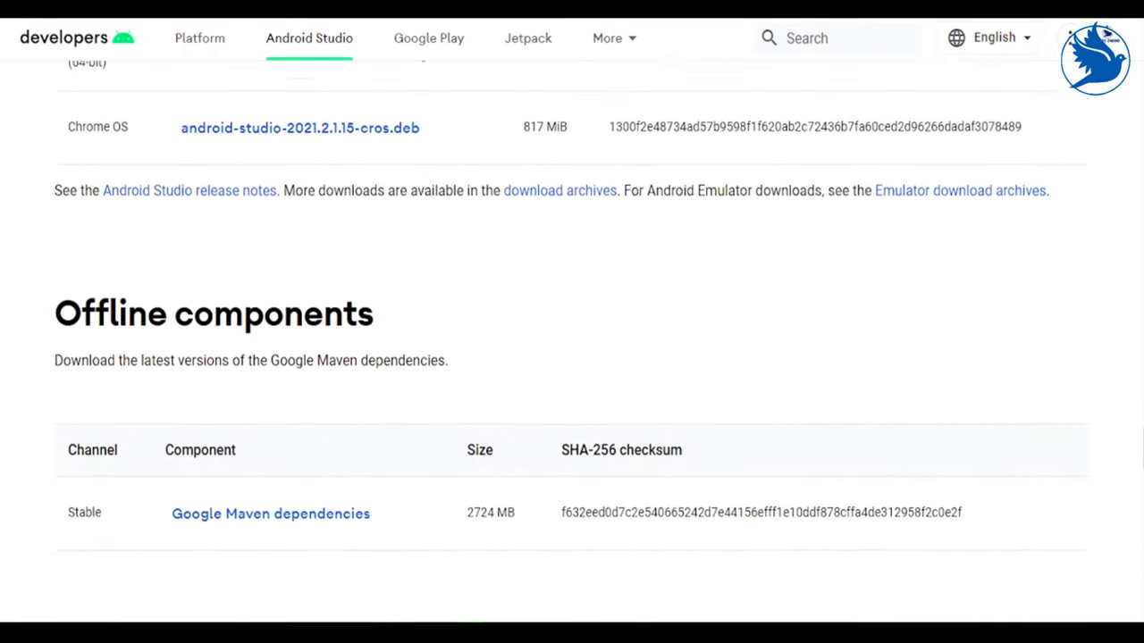
scroll(down, 3)
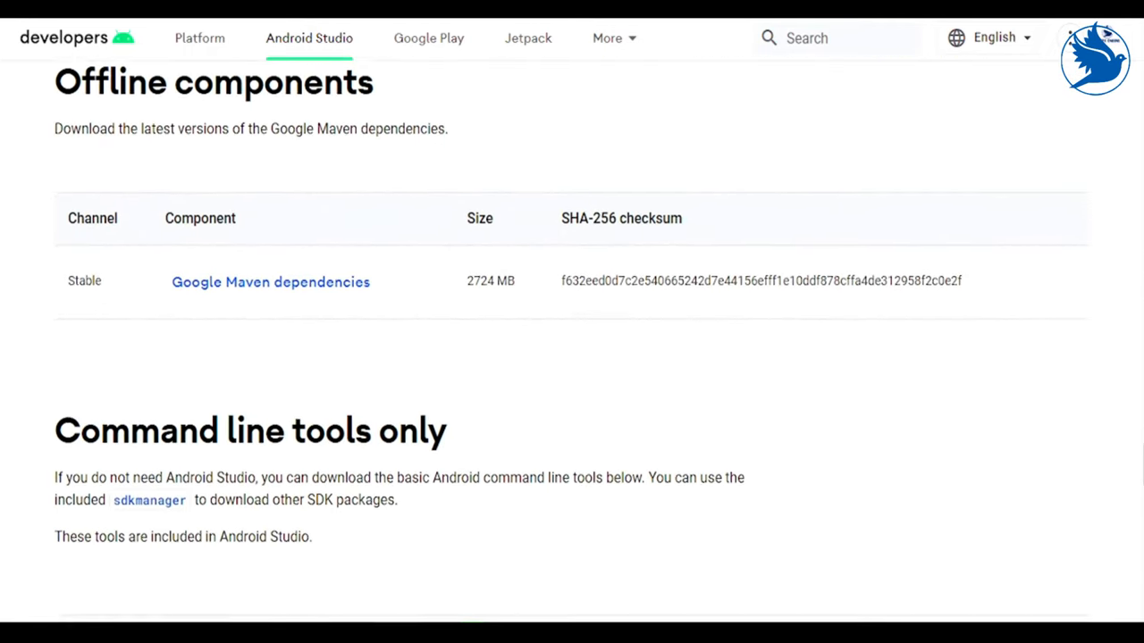
scroll(down, 3)
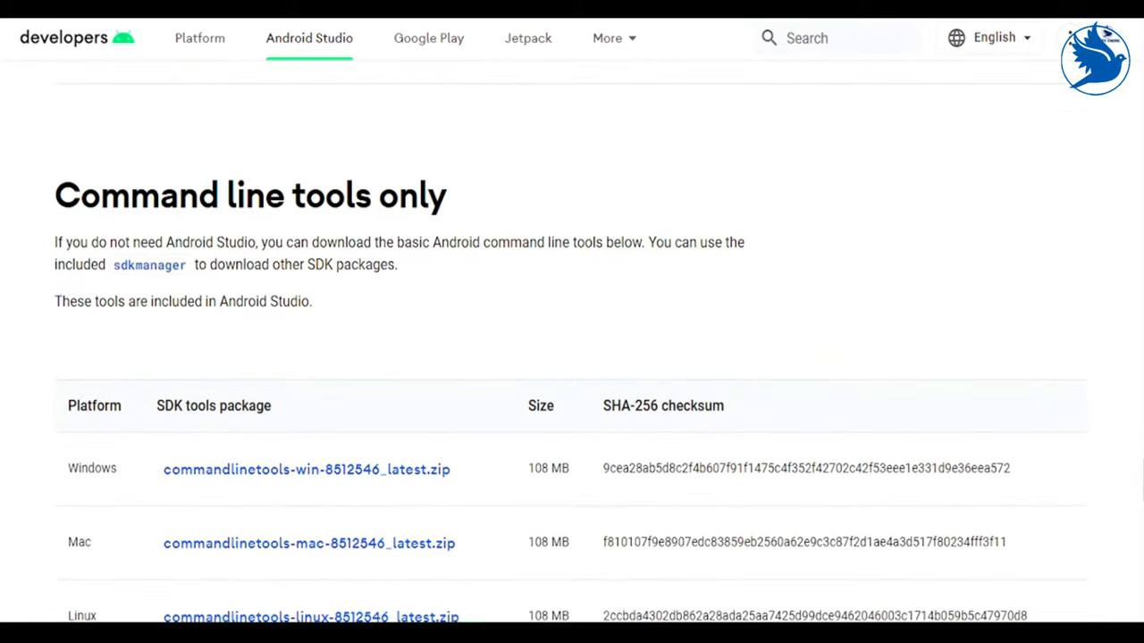
scroll(down, 3)
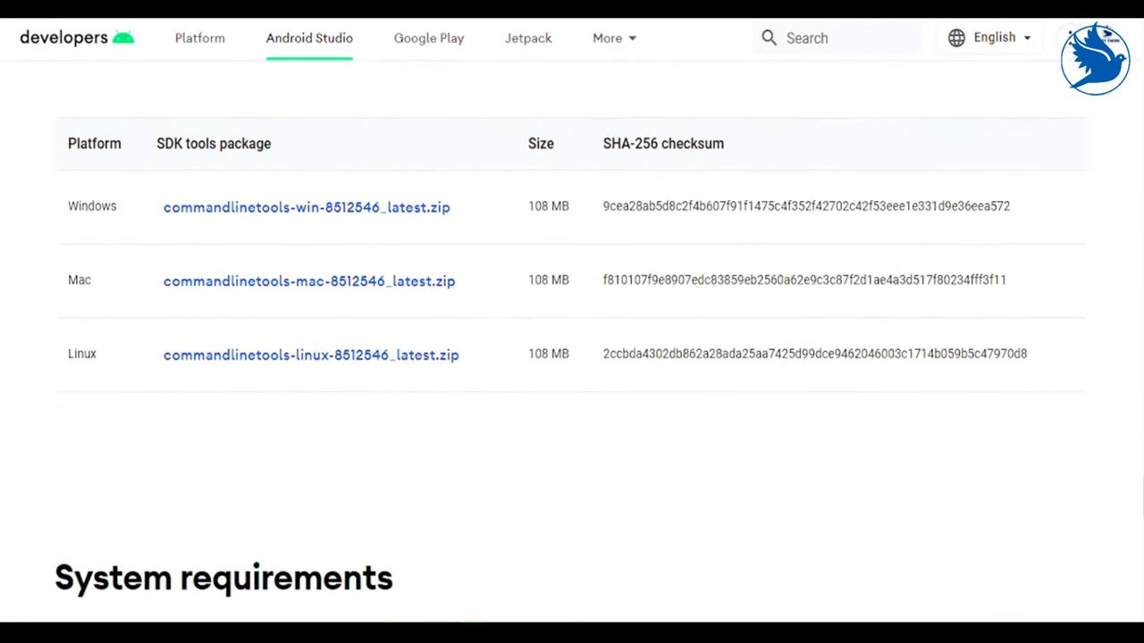
- Scroll to Android Studio's Windows, Mac, Linux and Chrome OS system requirements
scroll(down, 3)
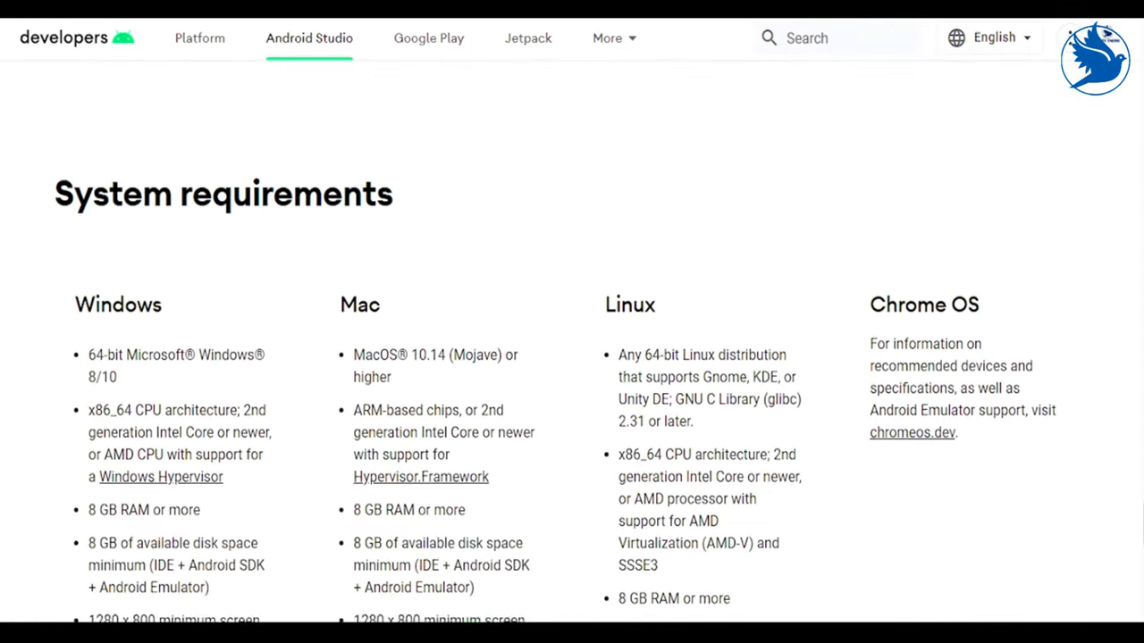
scroll(down, 3)
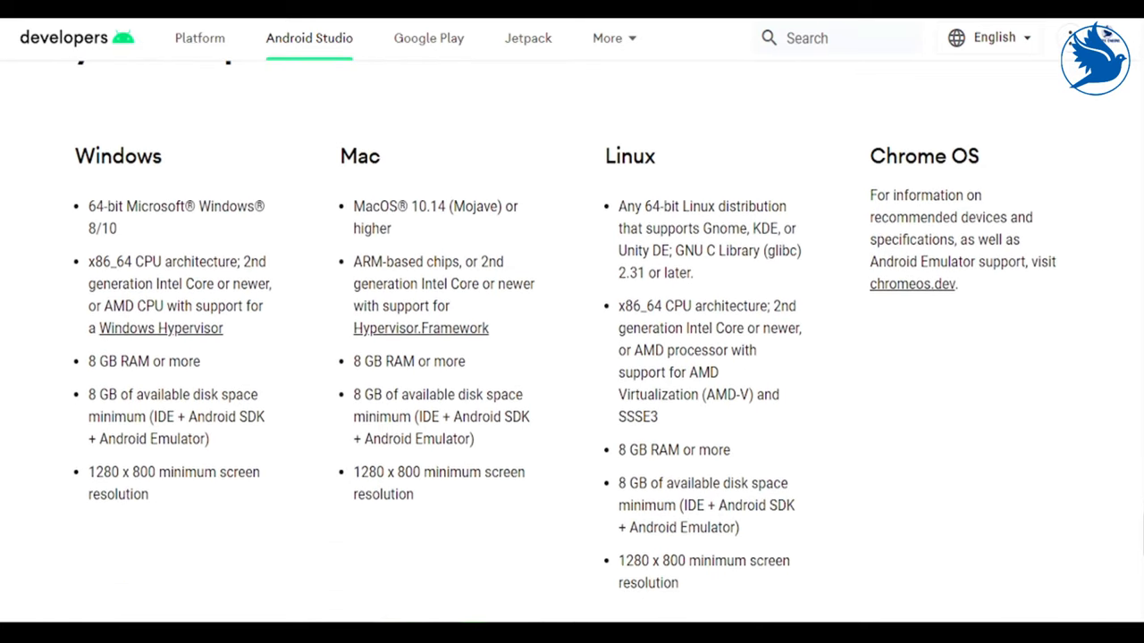
scroll(down, 3)
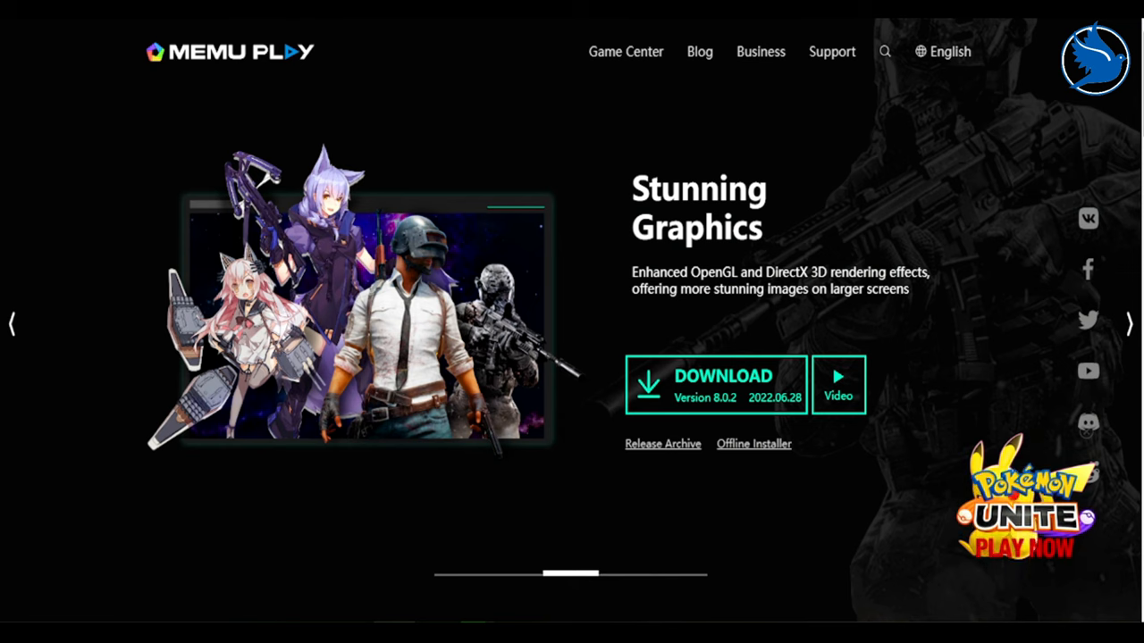
- Scroll the MEmu Play homepage past Popular and Featured Games to 100M+ Downloads Worldwide
scroll(down, 3)
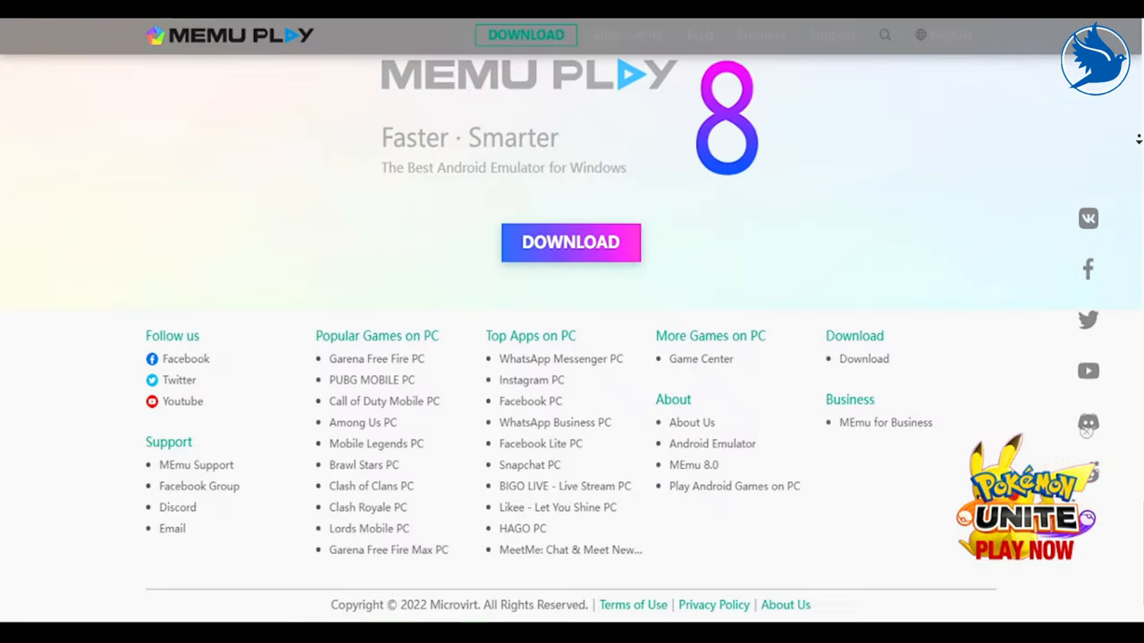
scroll(up, 3)
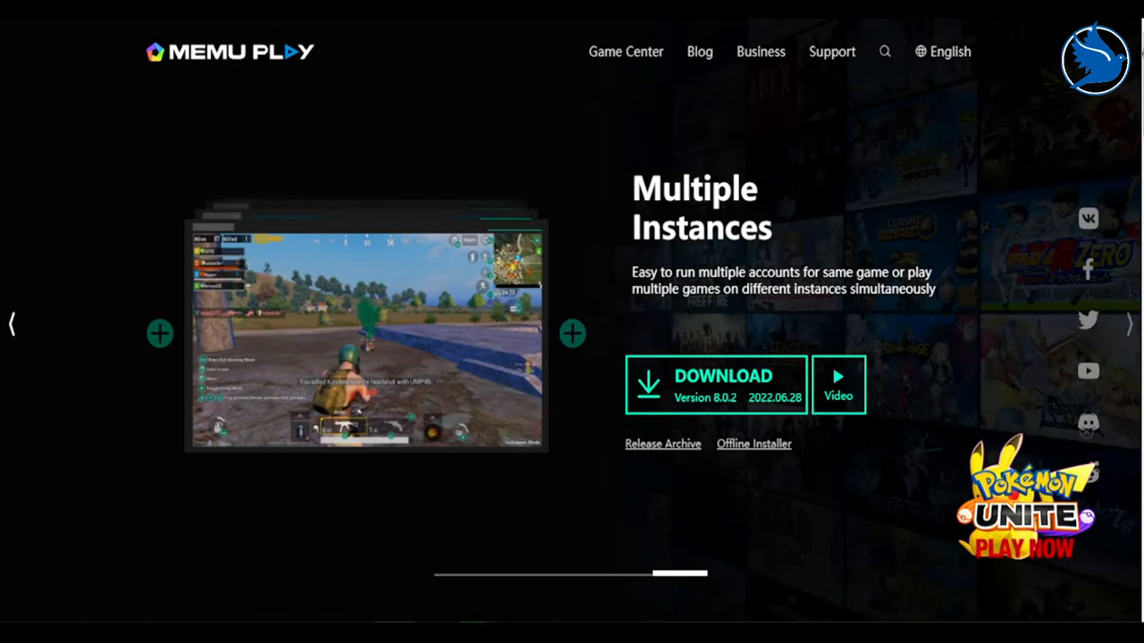
scroll(down, 3)
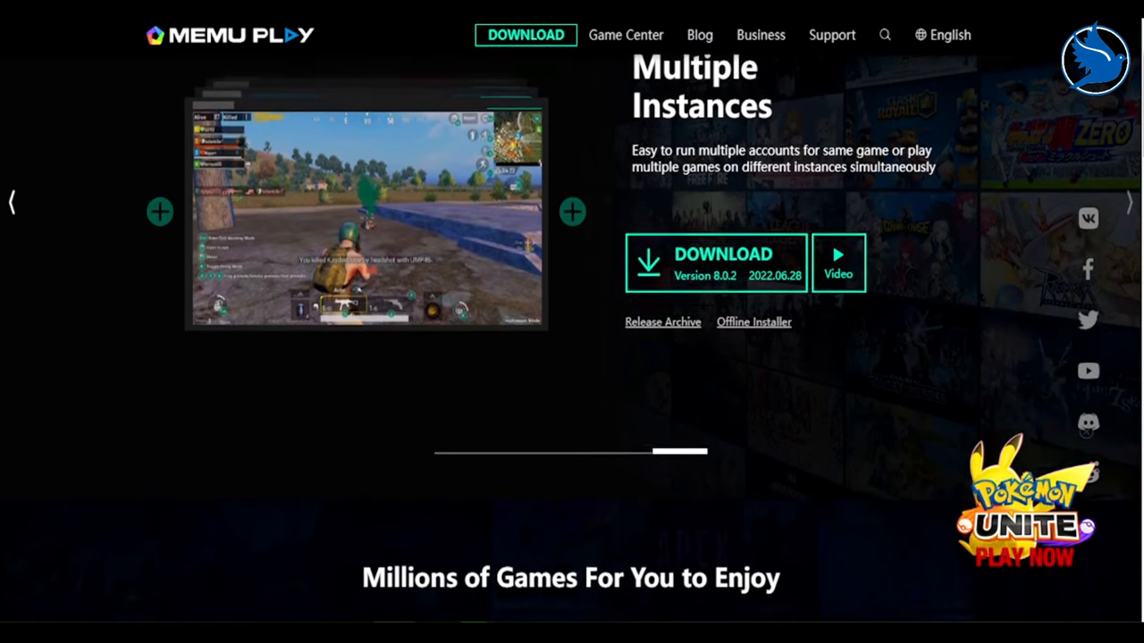
scroll(down, 3)
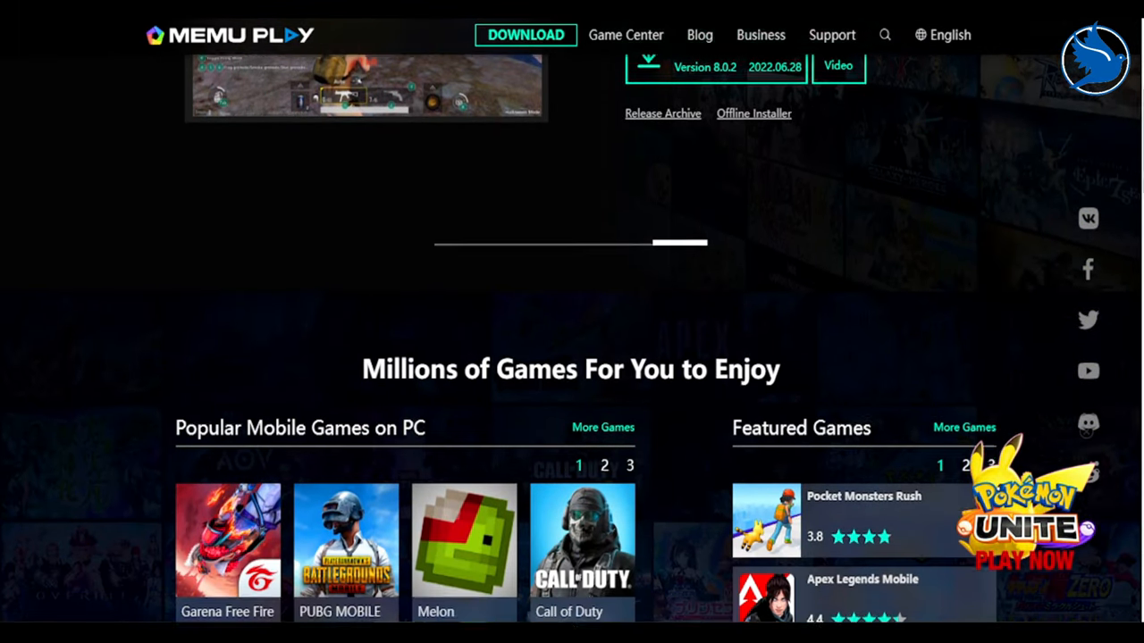
scroll(down, 3)
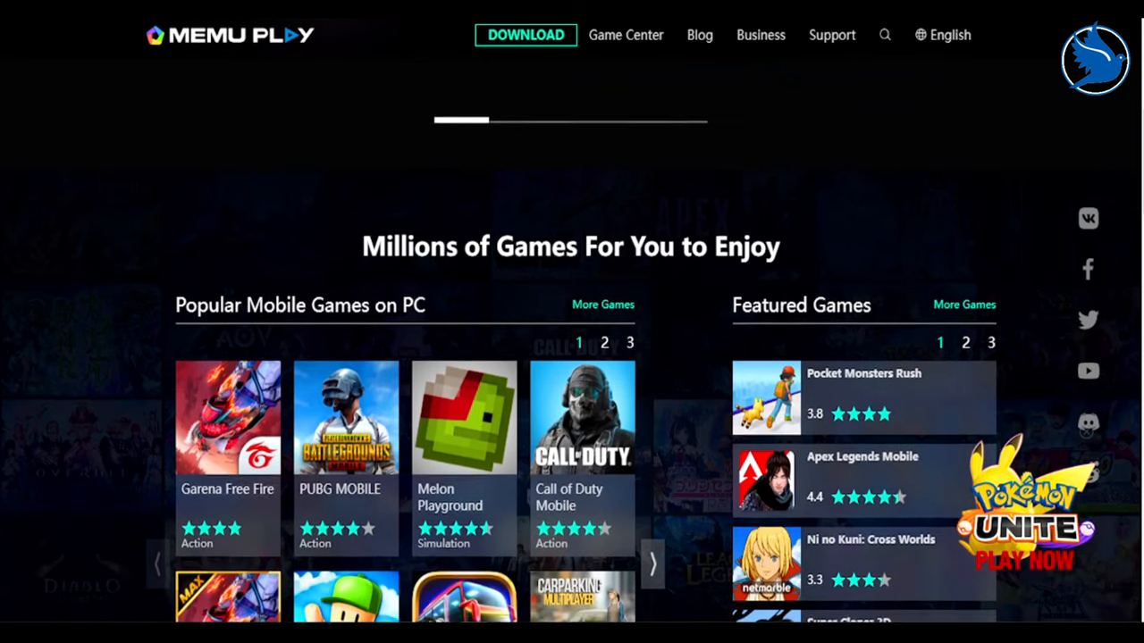
scroll(down, 3)
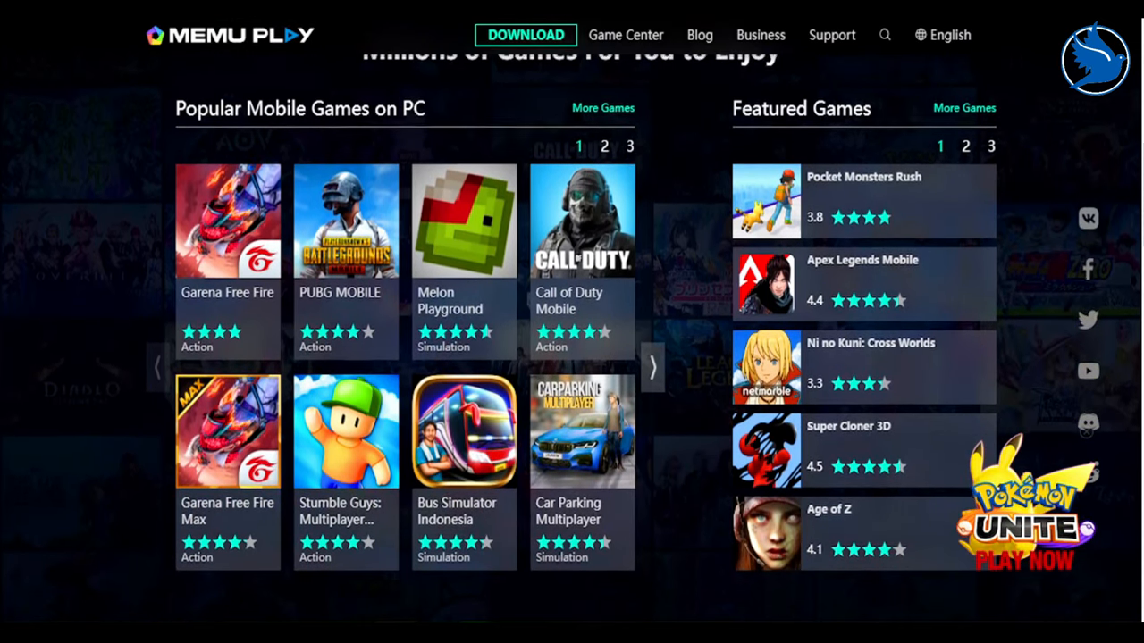
scroll(down, 3)
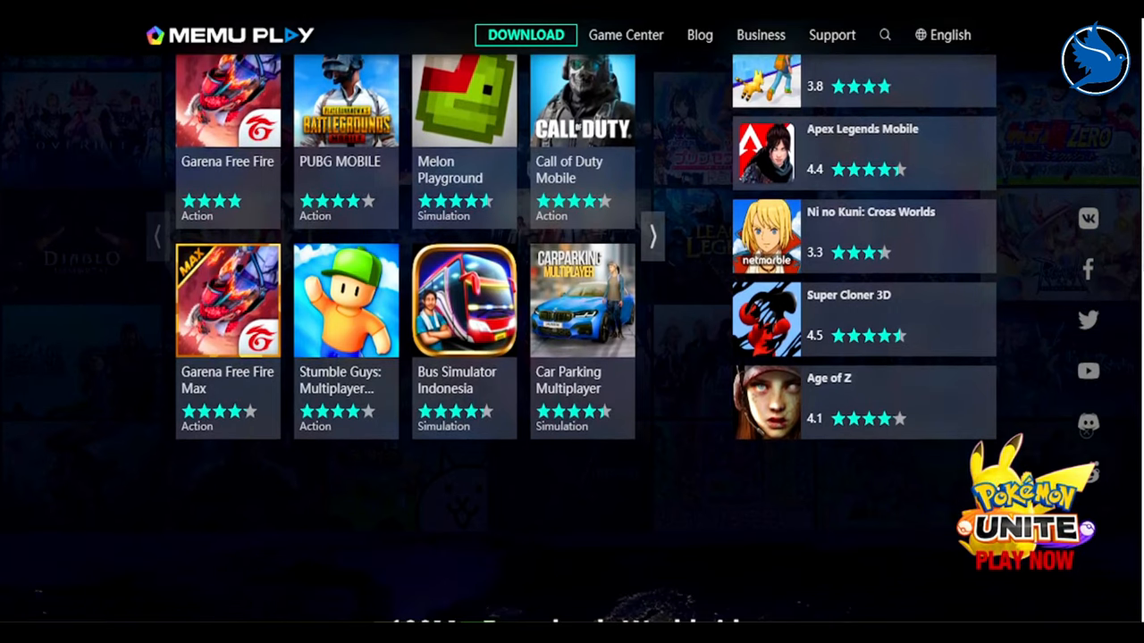
scroll(down, 3)
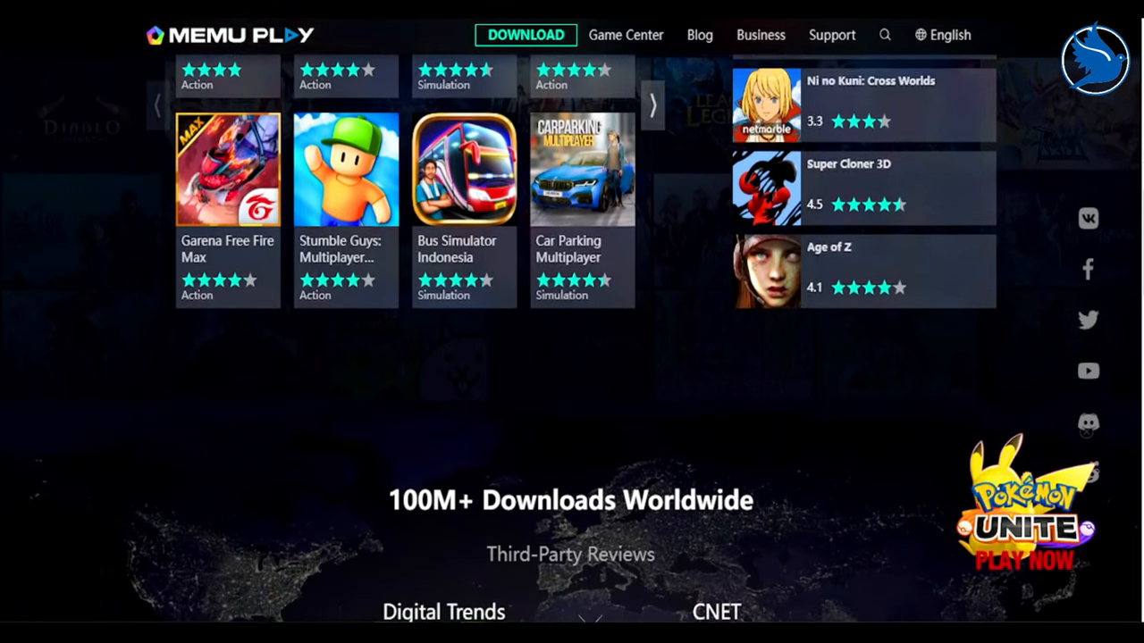
scroll(down, 3)
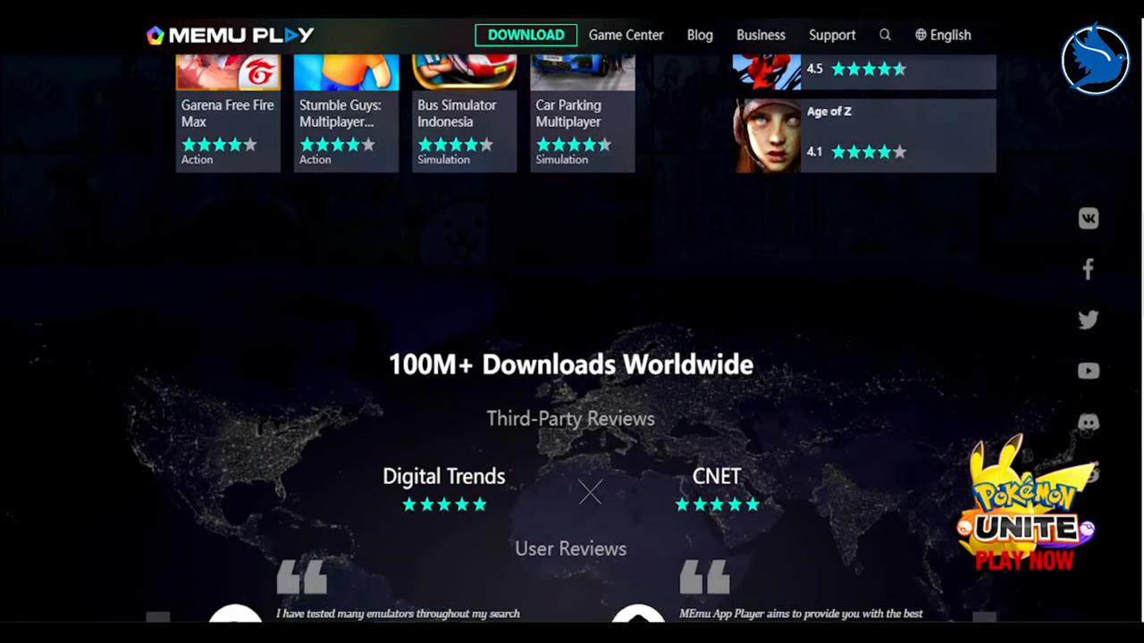
- Scroll past the User Reviews carousel to the MEMU PLAY 101 FAQ grid
scroll(down, 3)
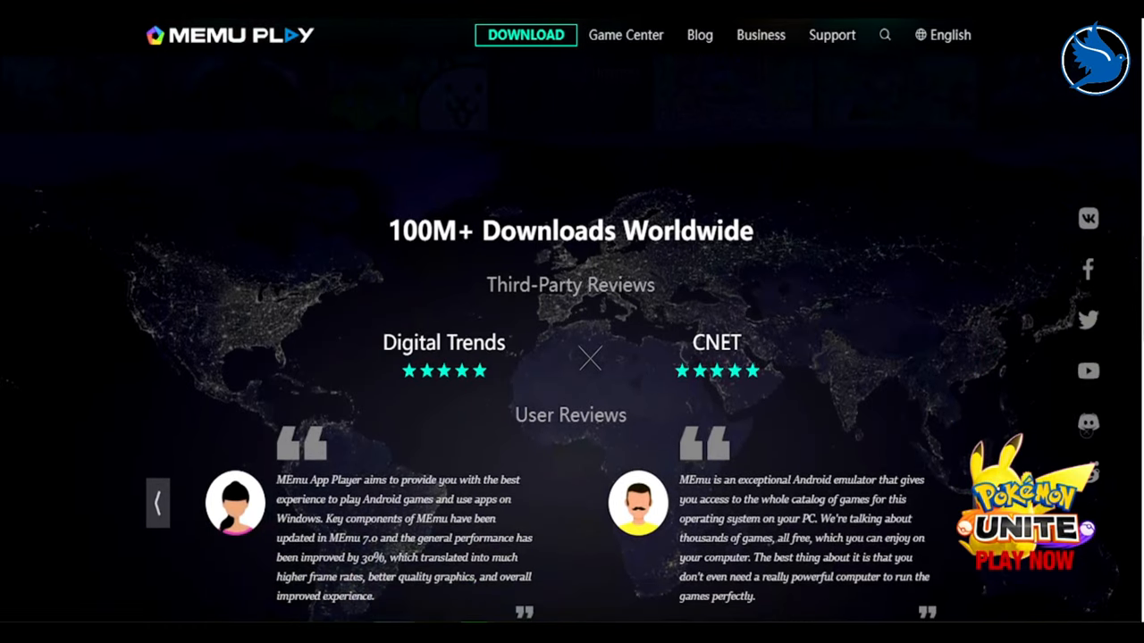
scroll(down, 3)
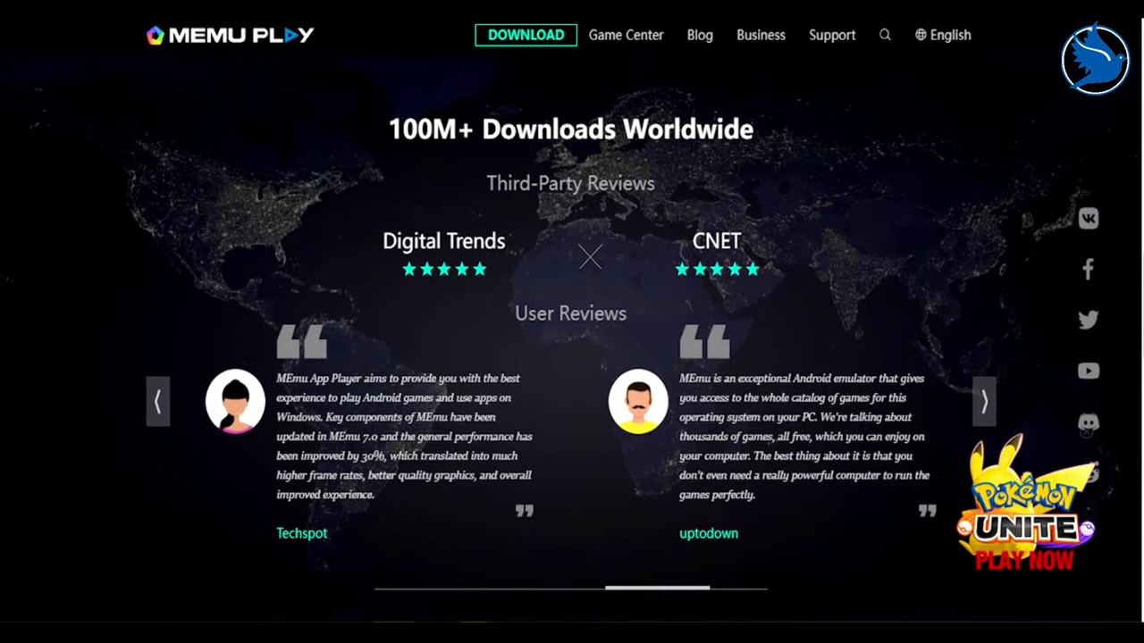
scroll(down, 3)
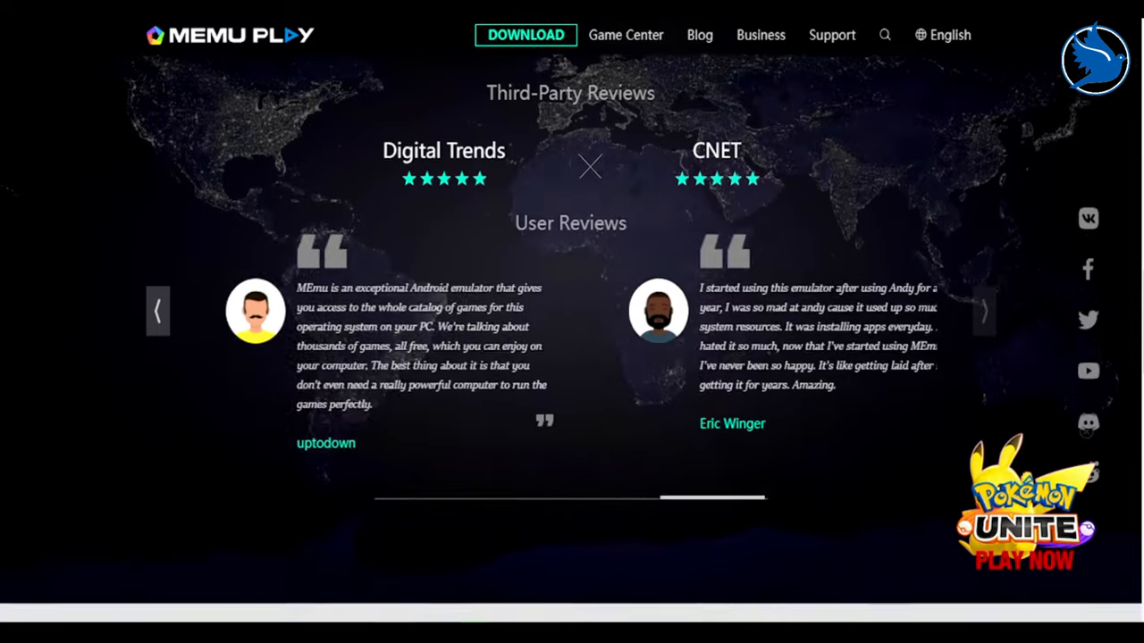
scroll(down, 3)
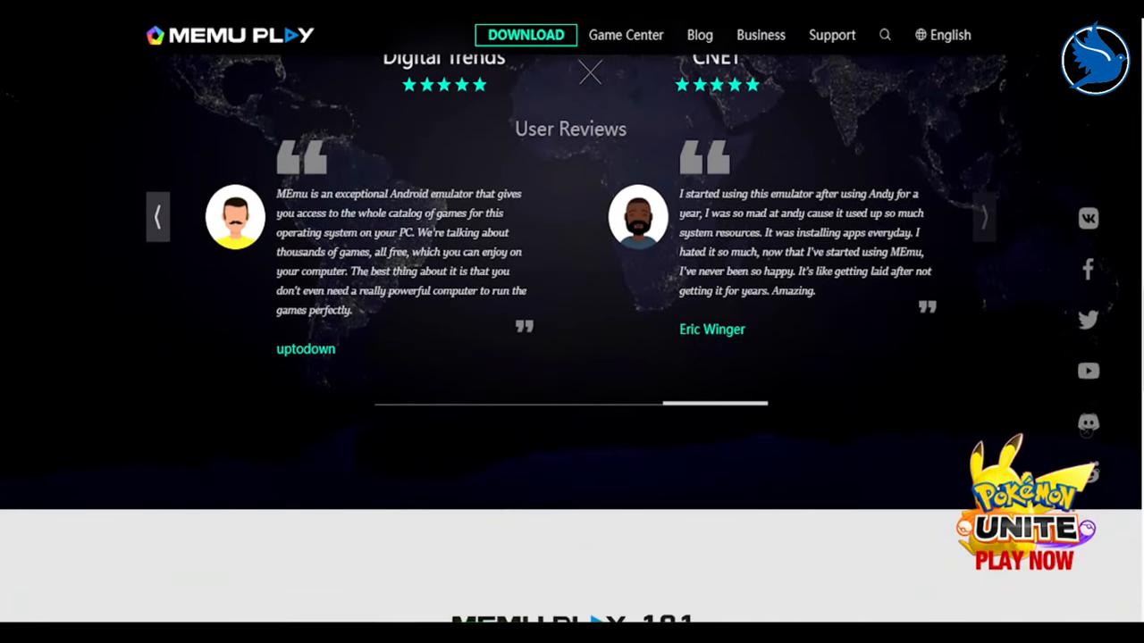
scroll(down, 3)
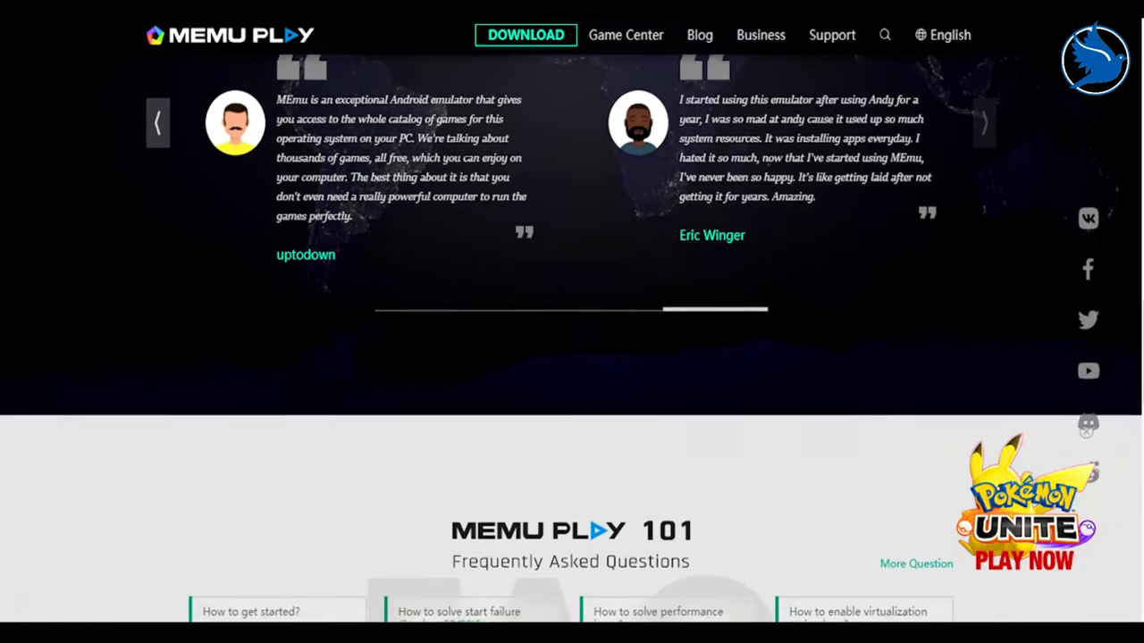
scroll(down, 3)
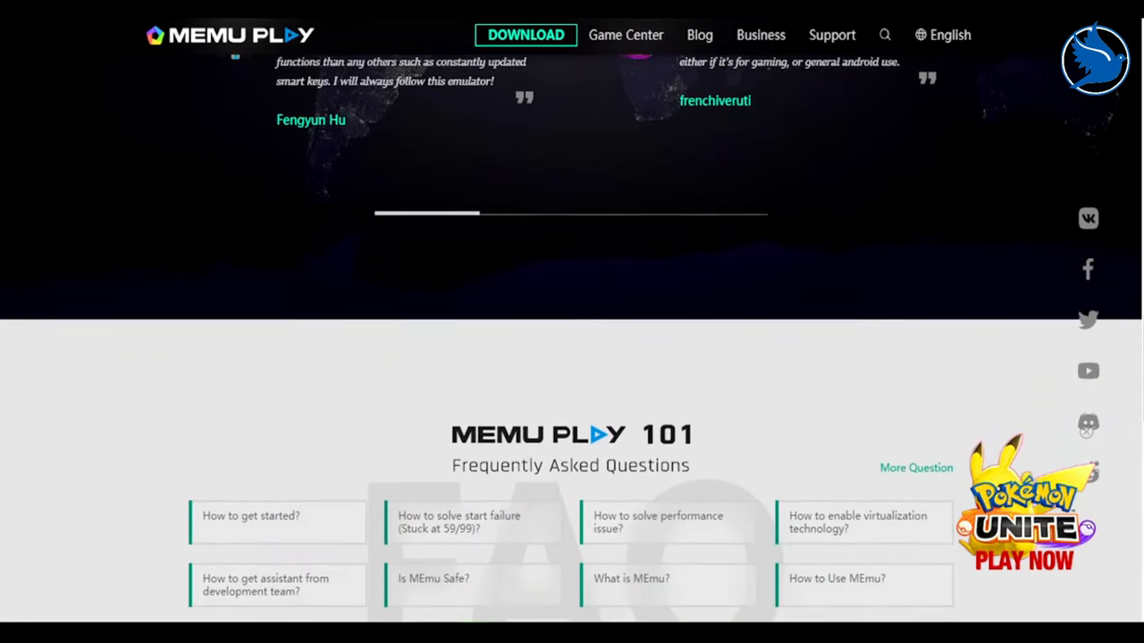
scroll(down, 3)
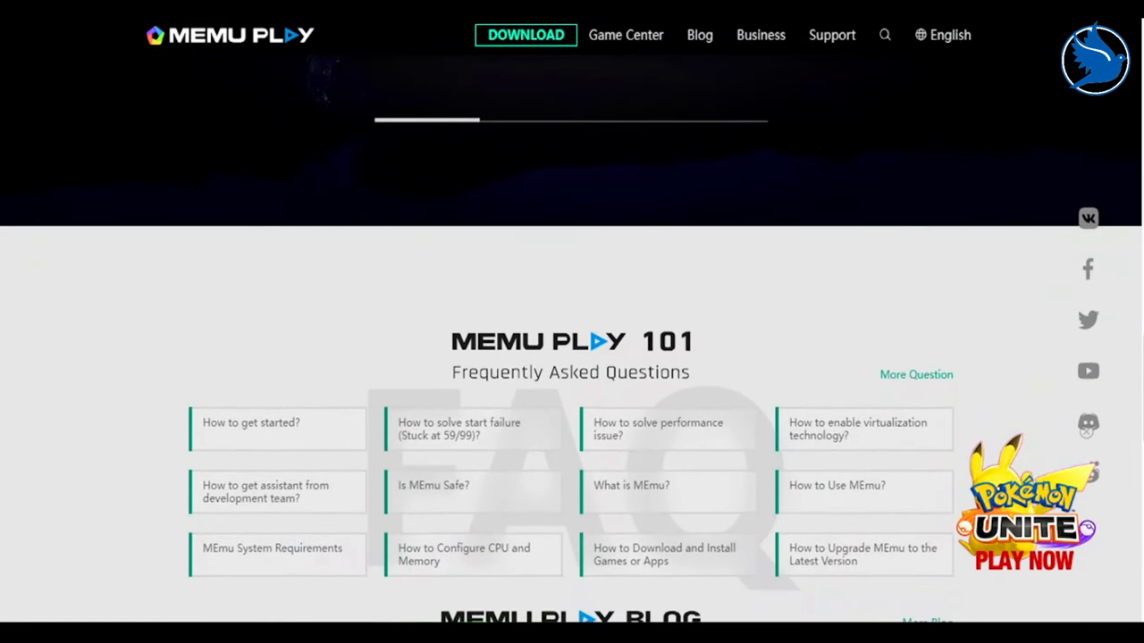
scroll(down, 3)
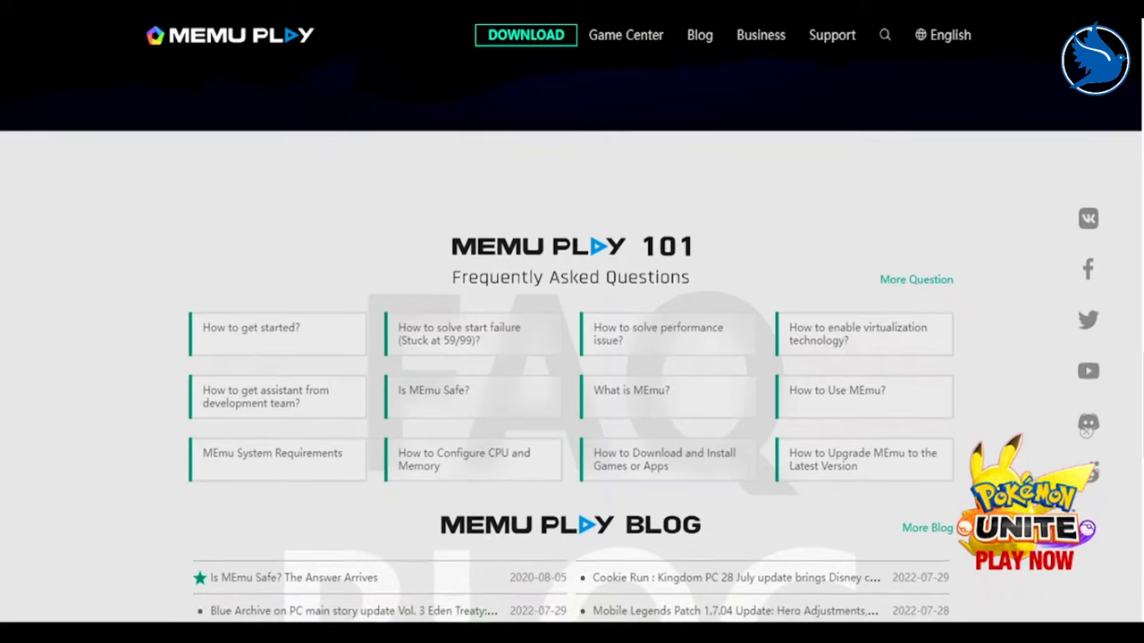
- Scroll past the FAQ and MEMU PLAY BLOG lists to the MEmu Play 8 banner and footer
scroll(down, 3)
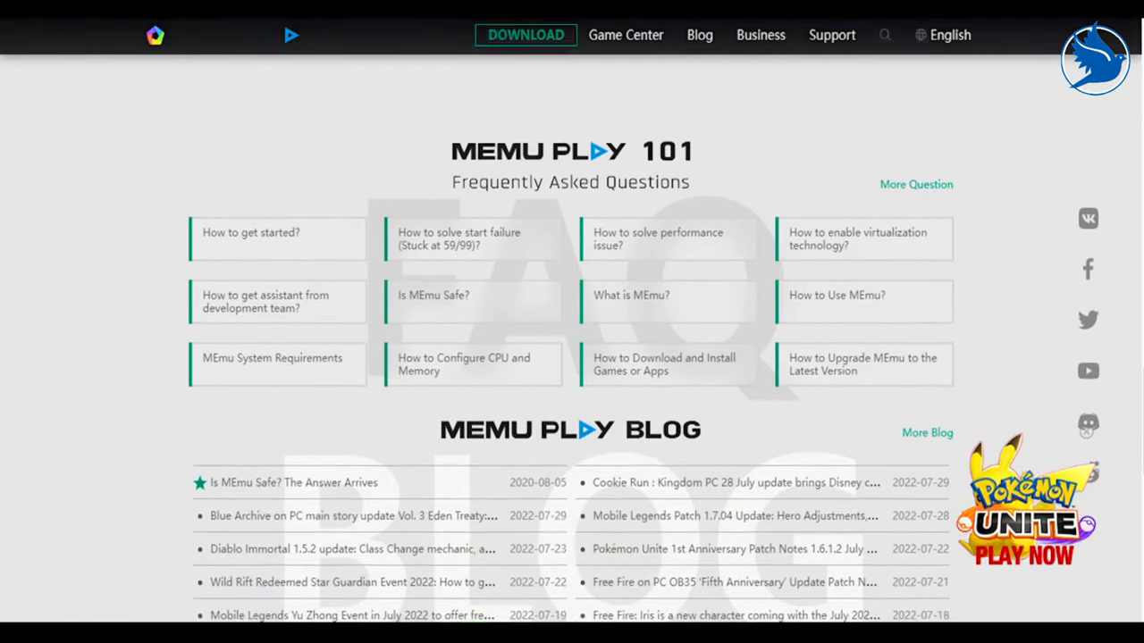
scroll(down, 3)
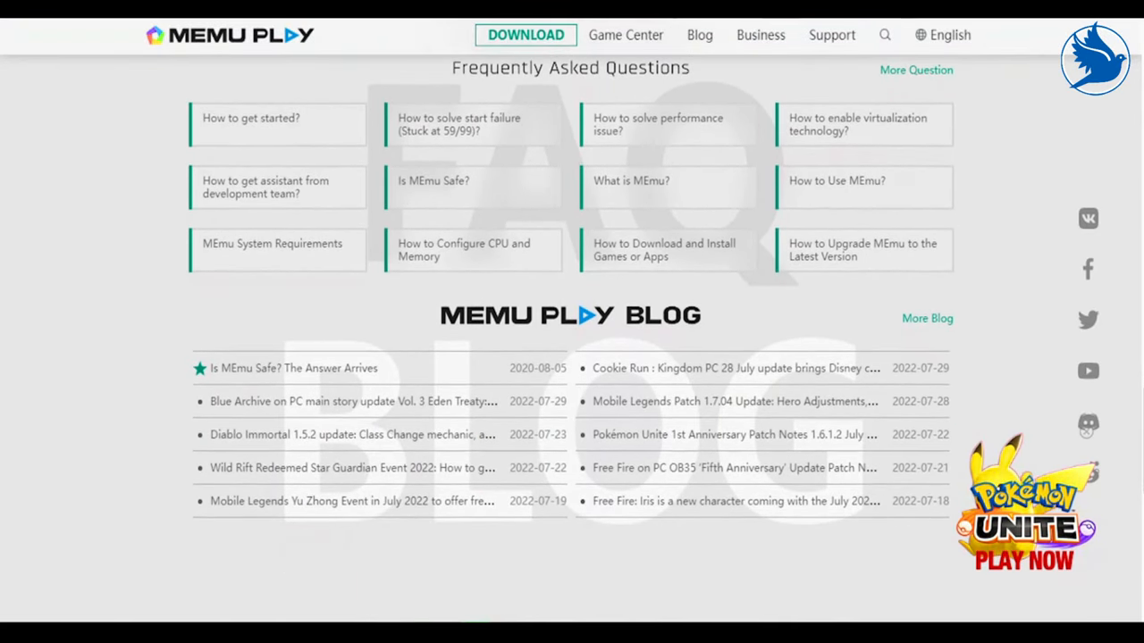
scroll(down, 3)
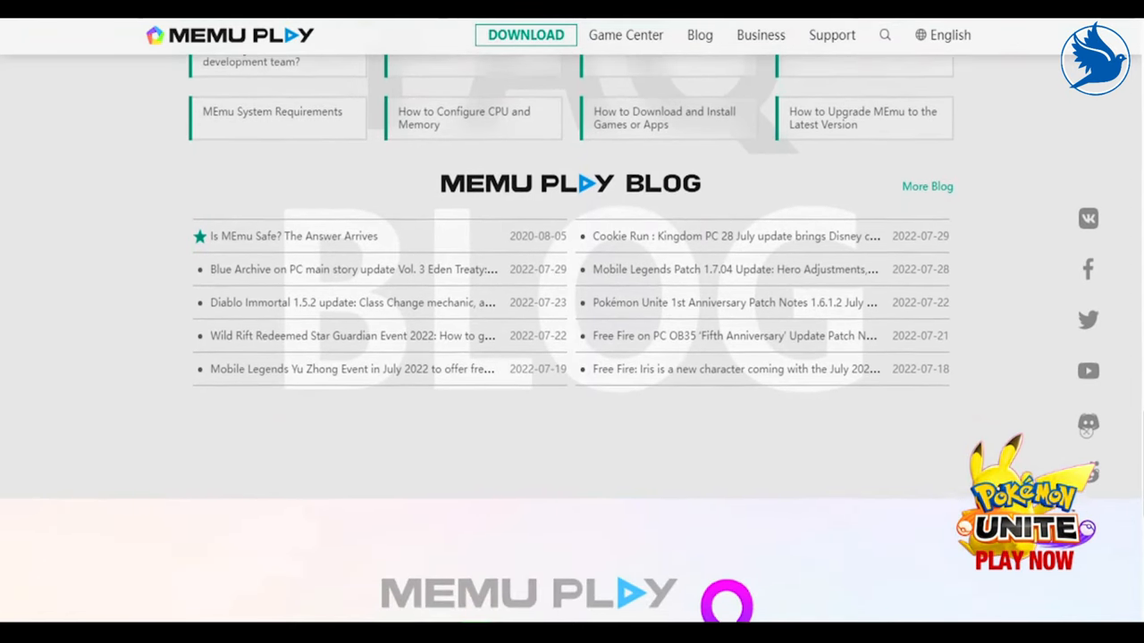
scroll(down, 3)
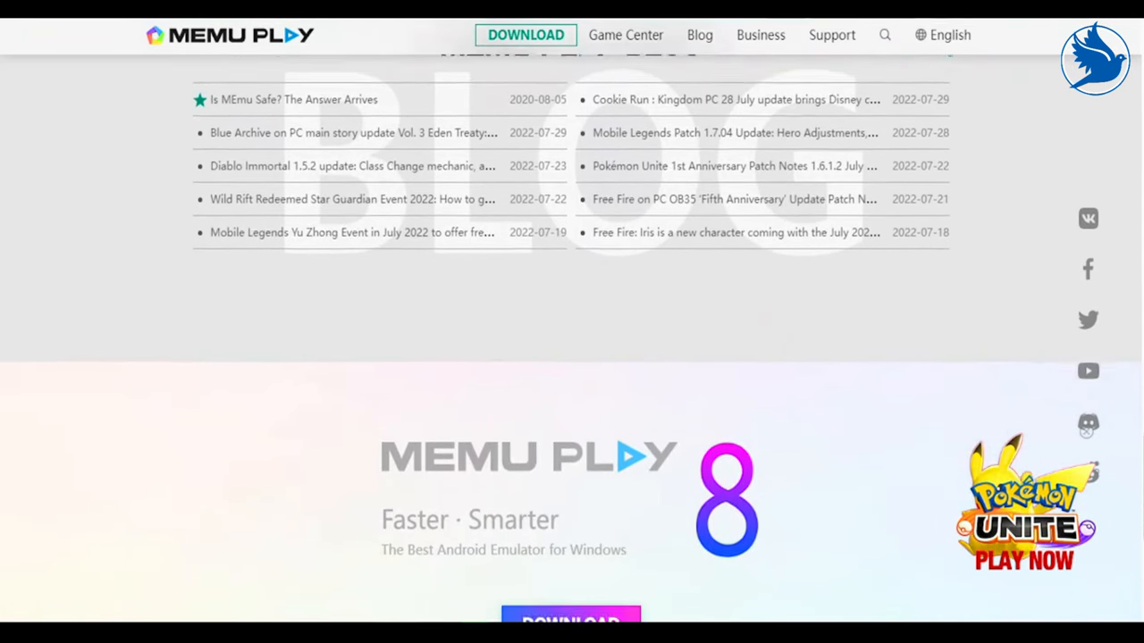
scroll(down, 3)
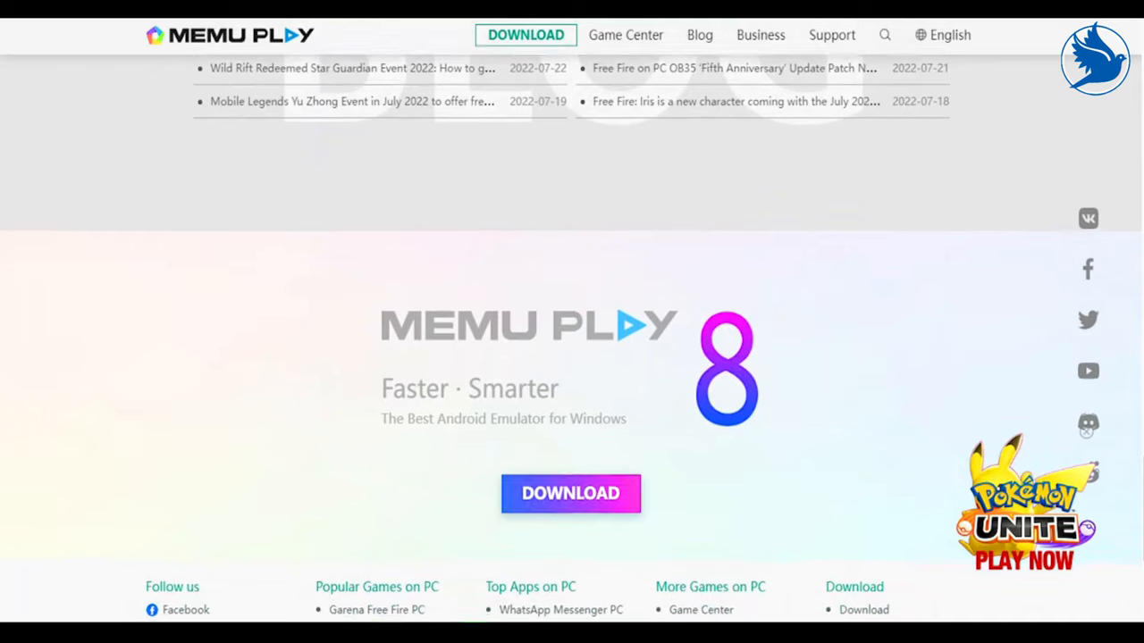
scroll(down, 3)
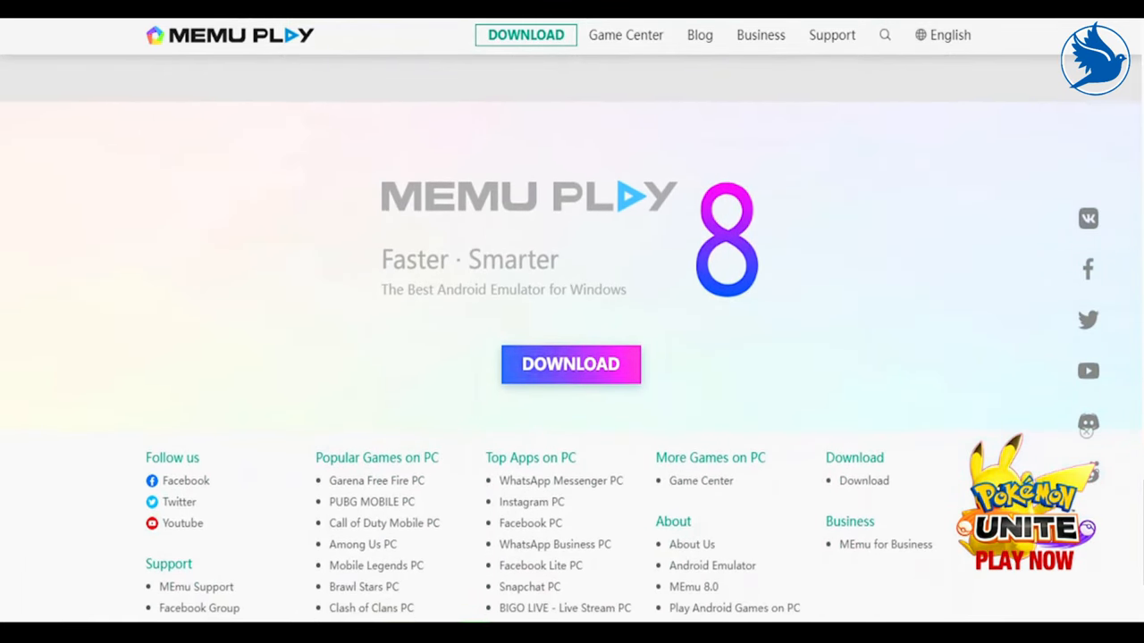
scroll(down, 3)
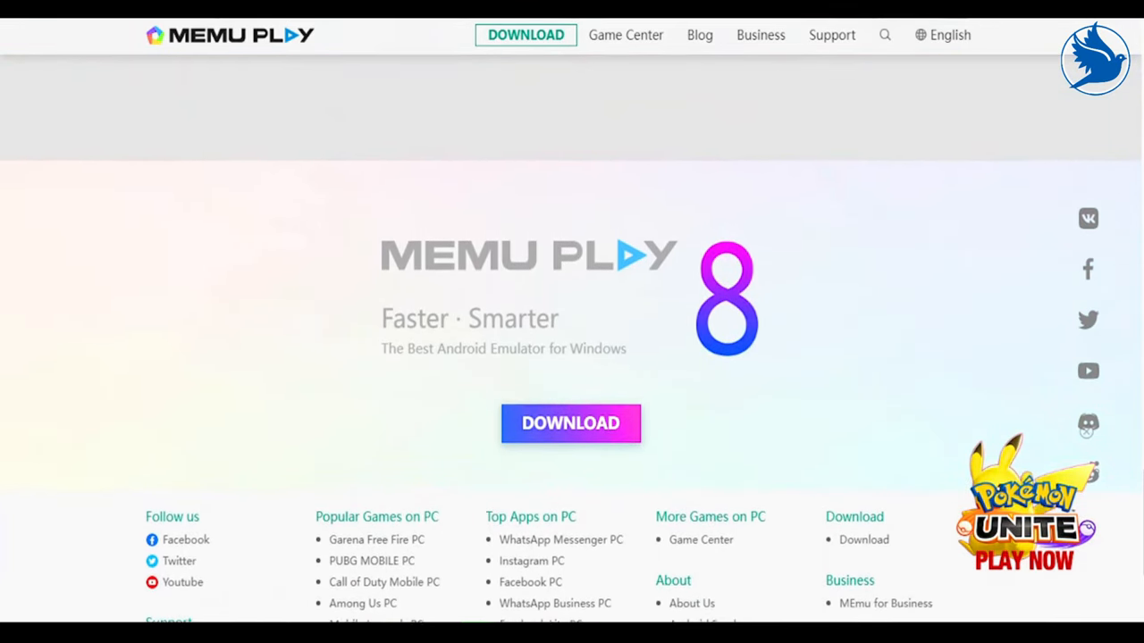
scroll(up, 3)
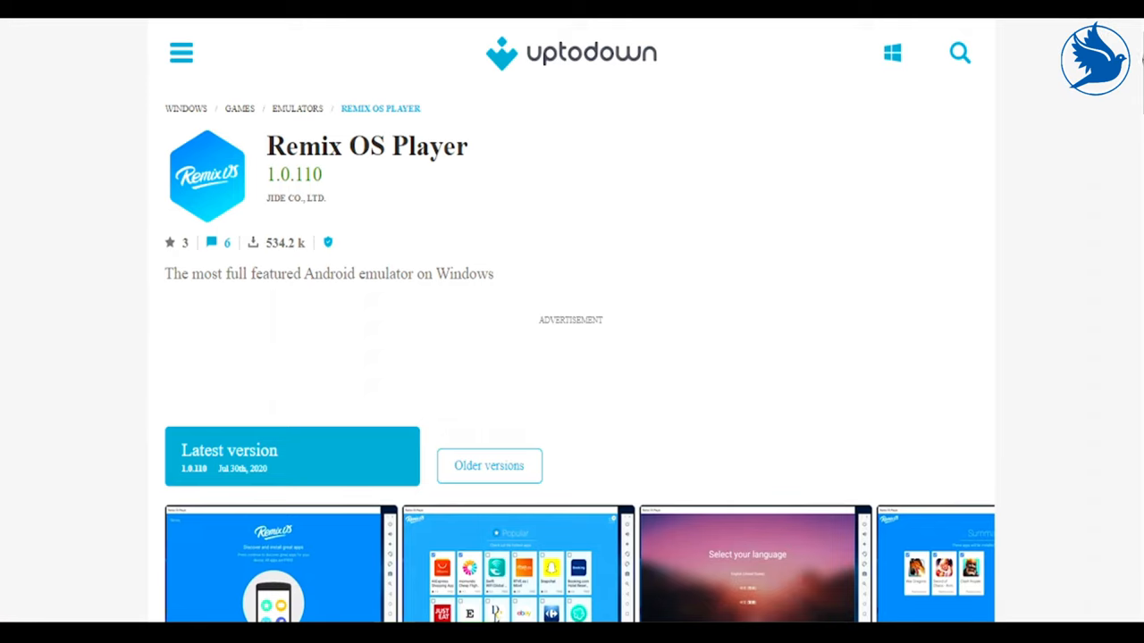
- Scroll the Uptodown Remix OS Player page through screenshots and review to the Android 6.0 Marshmallow note
scroll(down, 3)
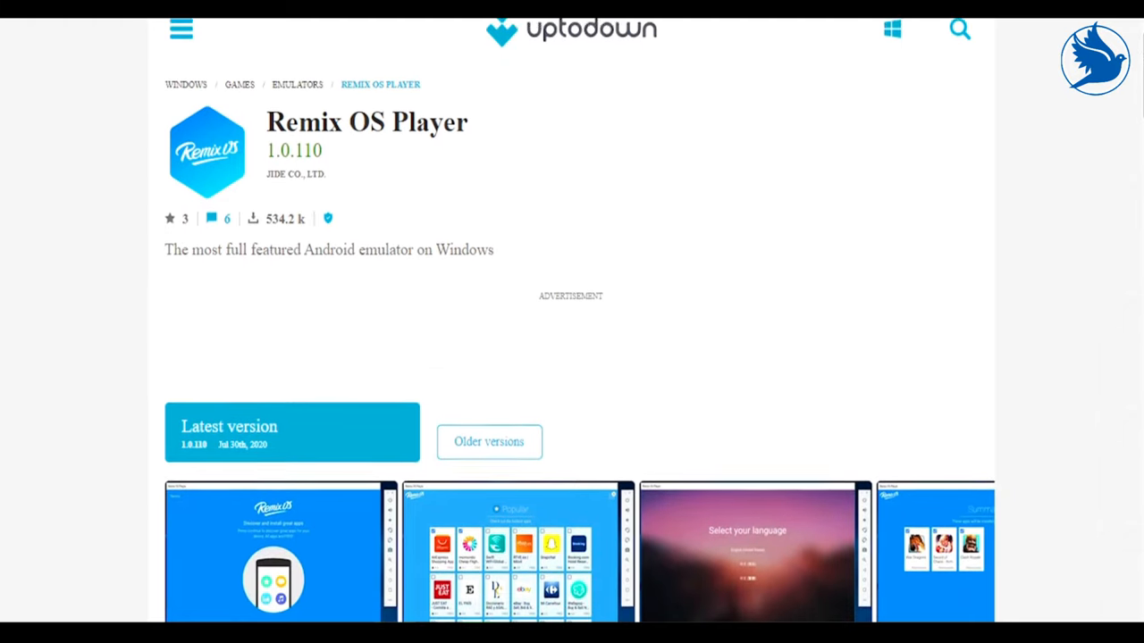
scroll(down, 3)
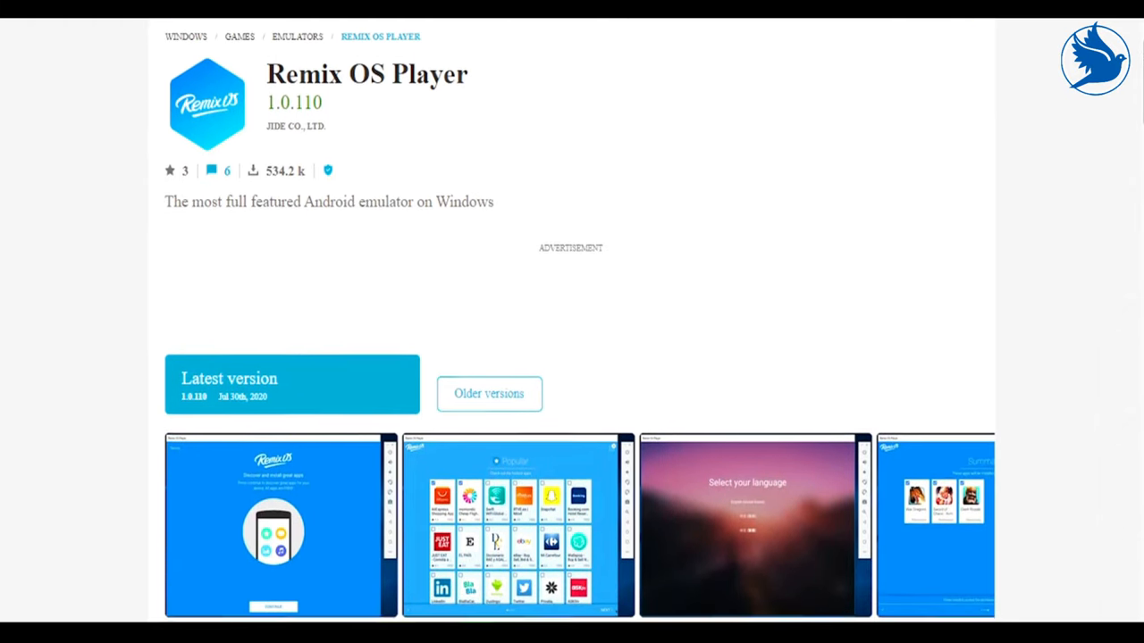
scroll(down, 3)
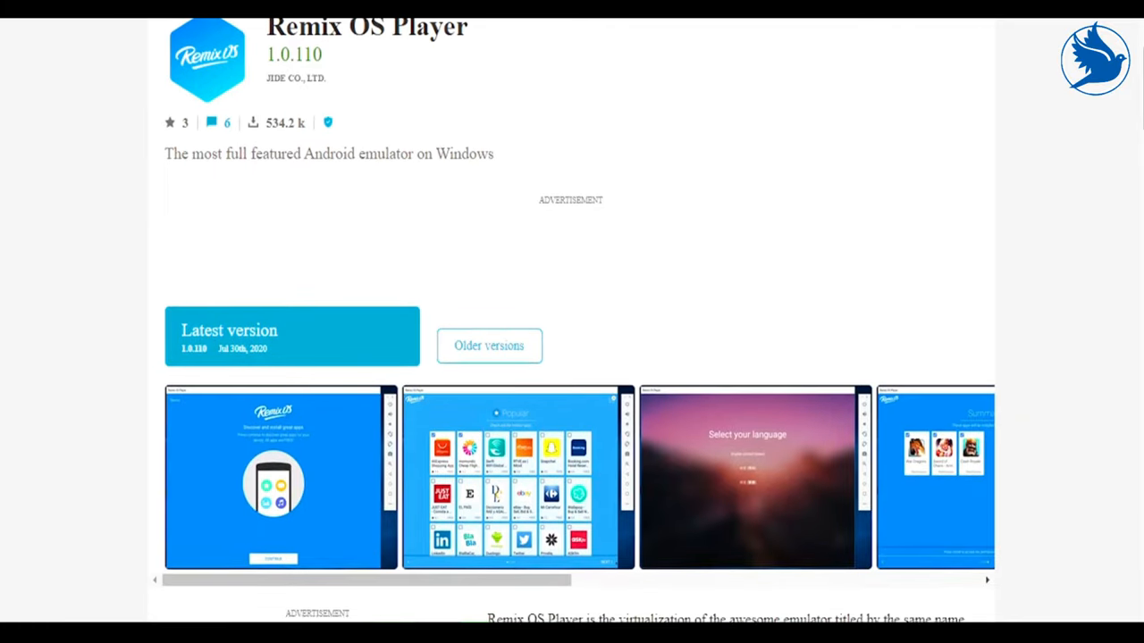
scroll(down, 3)
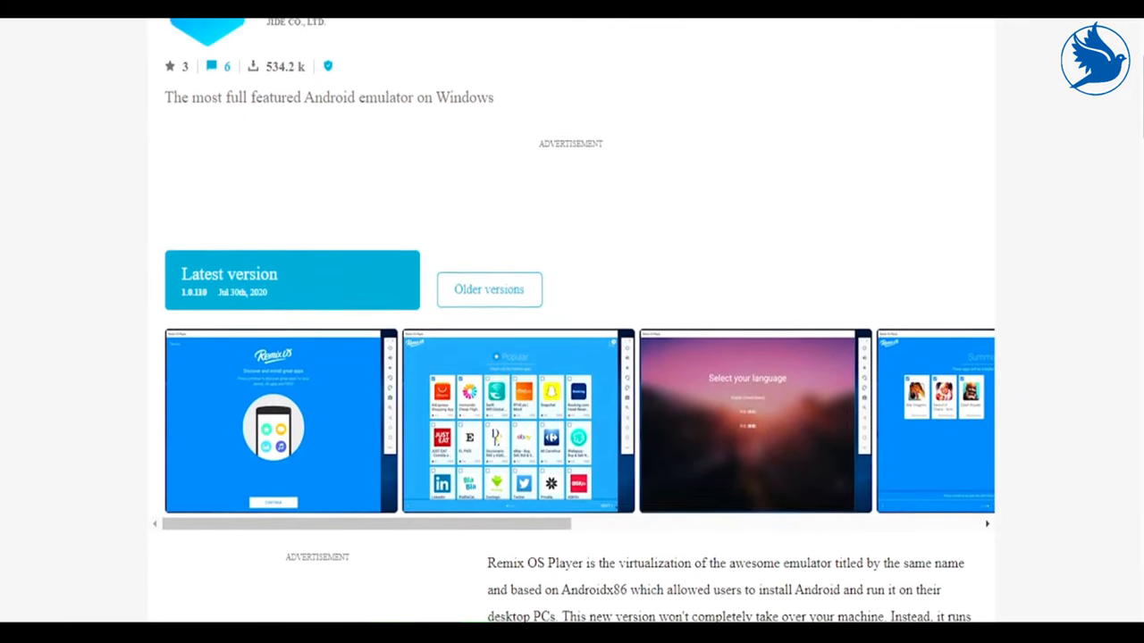
scroll(down, 3)
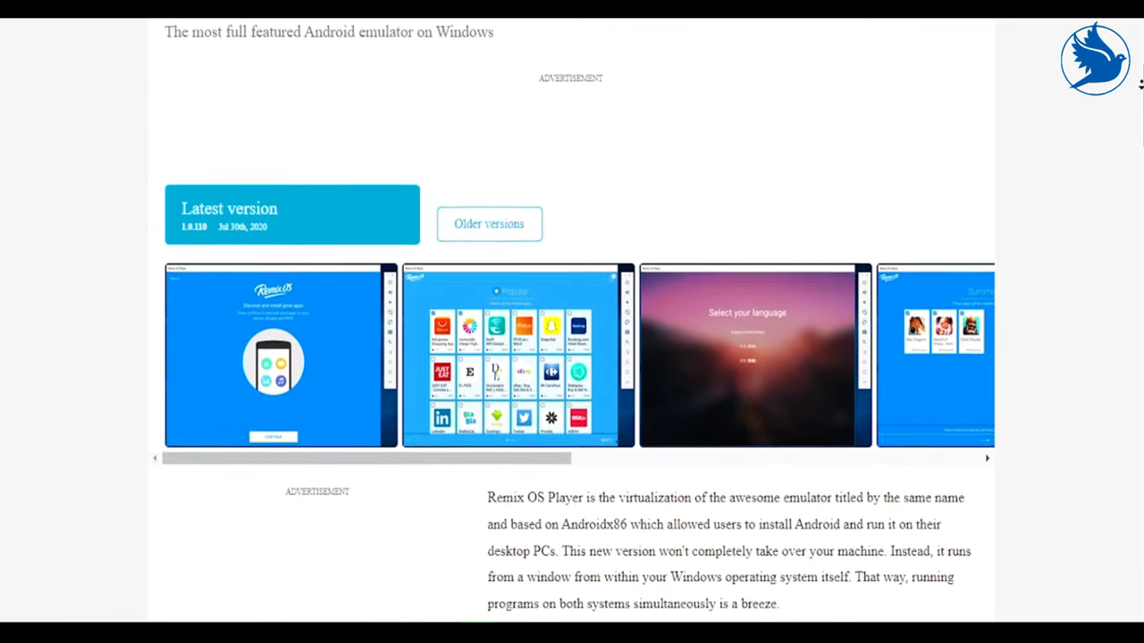
scroll(down, 3)
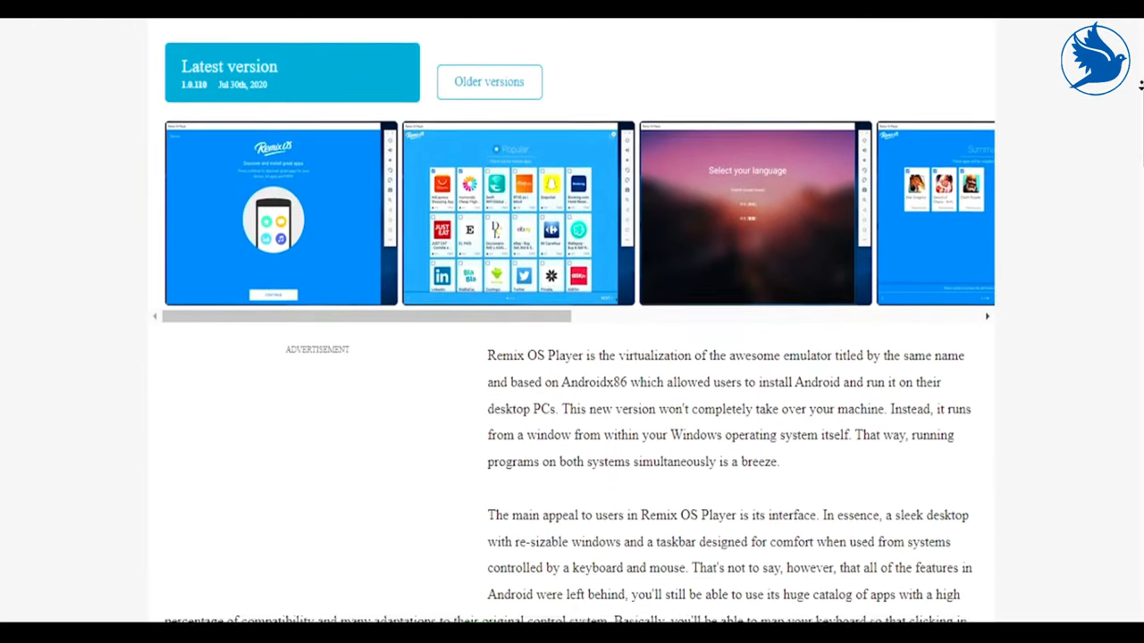
scroll(down, 3)
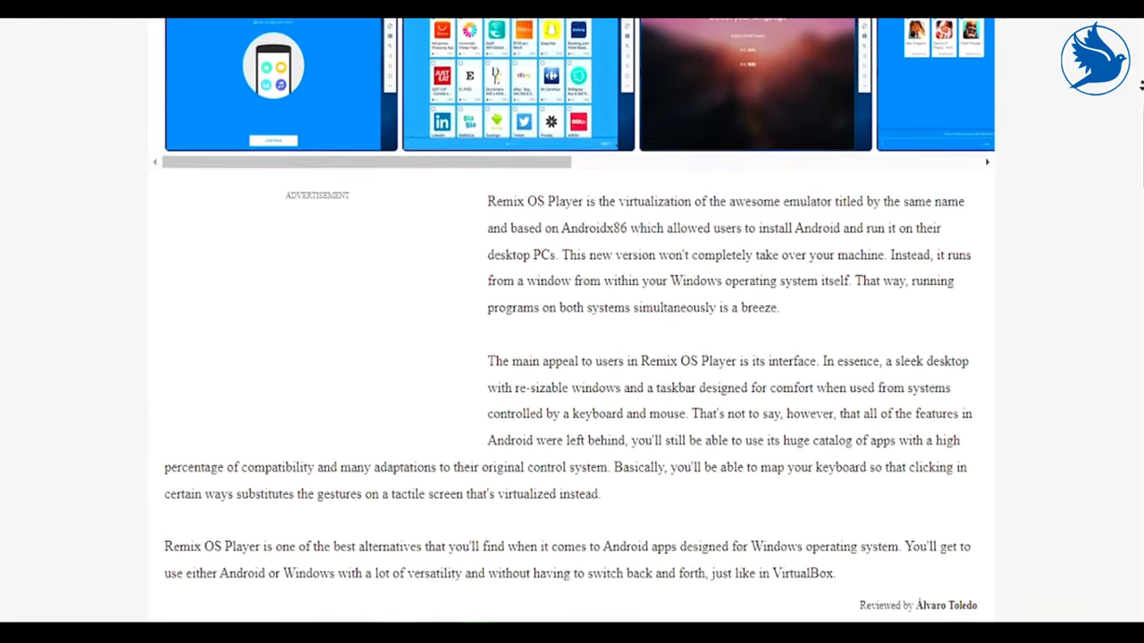
scroll(down, 3)
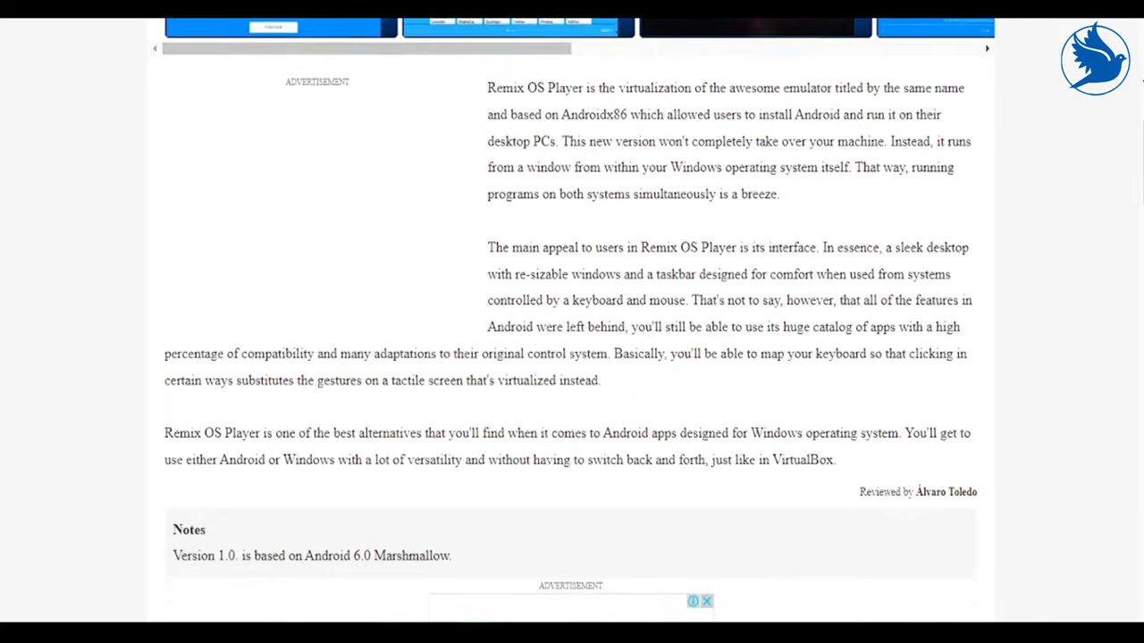
scroll(down, 3)
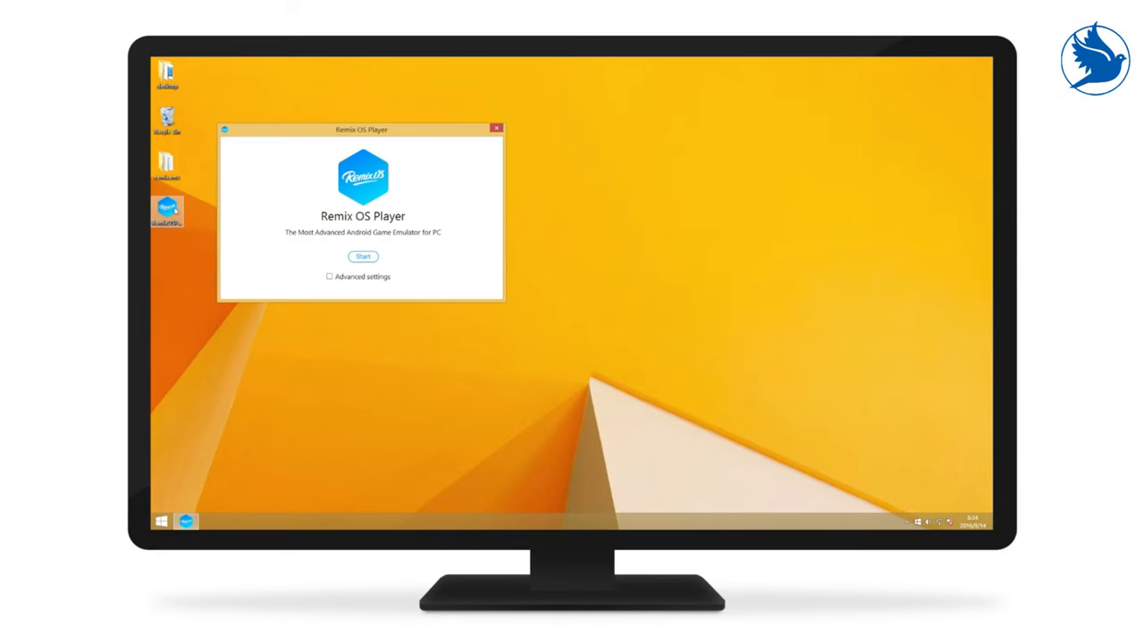
- Tick Advanced settings to show CPU, RAM and resolution, then Start the Remix OS desktop
click(330, 276)
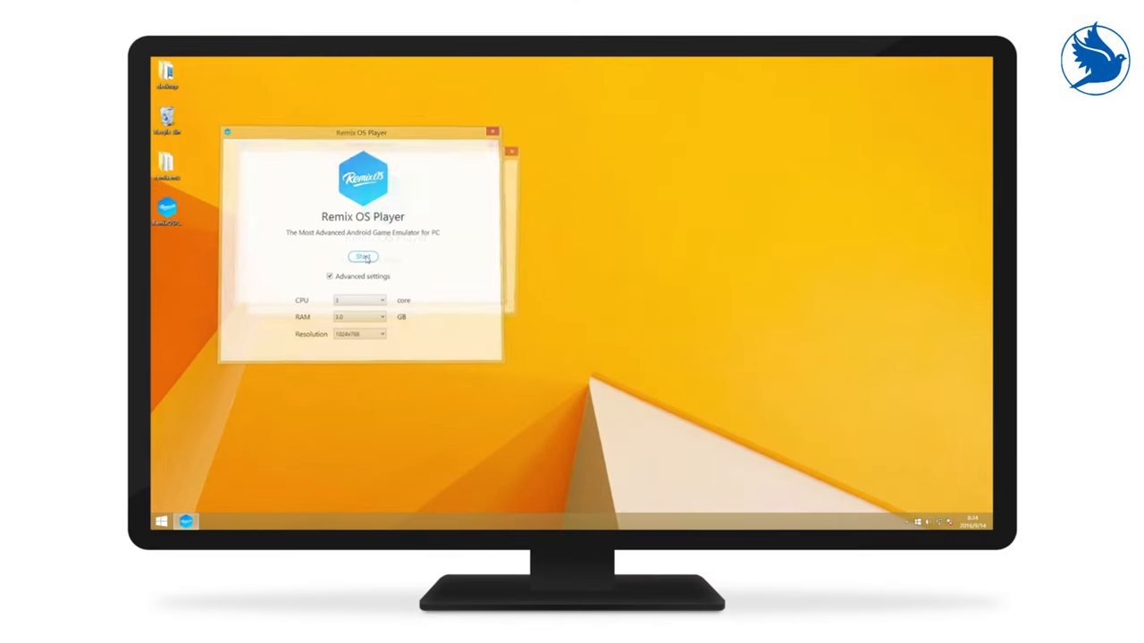
click(359, 256)
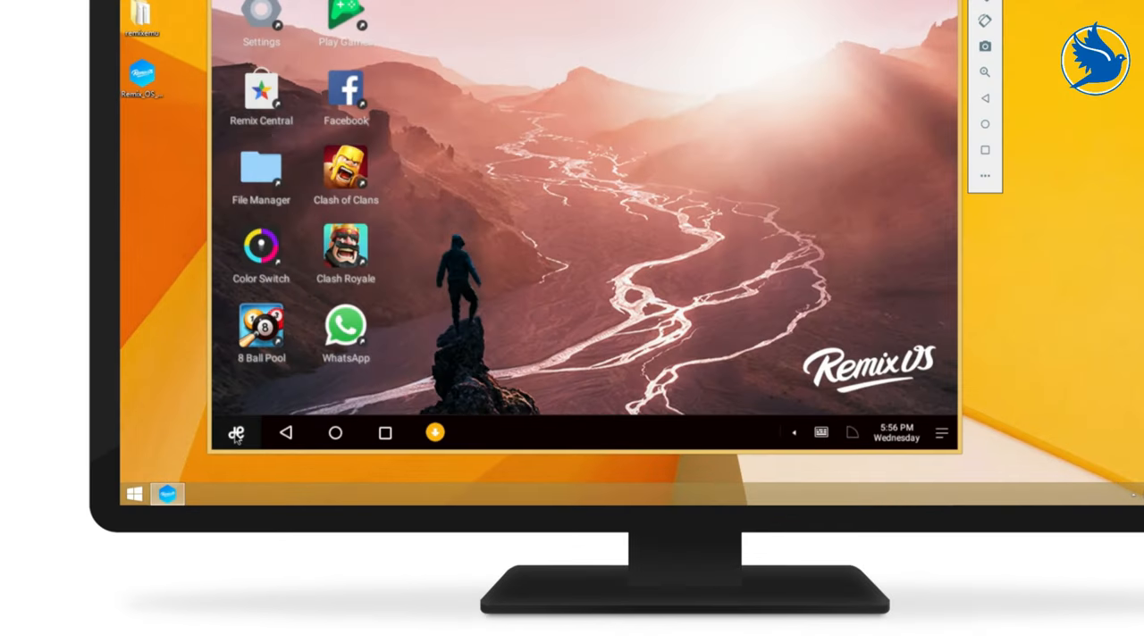